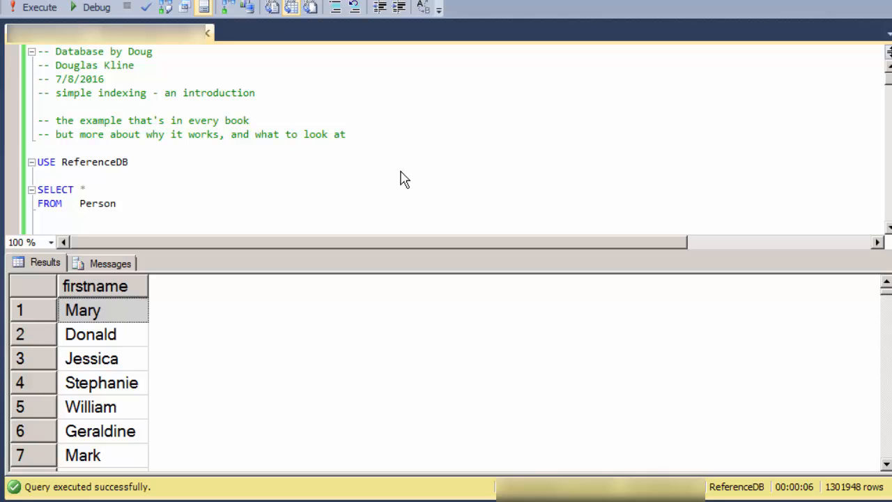
pyautogui.moveTo(122, 99)
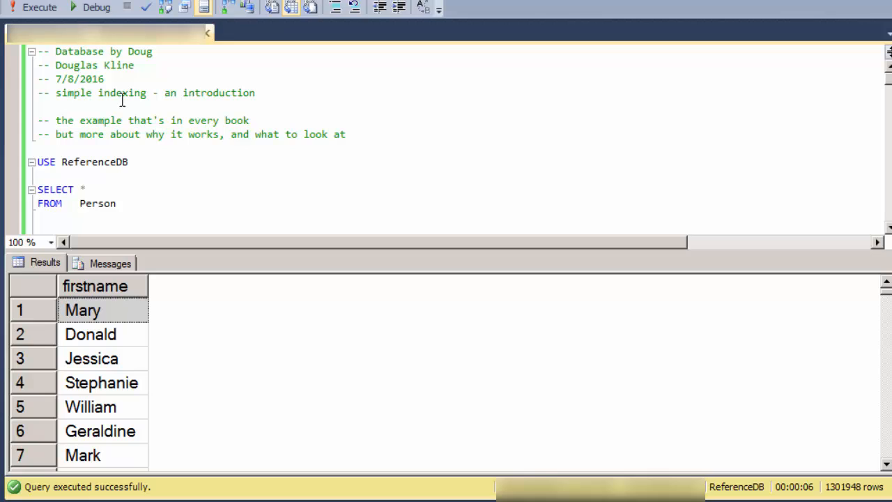
pyautogui.moveTo(237, 148)
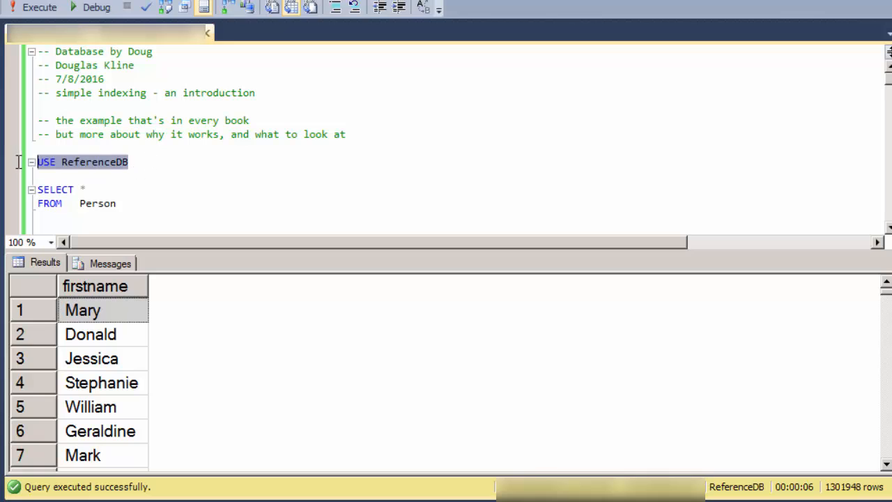
# Run USE ReferenceDB, then SELECT * FROM Person, returning about 1.3 million rows.
pyautogui.click(33, 7)
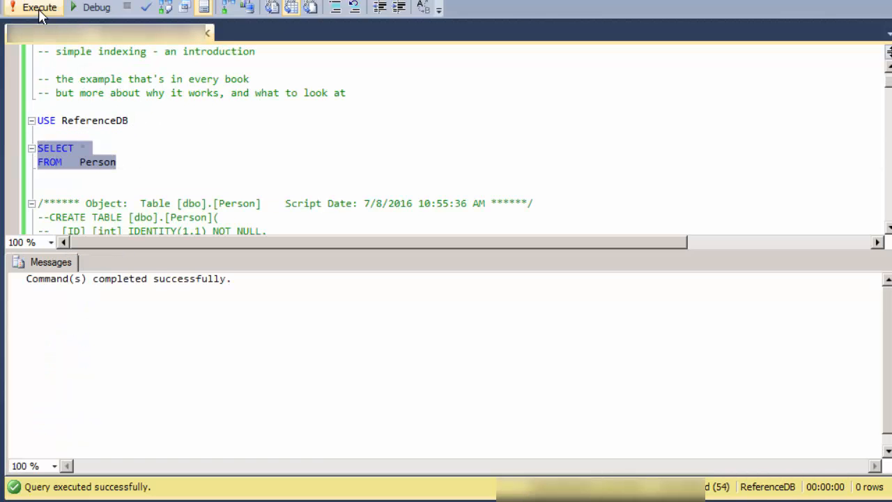
pyautogui.click(33, 7)
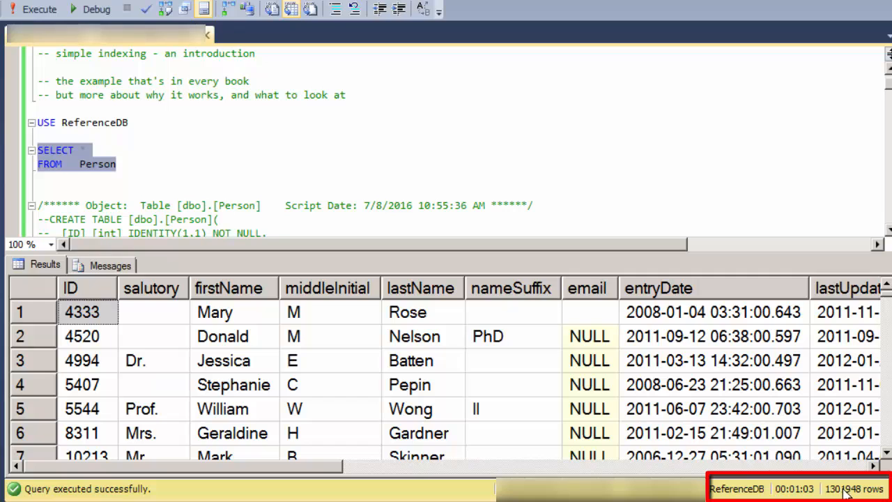
pyautogui.moveTo(472, 207)
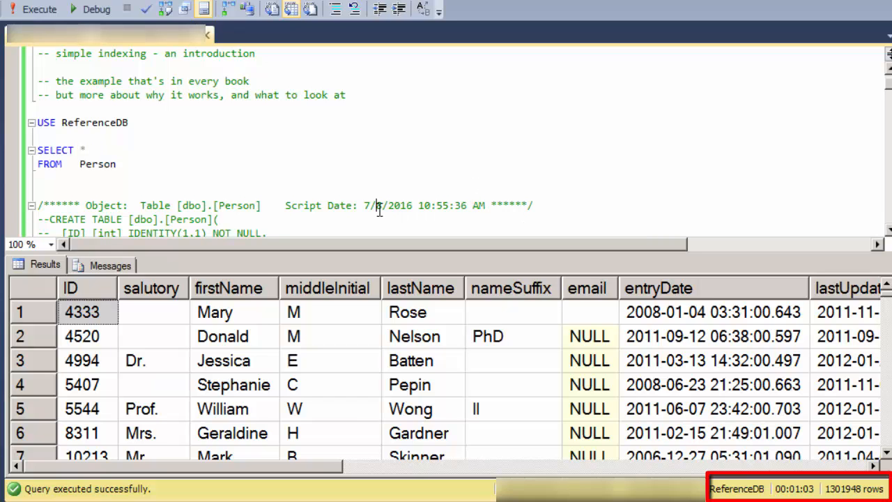
# Scroll past the commented CREATE TABLE script to the hard disk vs RAM seek-time notes.
pyautogui.scroll(-3)
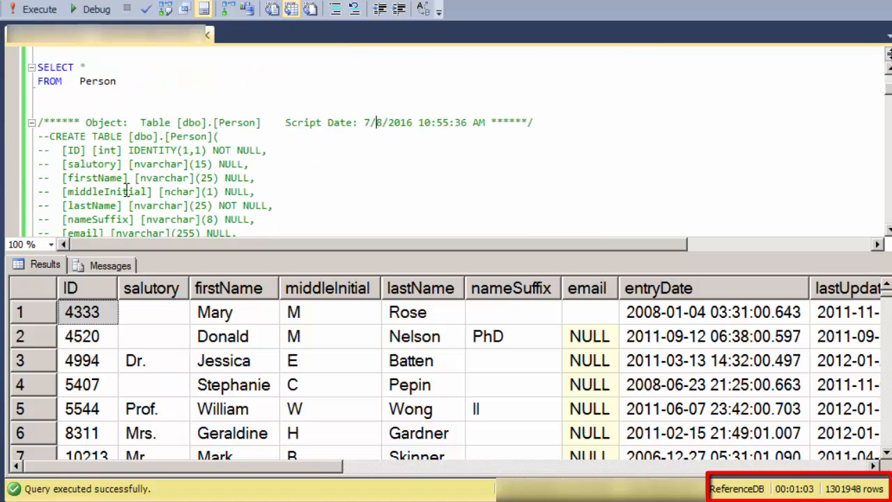
pyautogui.scroll(-3)
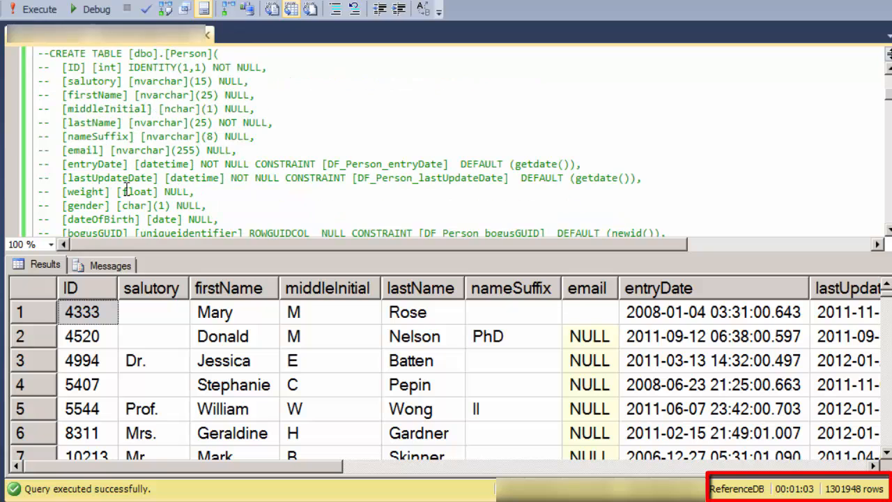
pyautogui.scroll(-3)
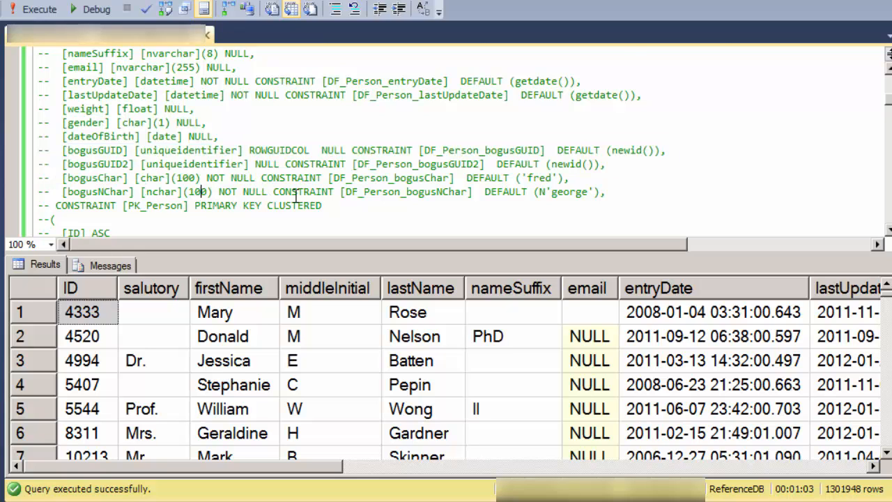
pyautogui.scroll(-3)
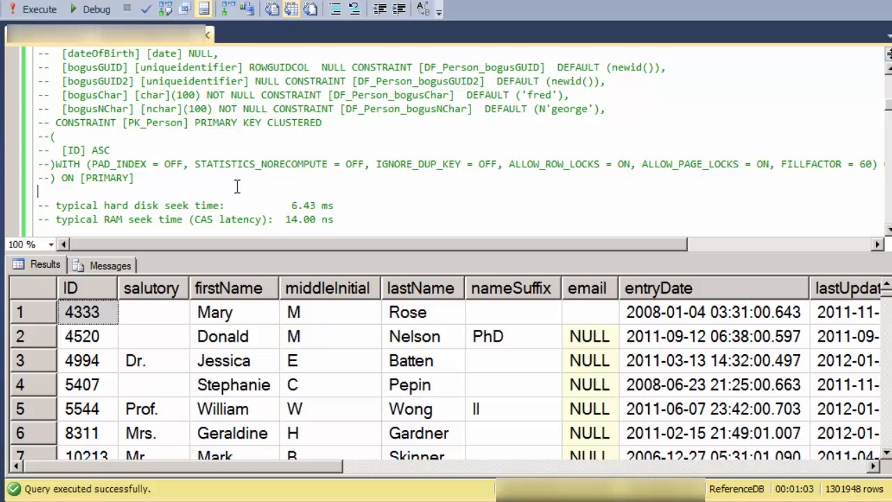
pyautogui.scroll(-3)
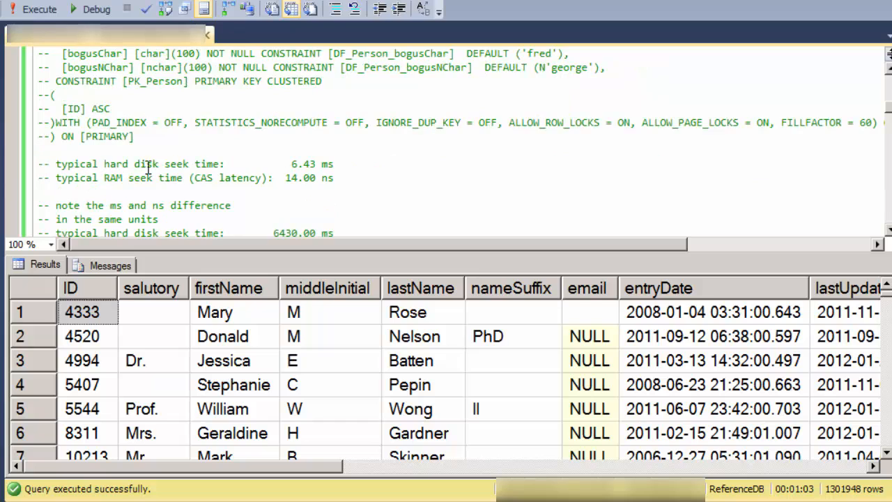
pyautogui.moveTo(38, 164); pyautogui.dragTo(334, 178)
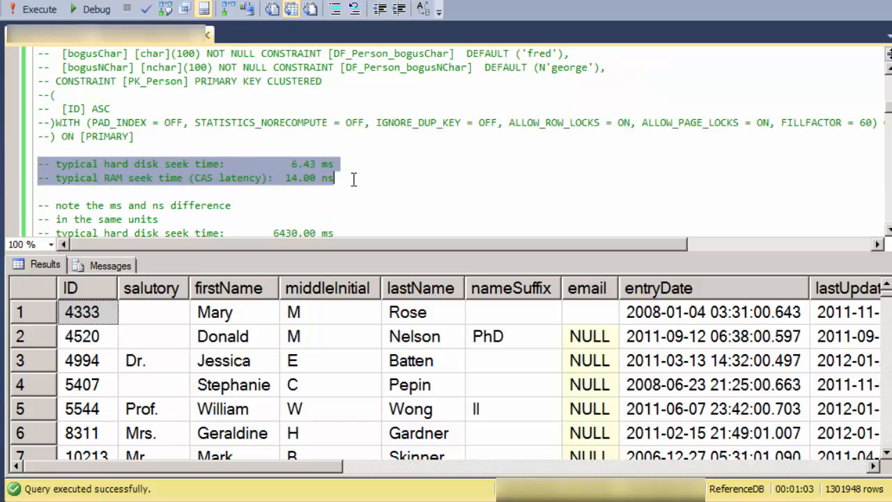
pyautogui.moveTo(289, 169)
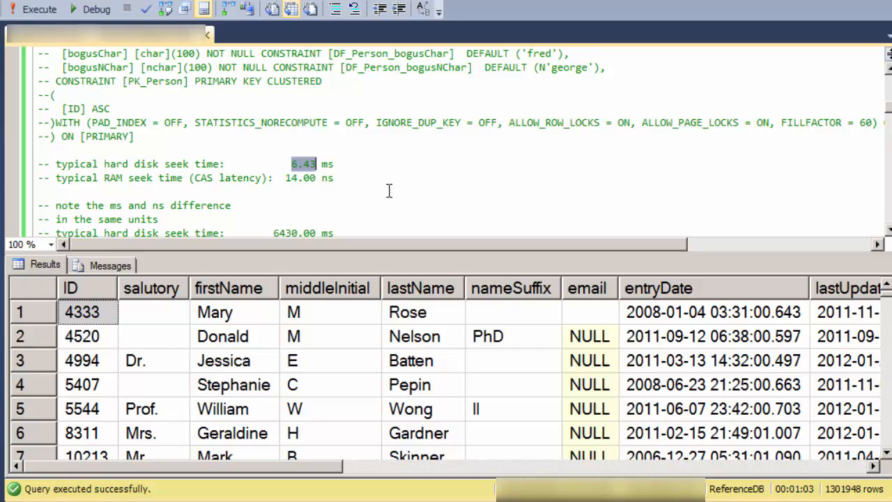
pyautogui.moveTo(311, 196)
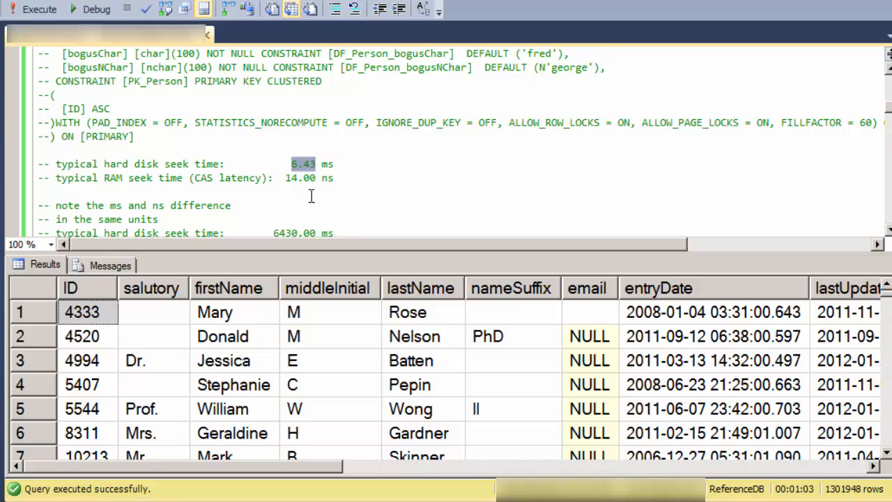
pyautogui.moveTo(59, 177)
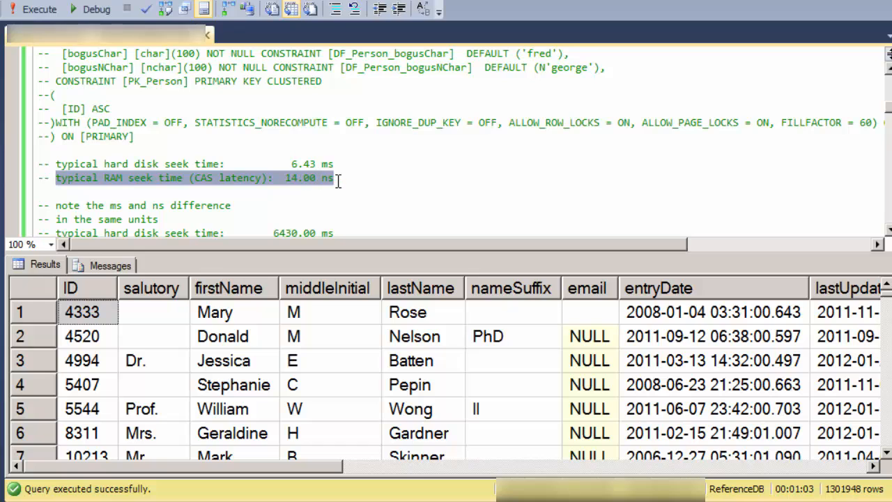
pyautogui.doubleClick(113, 177)
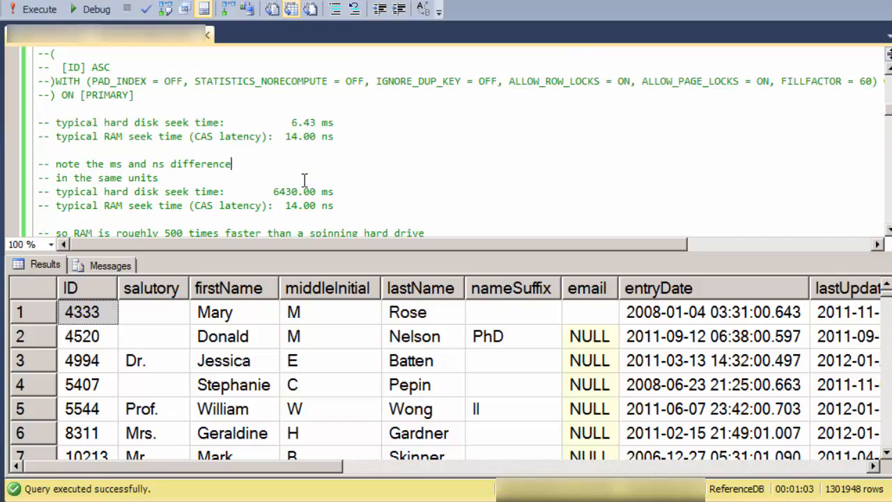
pyautogui.moveTo(326, 123)
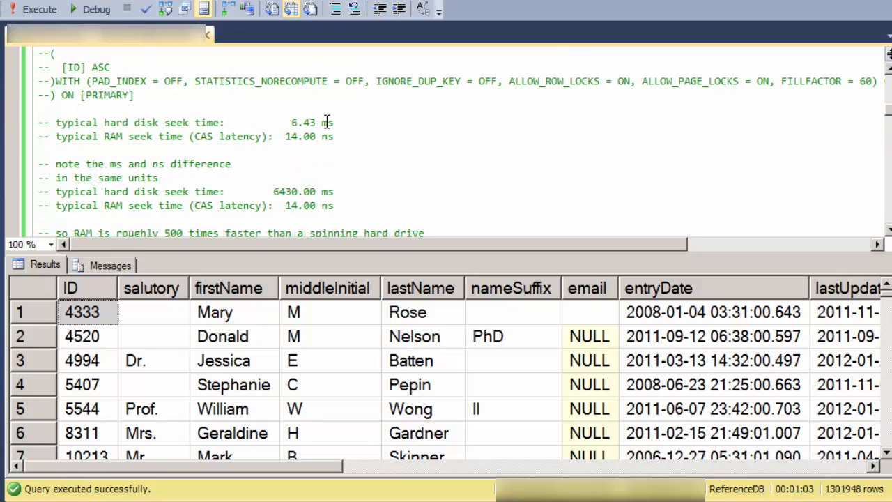
pyautogui.doubleClick(327, 136)
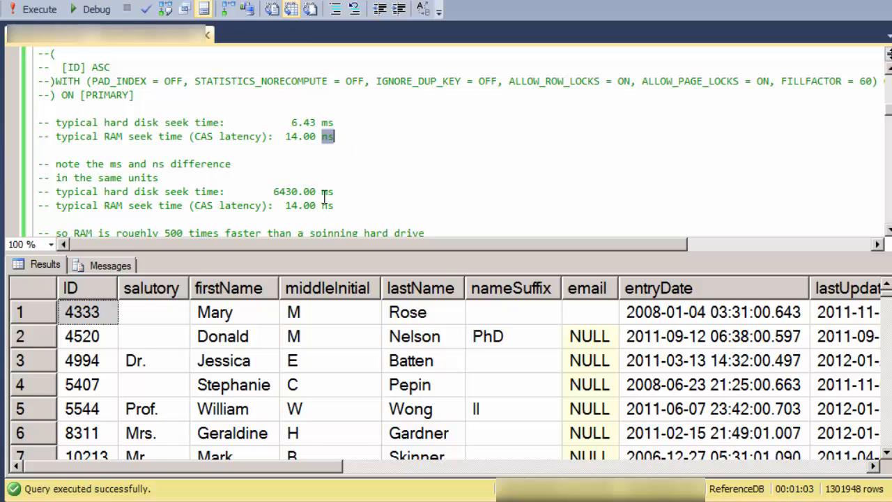
pyautogui.moveTo(316, 212)
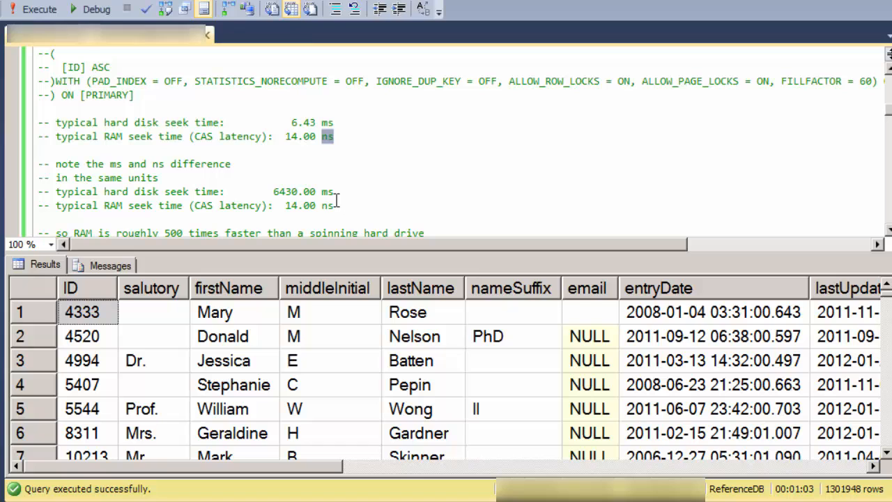
pyautogui.moveTo(365, 199)
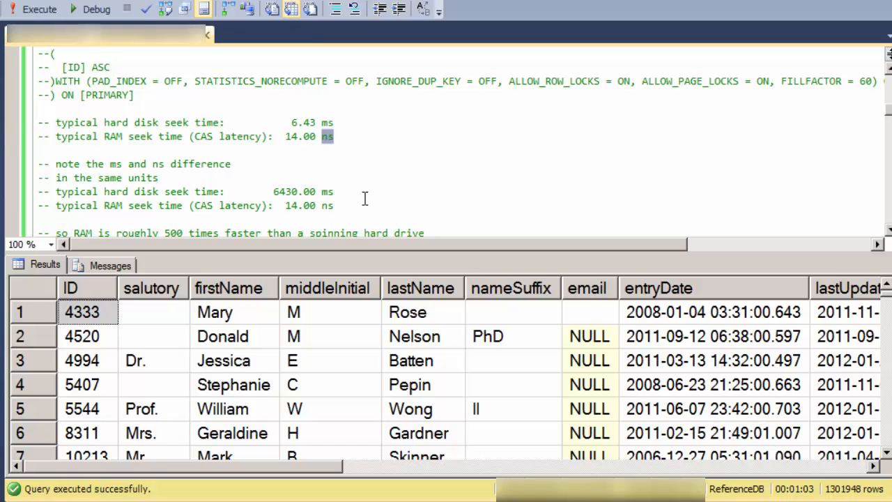
pyautogui.scroll(-3)
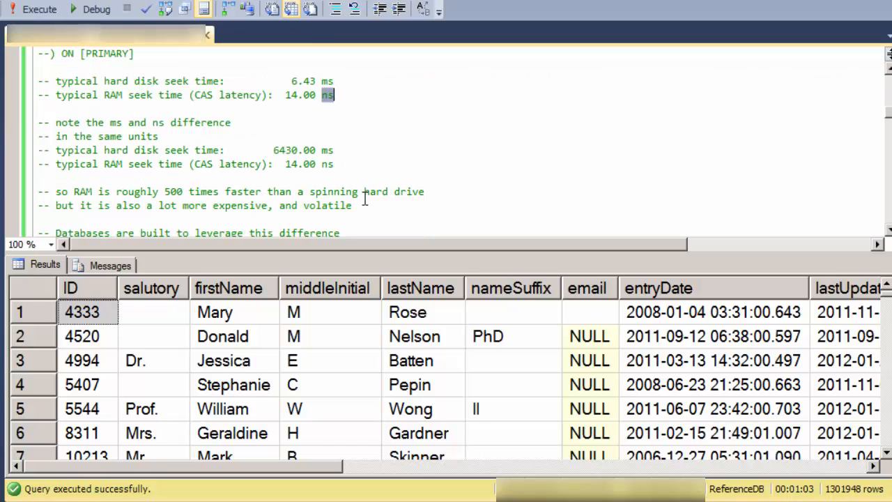
pyautogui.moveTo(293, 157)
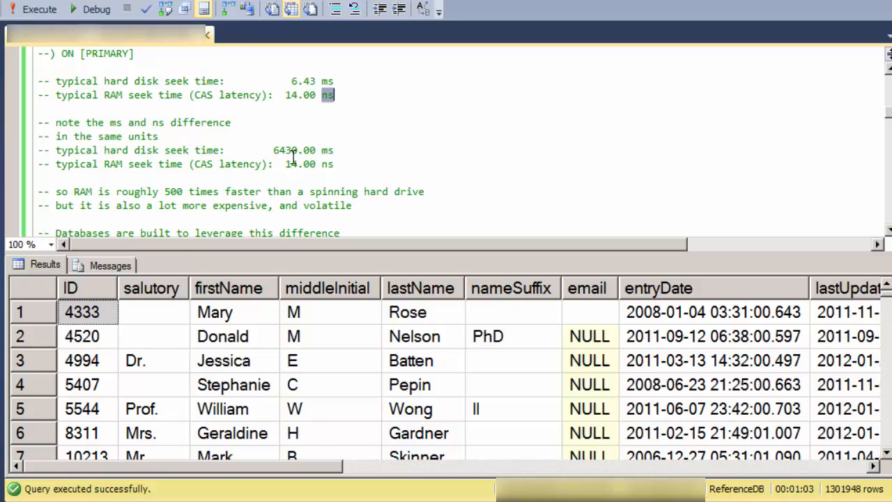
pyautogui.doubleClick(173, 191)
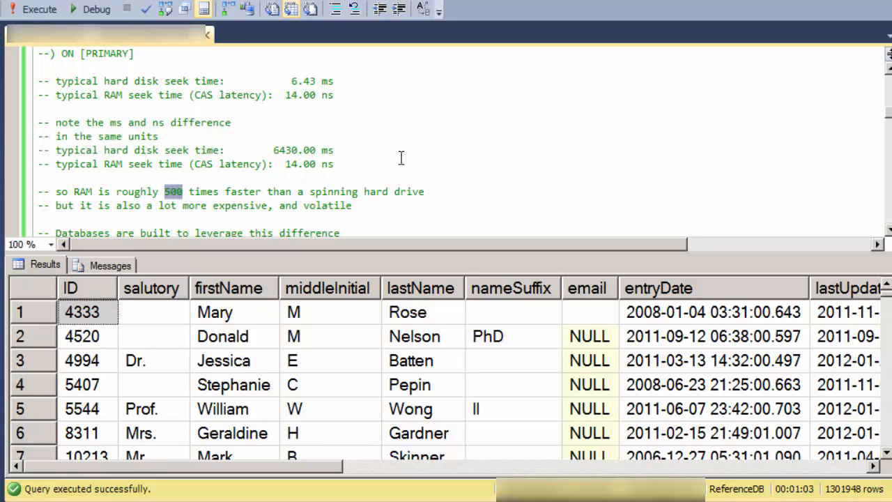
pyautogui.moveTo(415, 155)
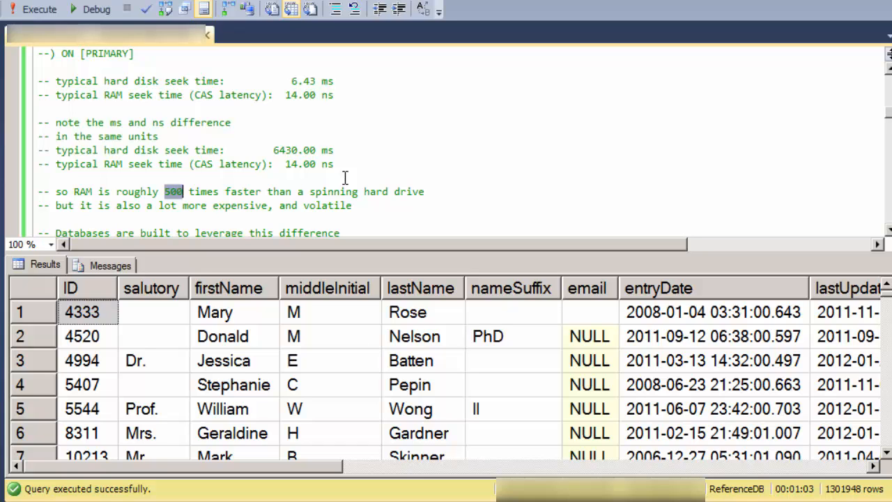
pyautogui.moveTo(325, 195)
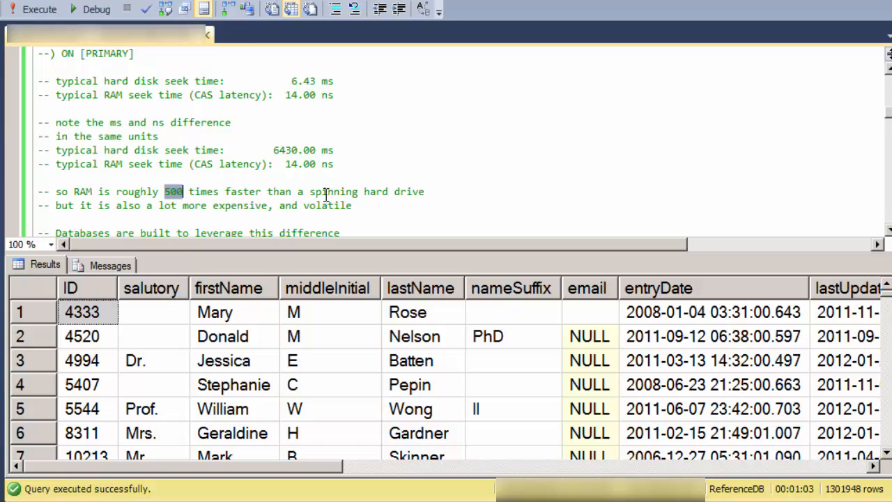
pyautogui.moveTo(395, 206)
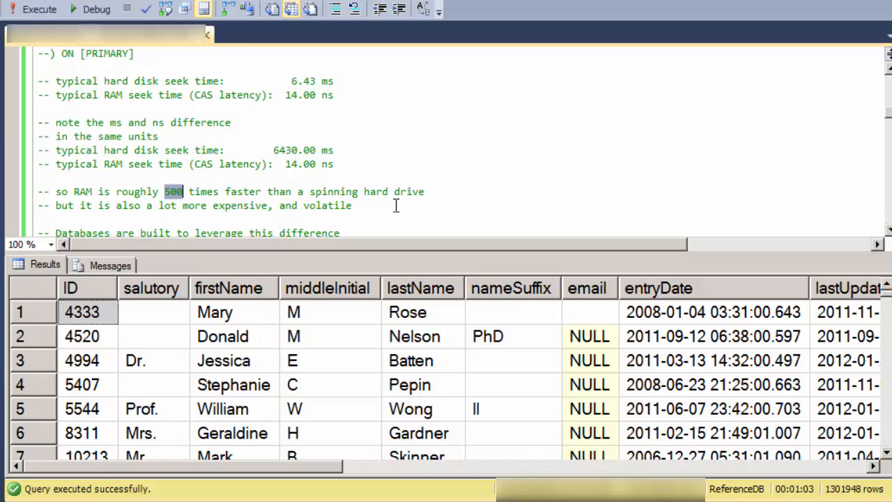
pyautogui.moveTo(147, 221)
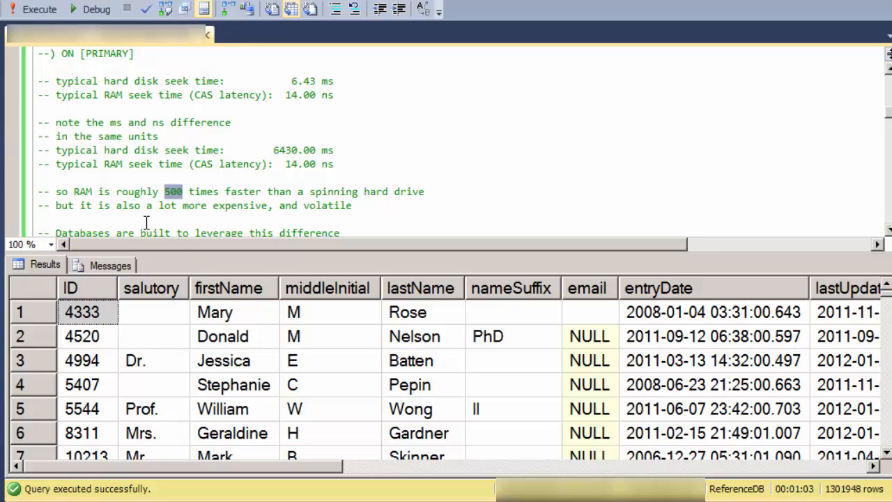
pyautogui.click(60, 205)
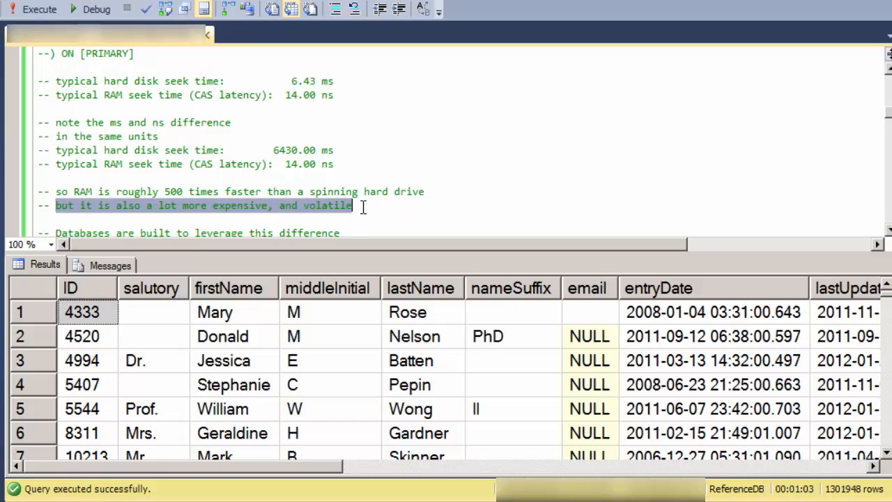
pyautogui.click(356, 205)
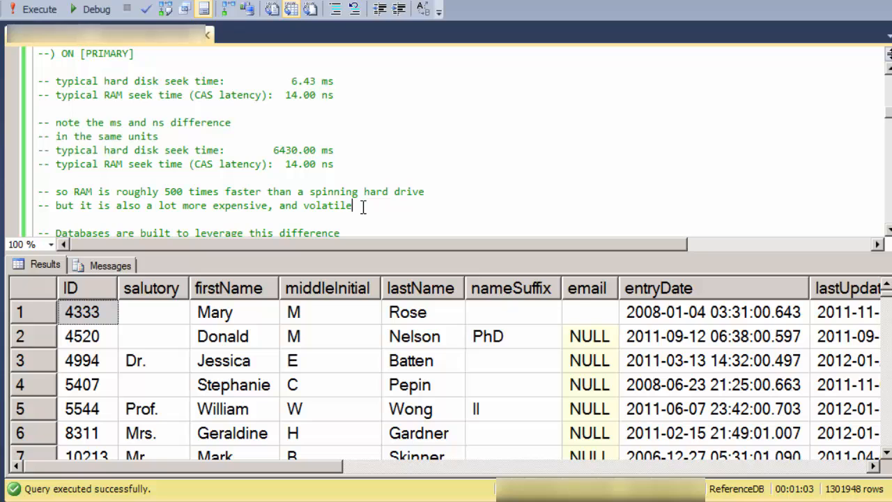
pyautogui.moveTo(363, 204)
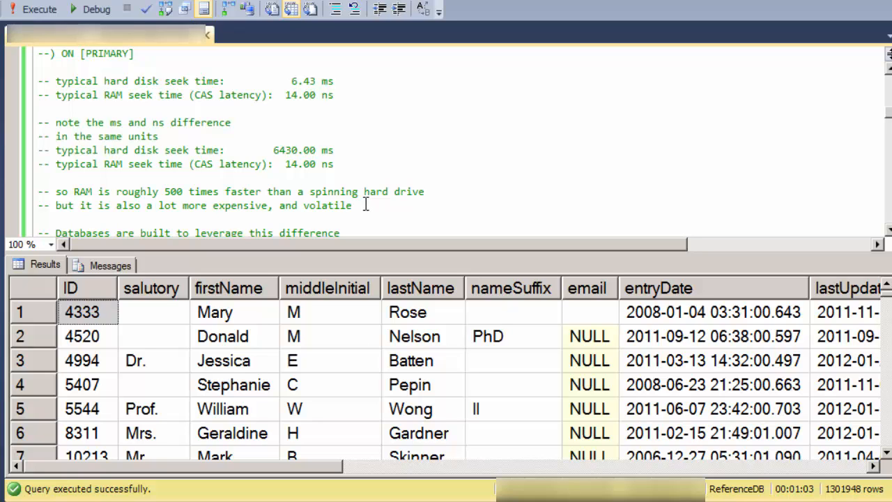
pyautogui.moveTo(403, 207)
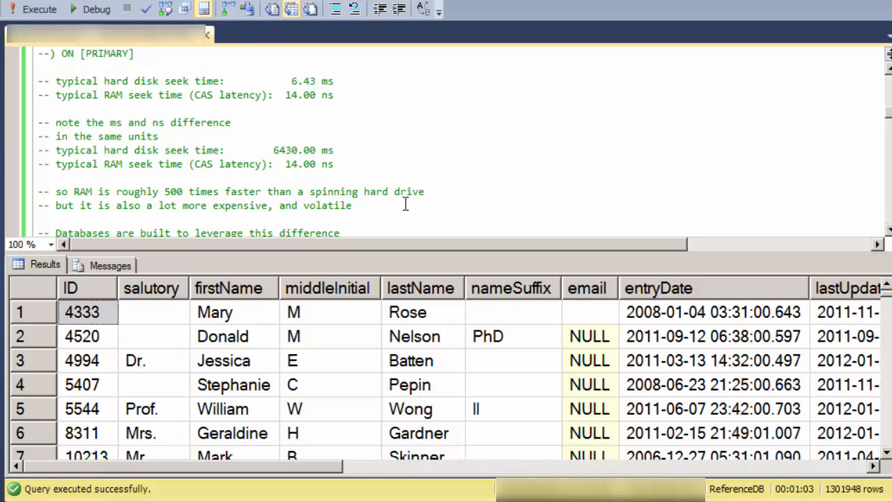
pyautogui.moveTo(346, 223)
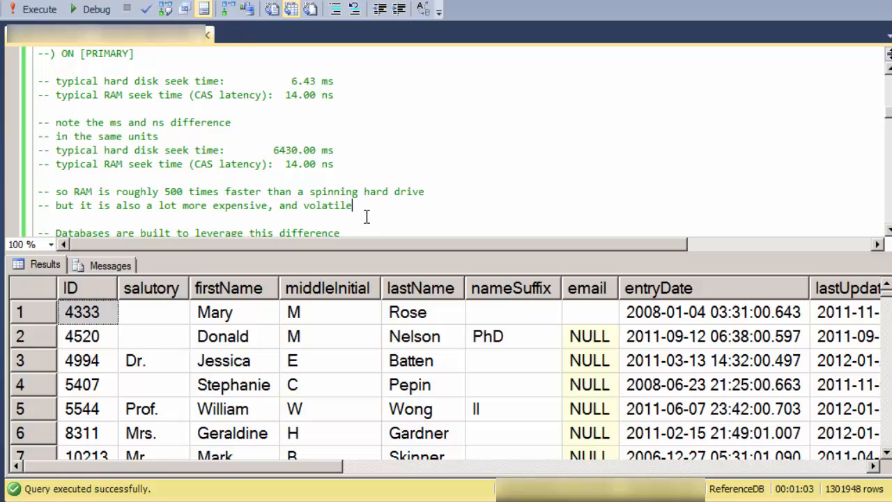
pyautogui.scroll(-3)
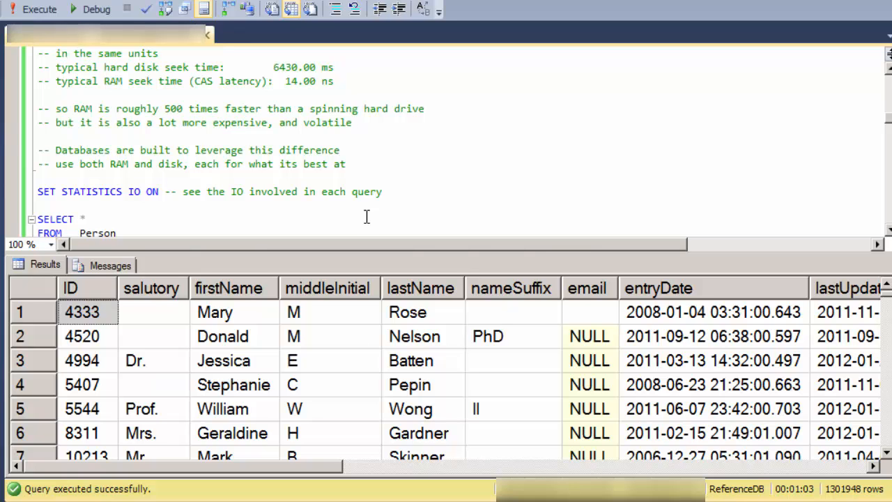
# Execute SET STATISTICS IO ON, then rerun SELECT * FROM Person for 1301949 rows.
pyautogui.click(352, 123)
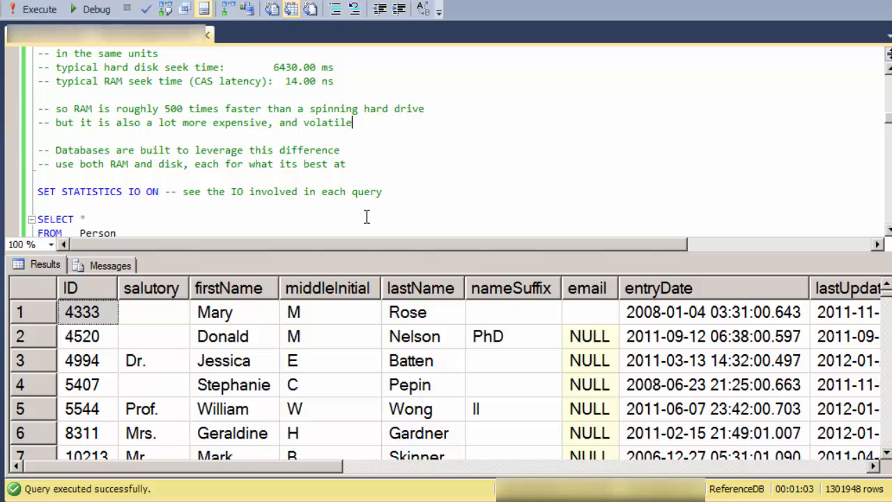
pyautogui.moveTo(88, 176)
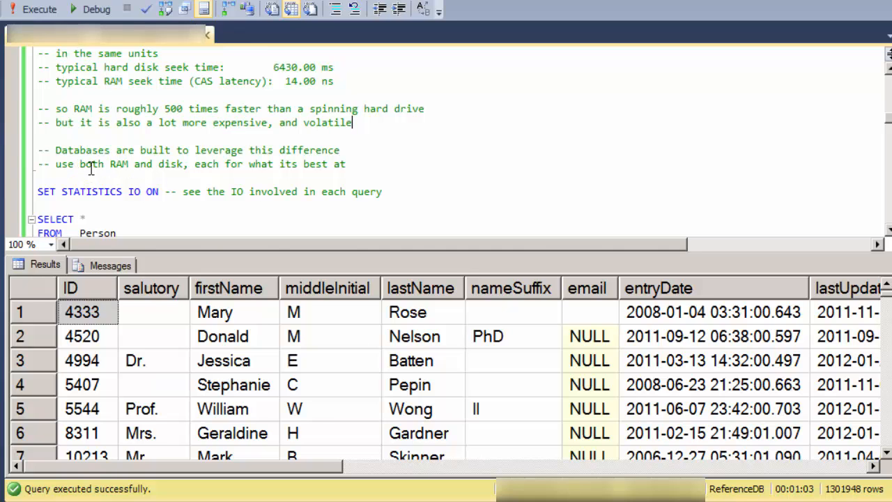
pyautogui.doubleClick(170, 164)
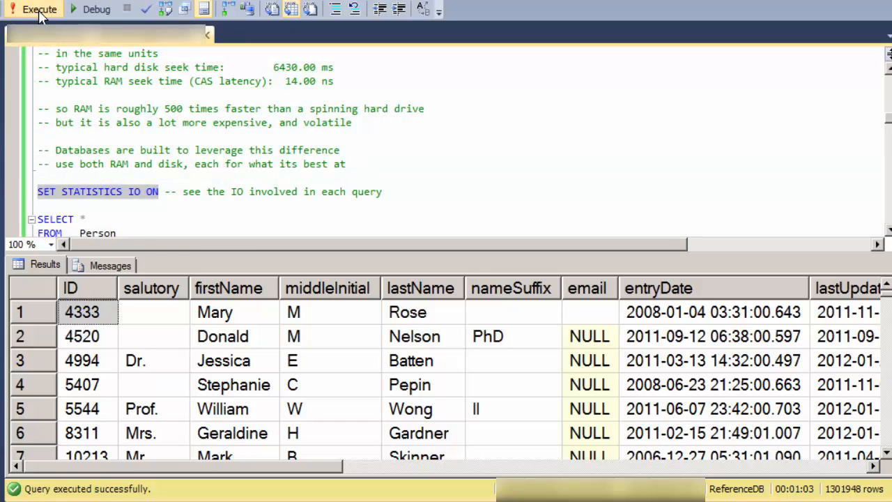
pyautogui.click(38, 8)
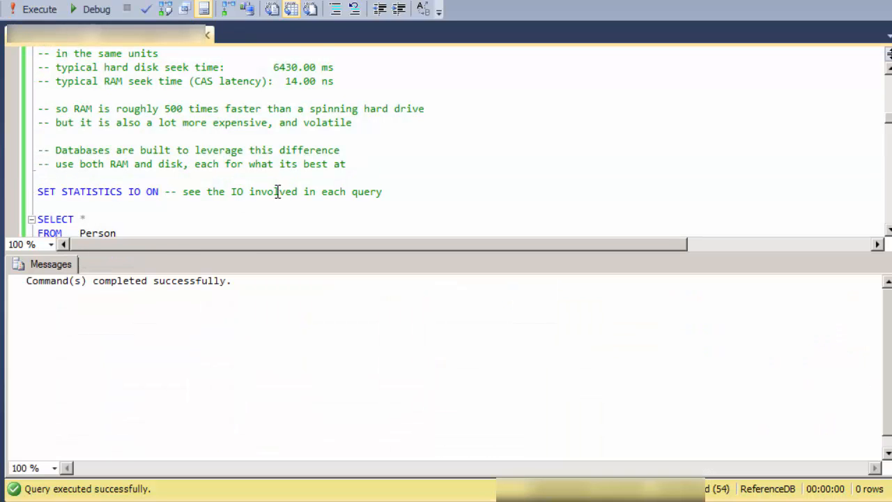
pyautogui.scroll(-3)
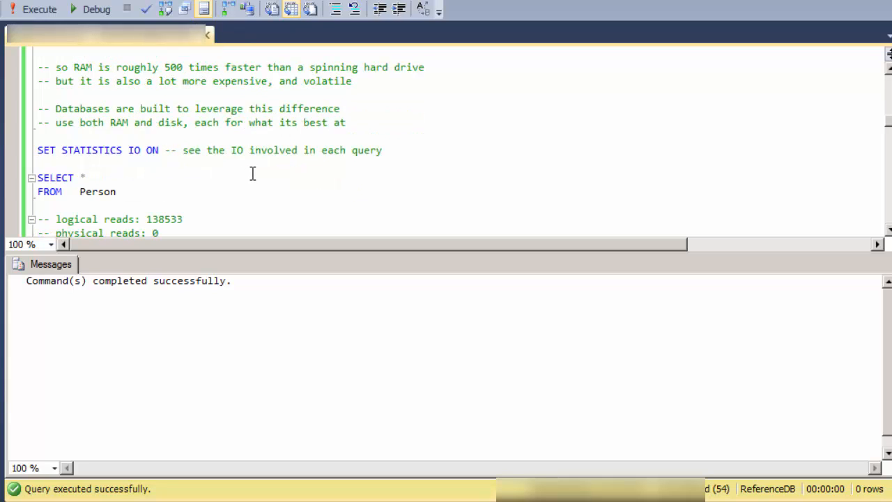
pyautogui.moveTo(222, 194)
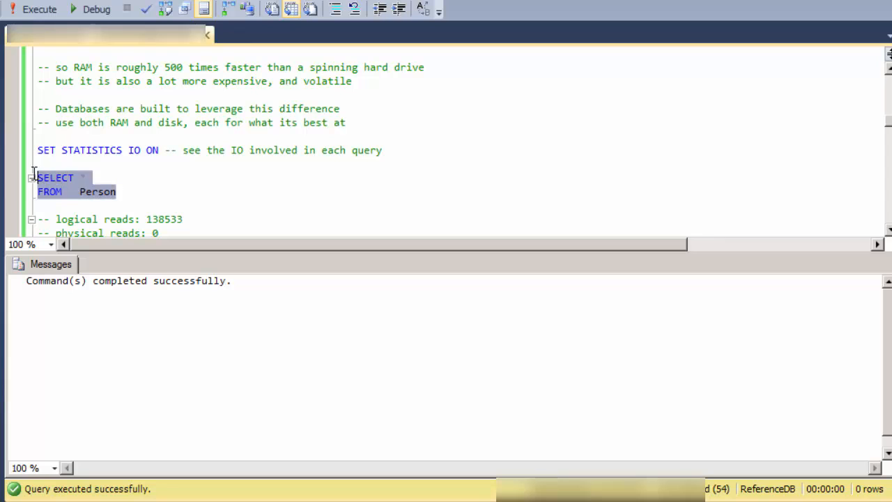
pyautogui.click(40, 9)
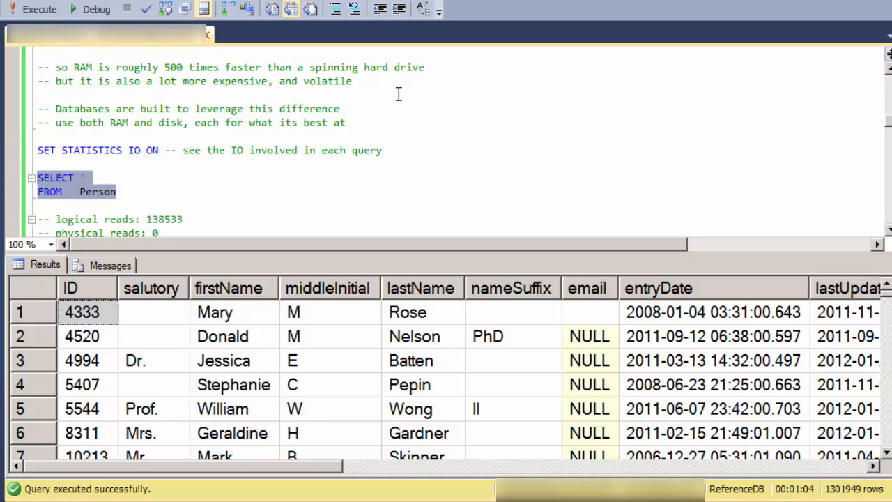
# Highlight the Person query's 138536 logical reads and 0 physical reads in Messages.
pyautogui.click(160, 204)
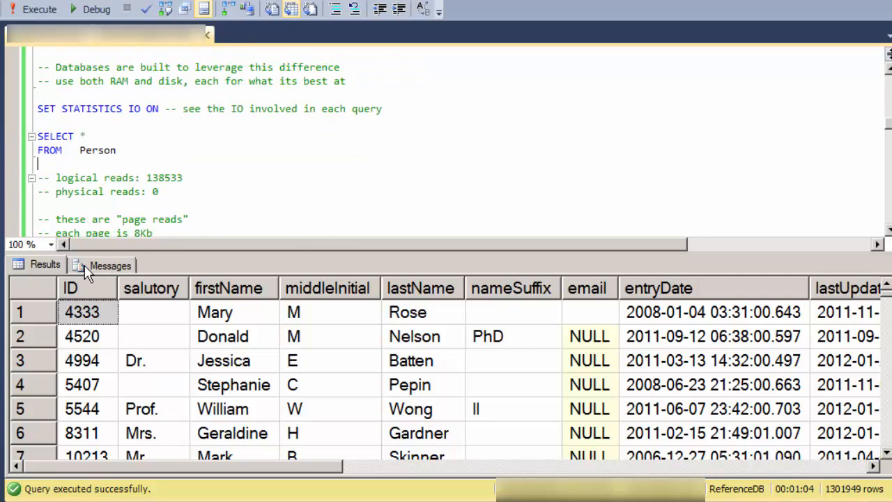
pyautogui.click(109, 265)
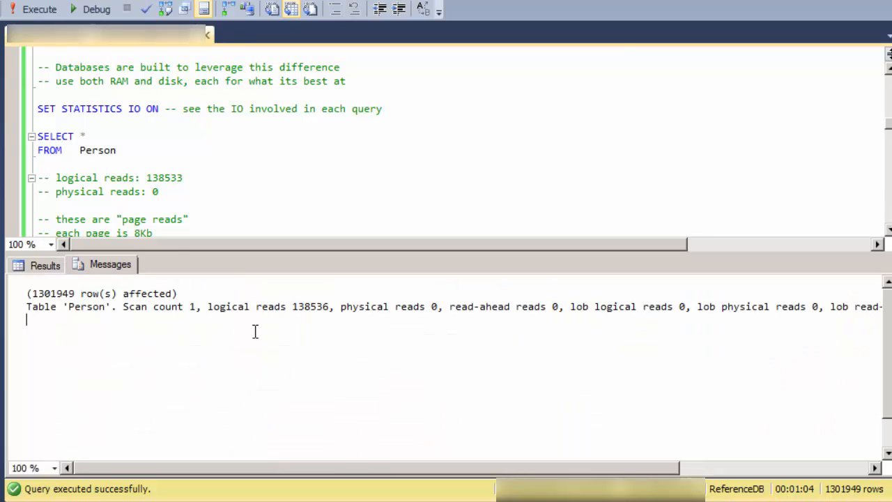
pyautogui.moveTo(248, 312)
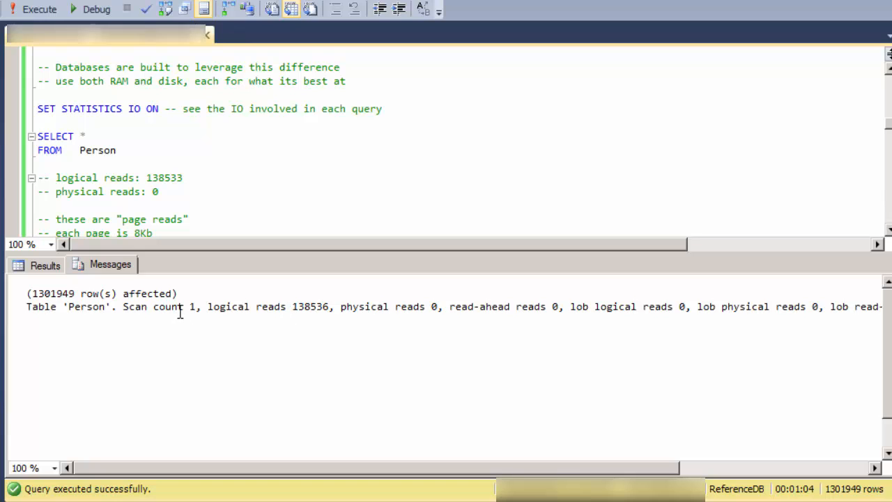
pyautogui.doubleClick(270, 306)
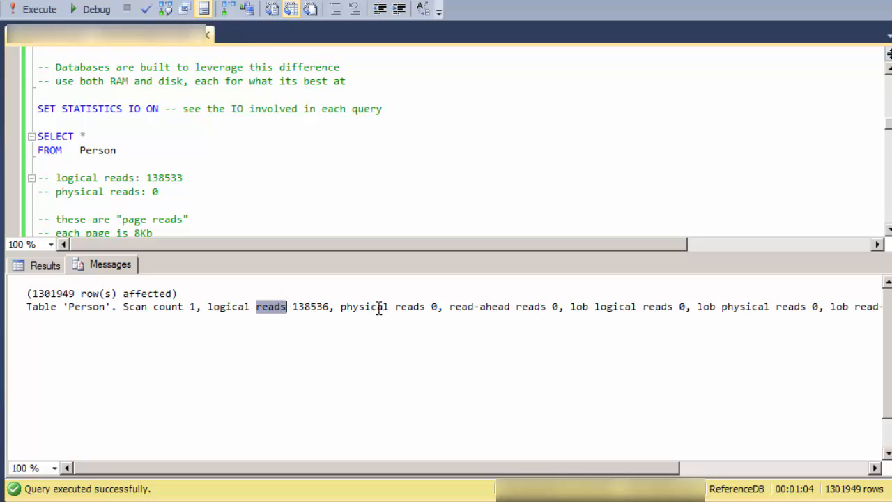
pyautogui.doubleClick(410, 307)
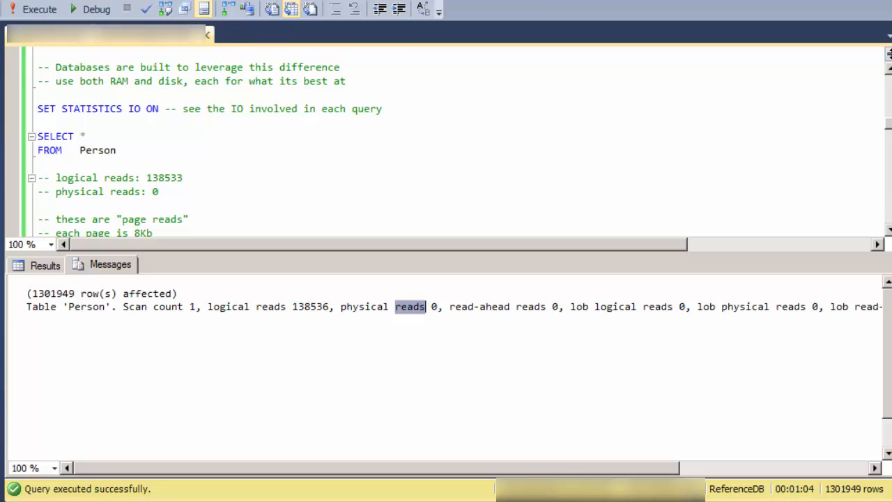
pyautogui.moveTo(428, 457)
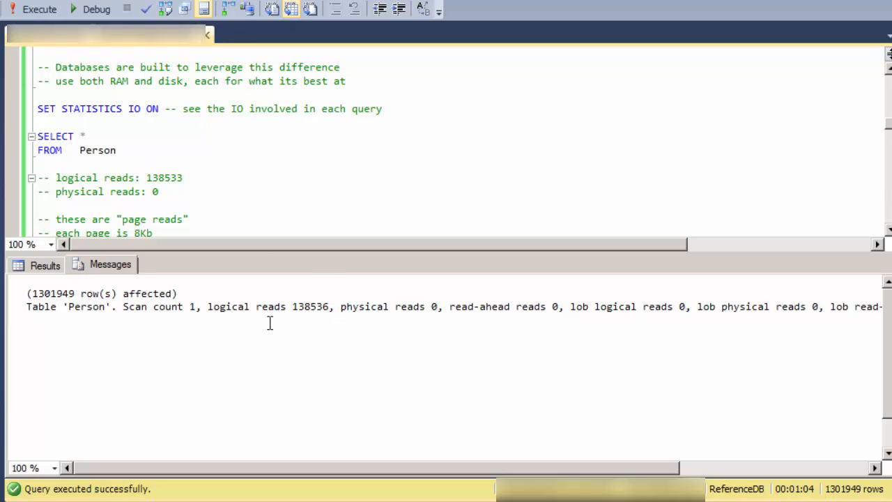
pyautogui.moveTo(257, 316)
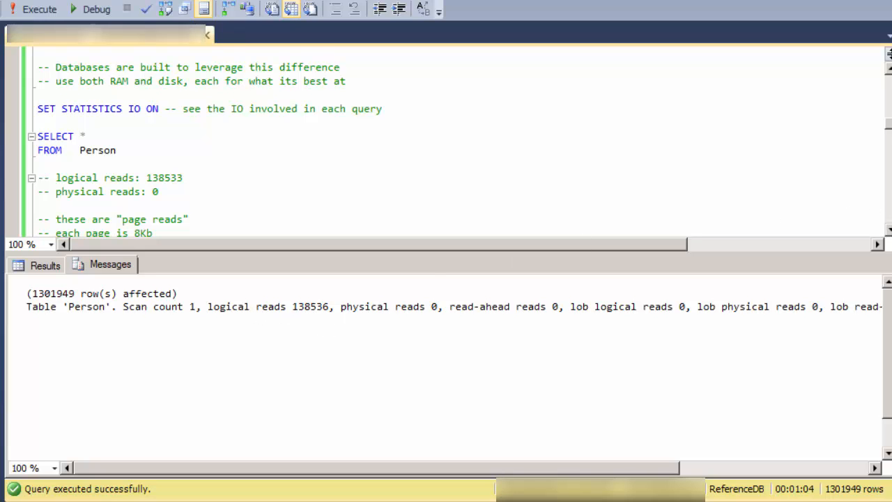
pyautogui.scroll(3)
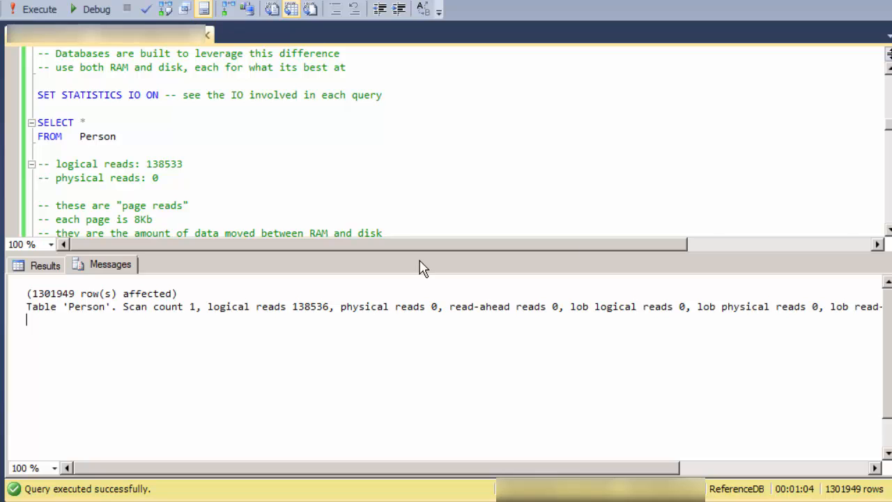
pyautogui.moveTo(330, 234)
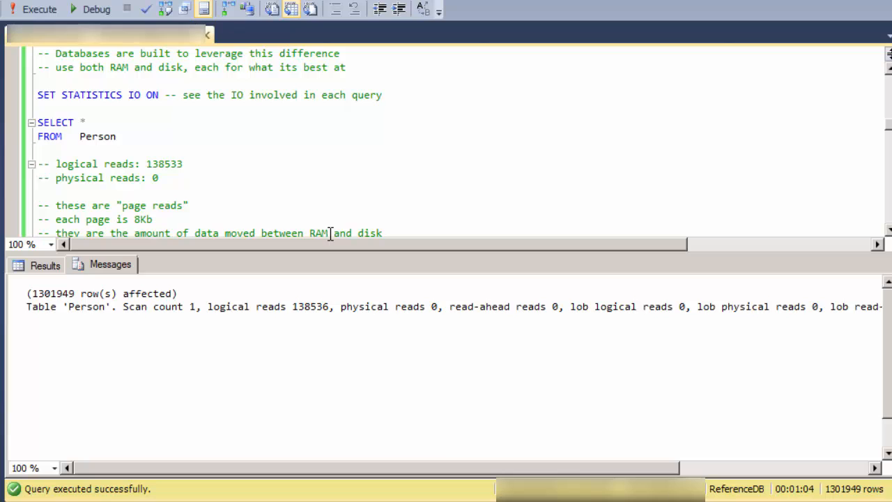
pyautogui.moveTo(337, 217)
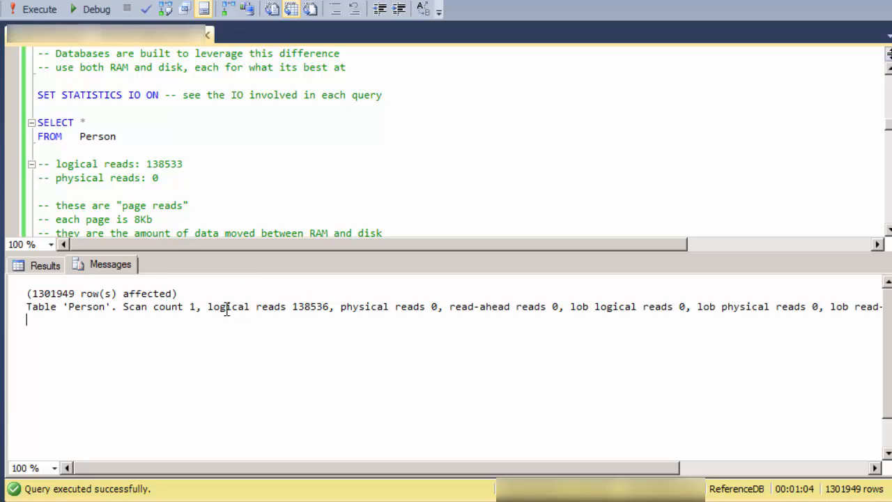
pyautogui.moveTo(403, 310)
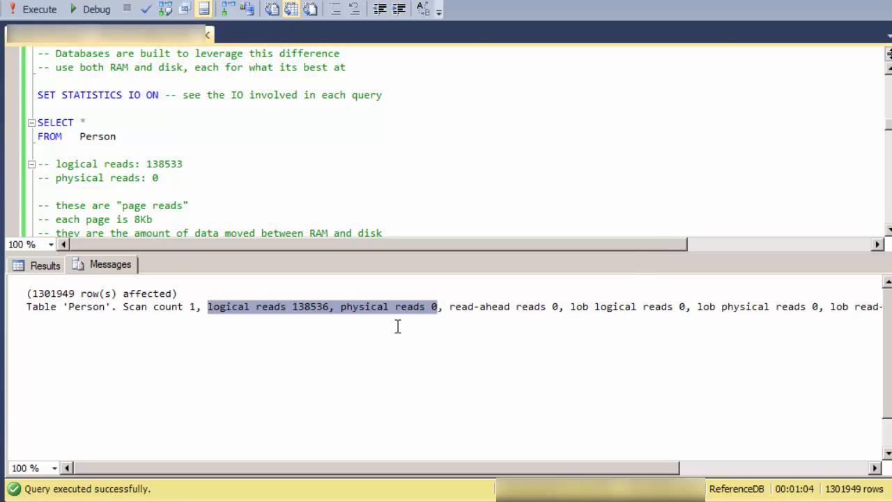
pyautogui.click(408, 307)
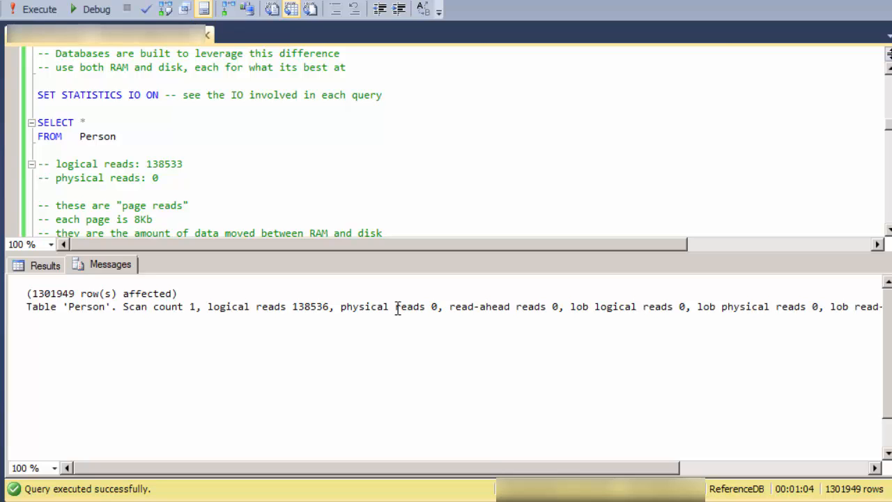
pyautogui.doubleClick(310, 307)
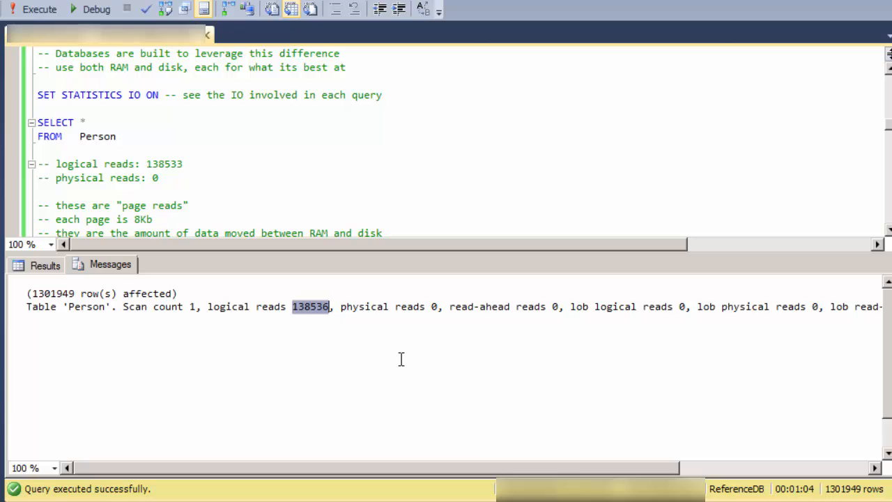
pyautogui.moveTo(312, 315)
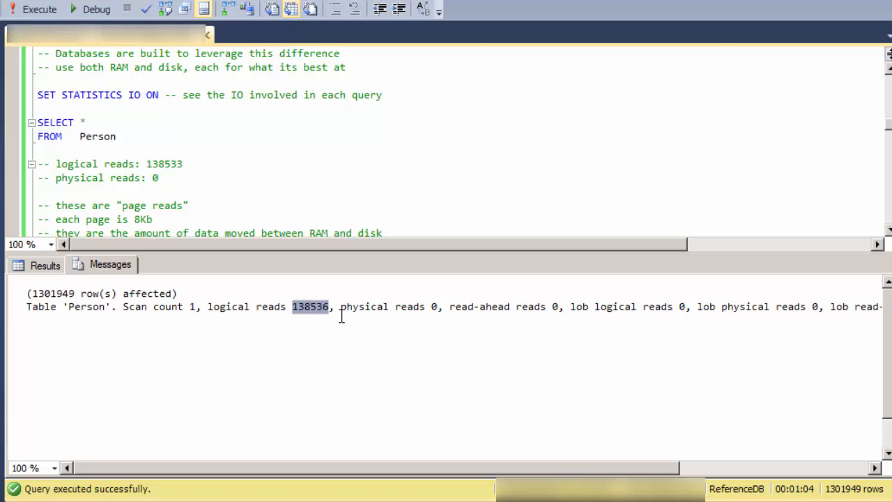
pyautogui.moveTo(335, 314)
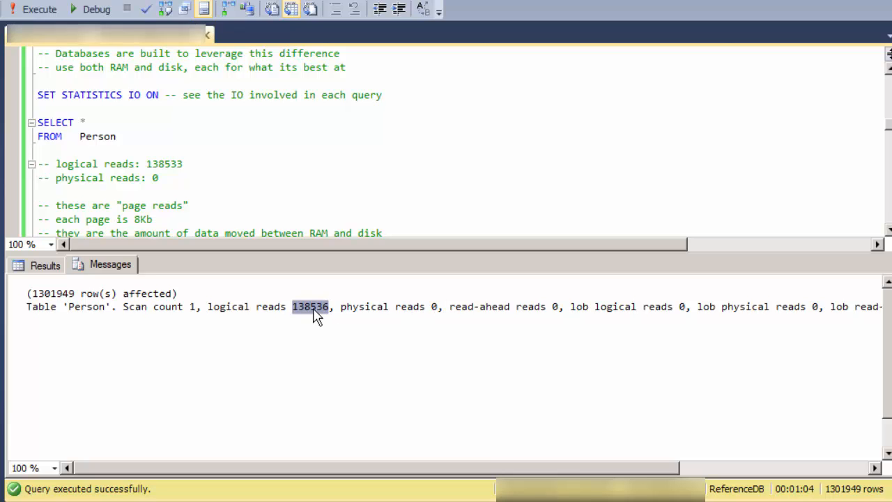
pyautogui.moveTo(424, 307)
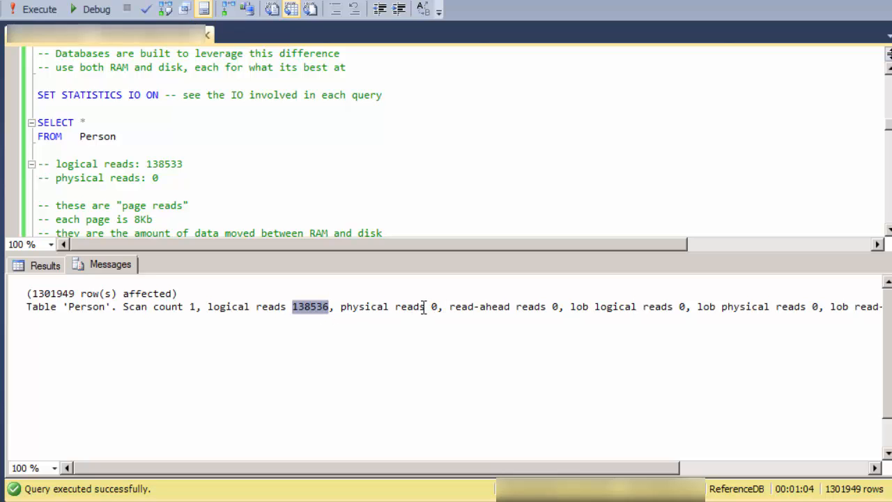
pyautogui.moveTo(334, 197)
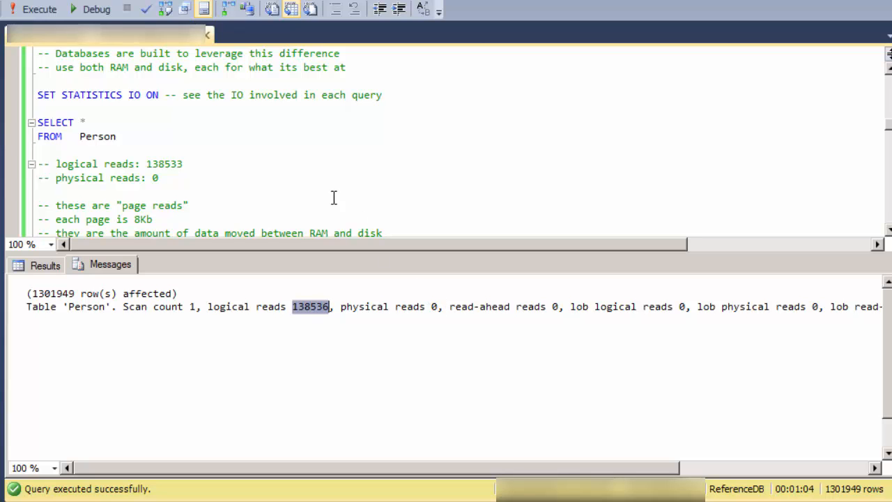
pyautogui.scroll(-3)
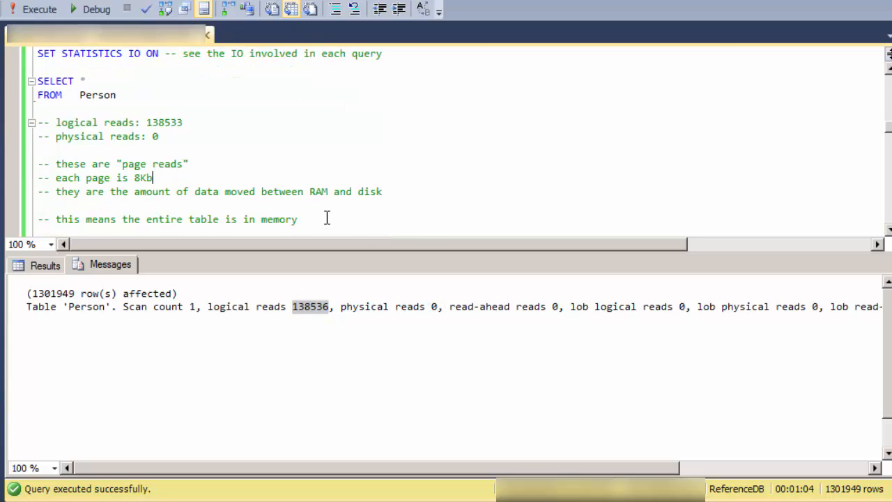
pyautogui.scroll(-3)
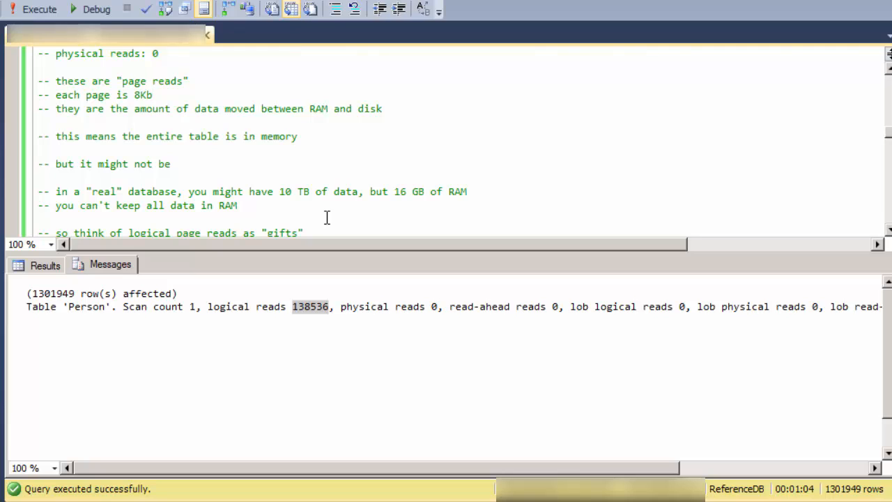
pyautogui.moveTo(283, 191)
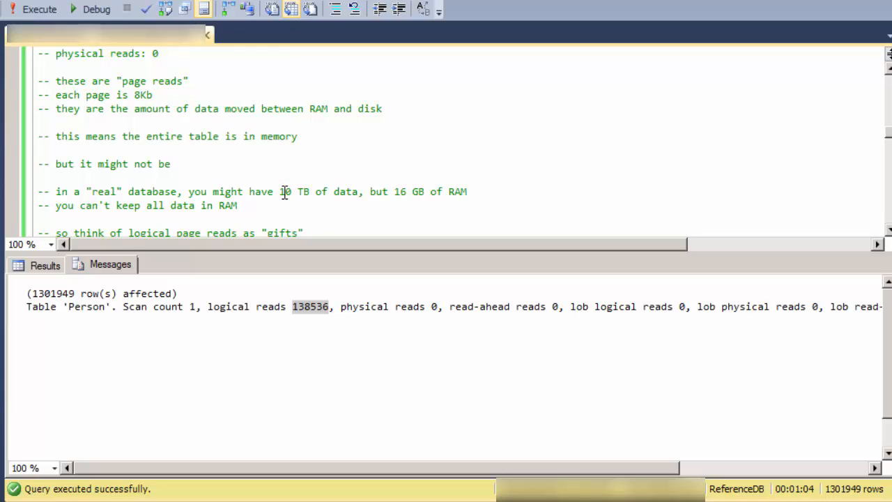
pyautogui.moveTo(282, 192)
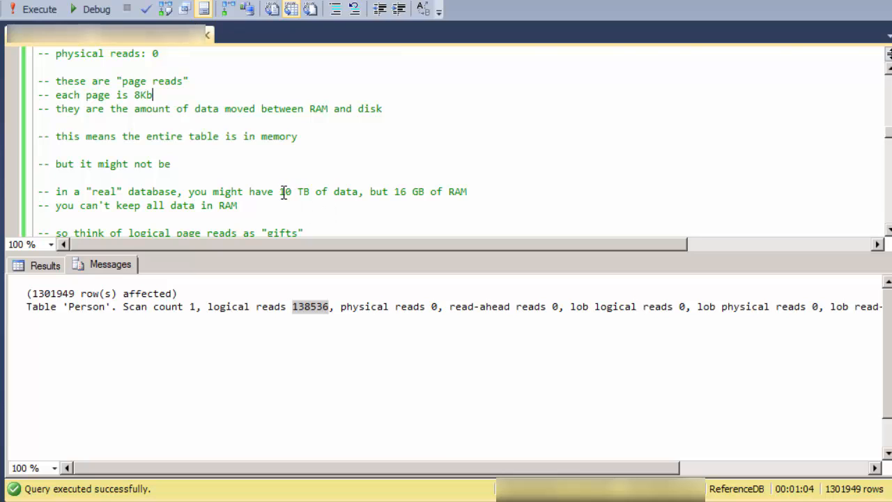
pyautogui.moveTo(280, 192); pyautogui.dragTo(361, 192)
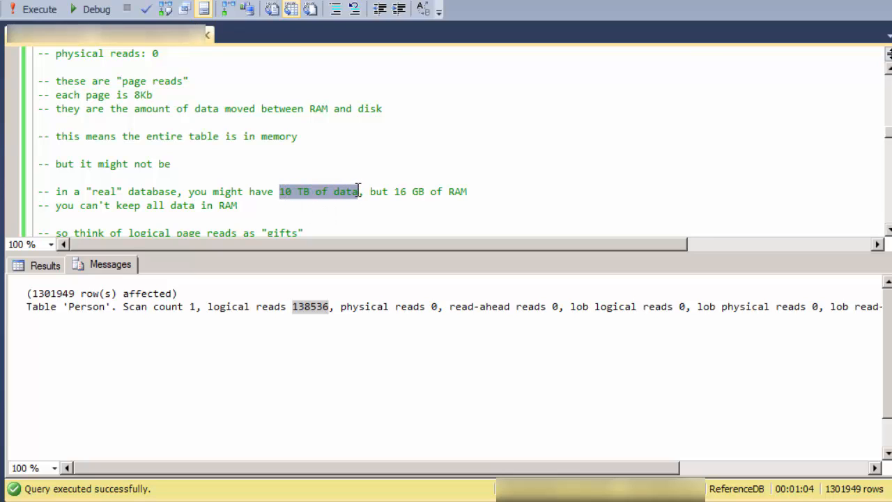
pyautogui.moveTo(401, 193)
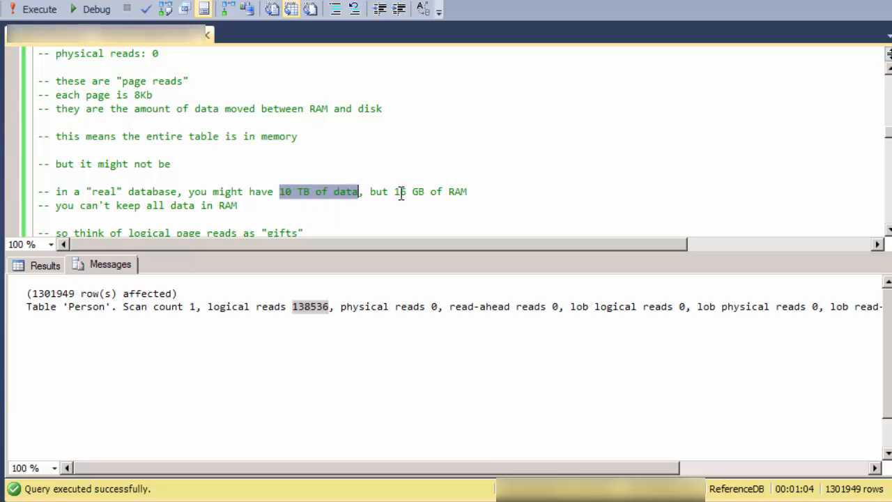
pyautogui.doubleClick(408, 192)
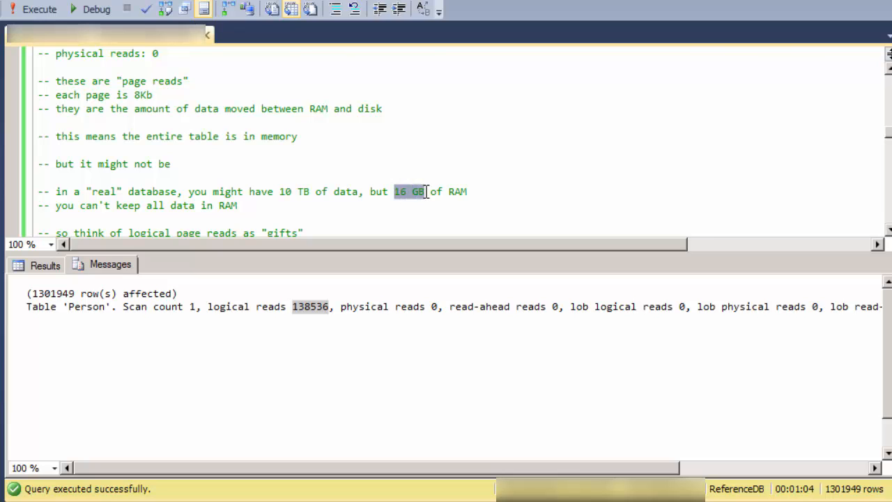
pyautogui.moveTo(313, 201)
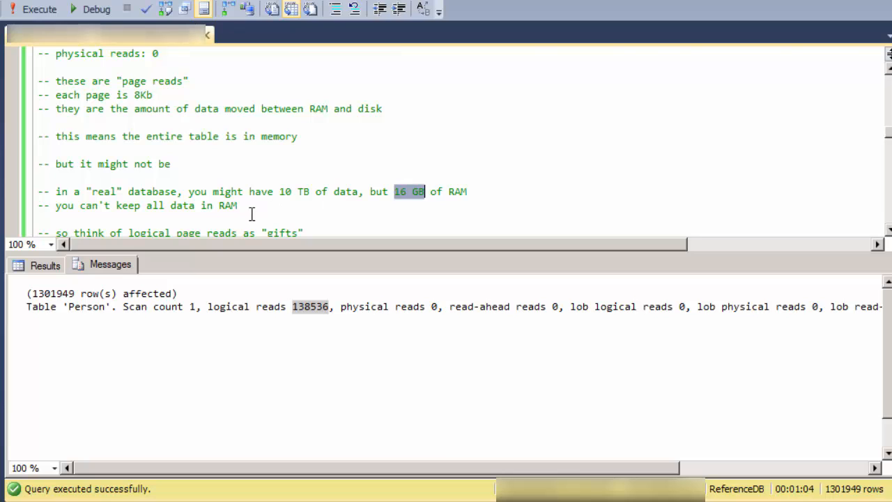
pyautogui.moveTo(282, 314)
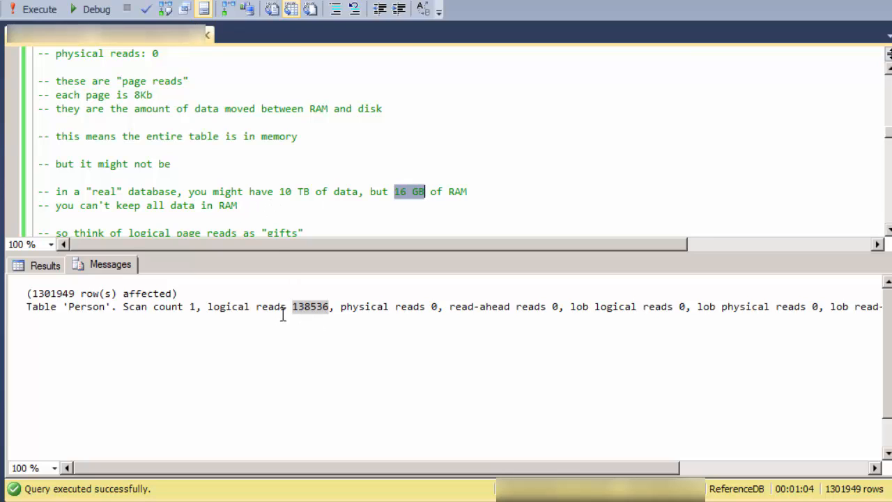
pyautogui.moveTo(328, 230)
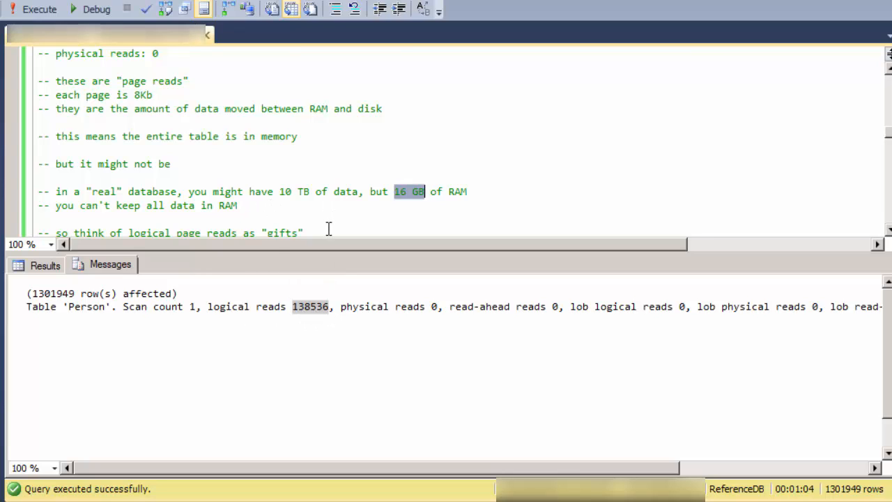
# Scroll to the notes calling logical reads gifts and advising fewer overall page reads.
pyautogui.scroll(-3)
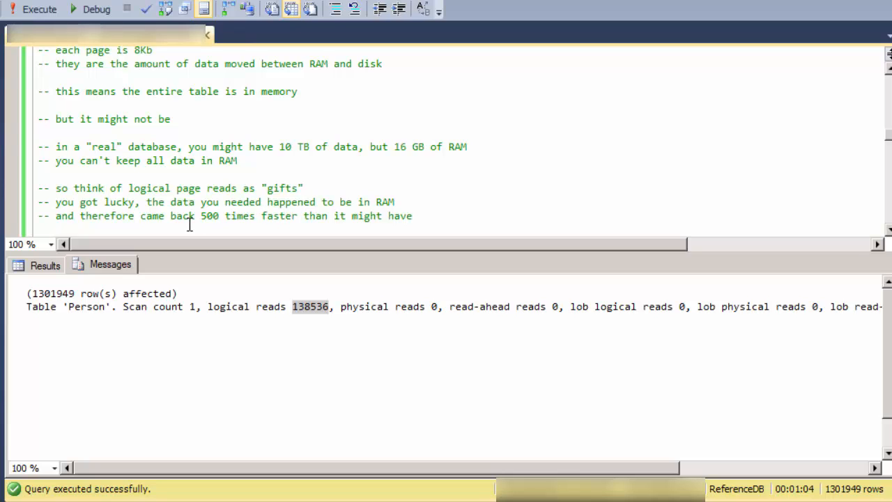
pyautogui.moveTo(298, 314)
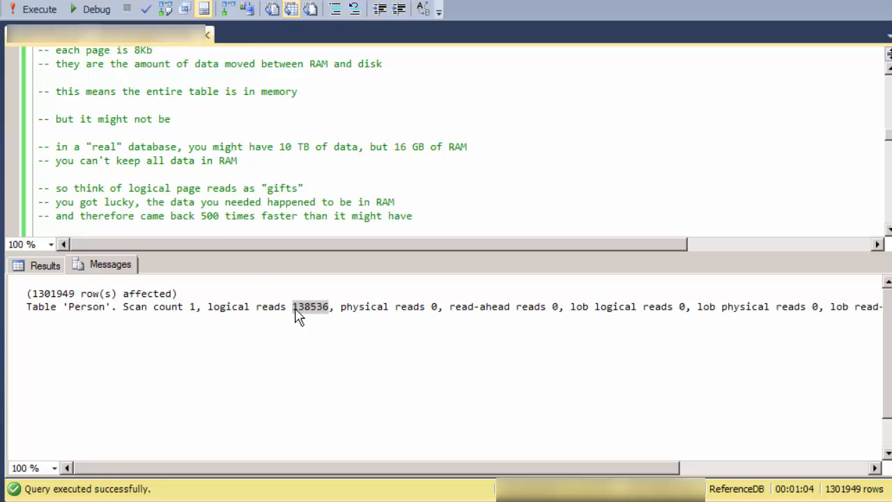
pyautogui.moveTo(310, 316)
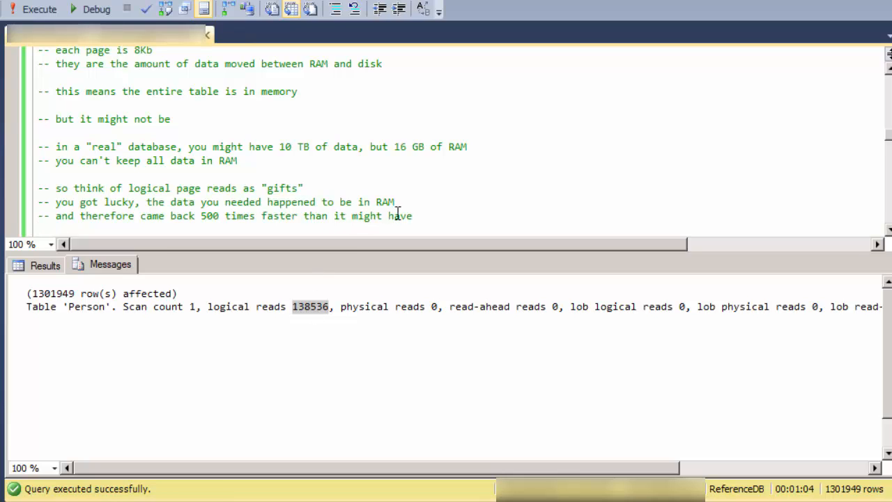
pyautogui.moveTo(382, 251)
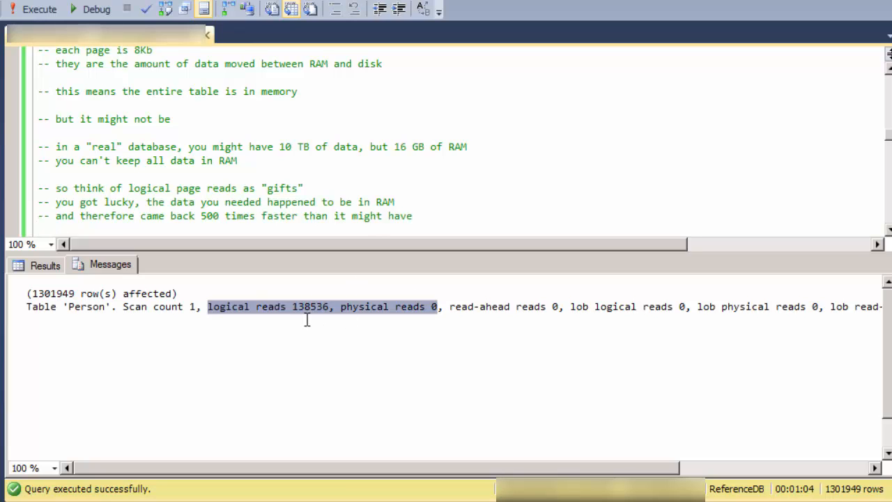
pyautogui.moveTo(373, 319)
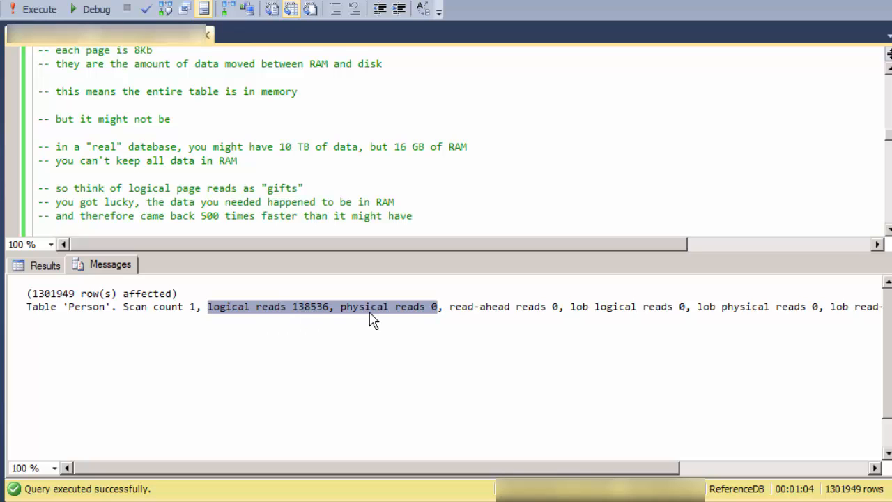
pyautogui.moveTo(401, 315)
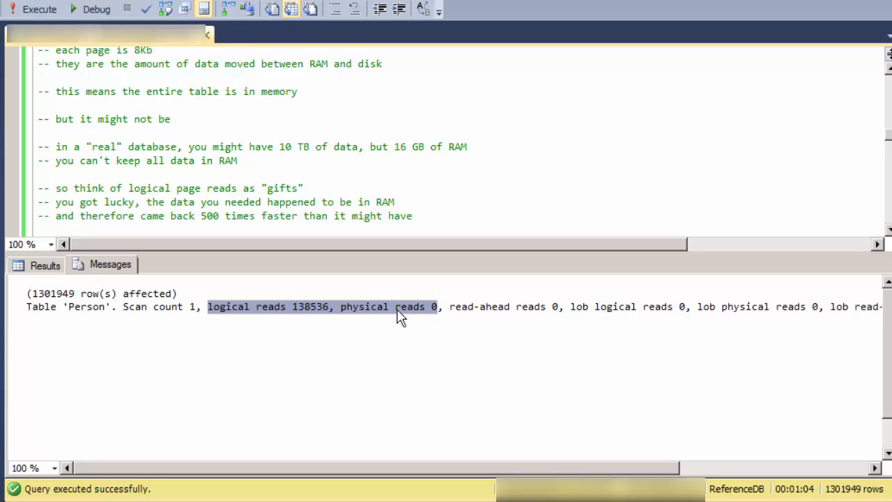
pyautogui.moveTo(293, 317)
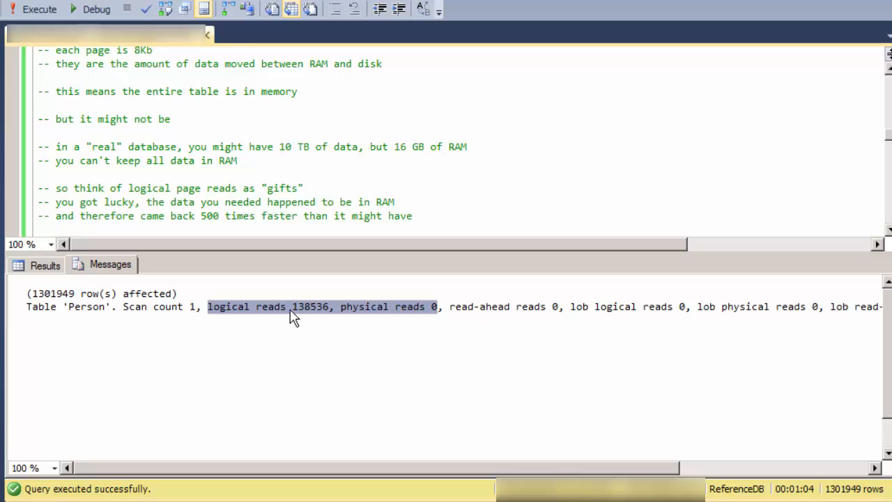
pyautogui.moveTo(429, 312)
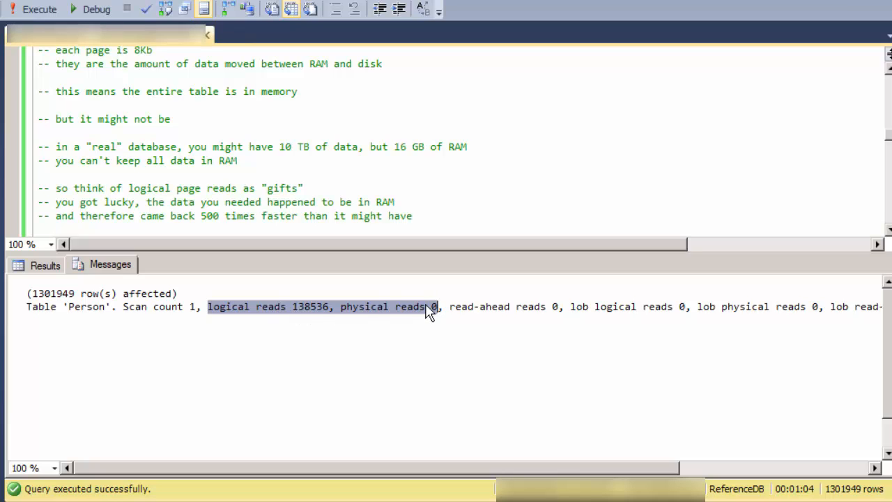
pyautogui.moveTo(368, 221)
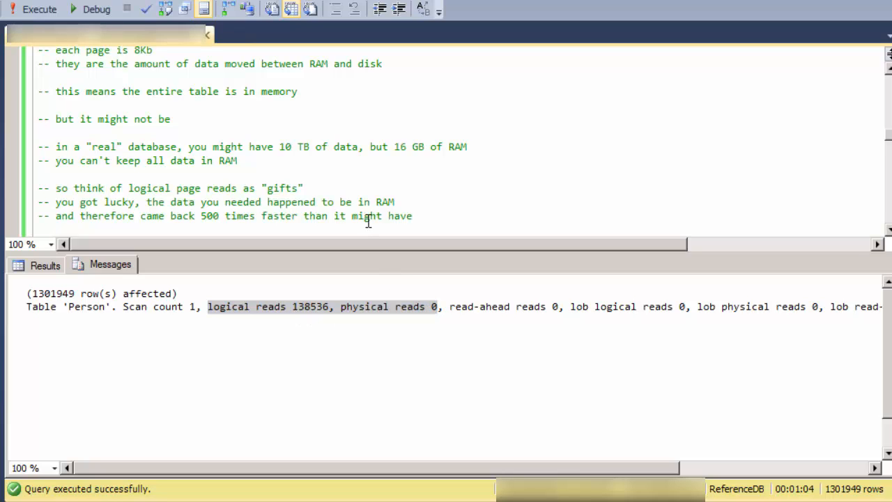
pyautogui.scroll(-3)
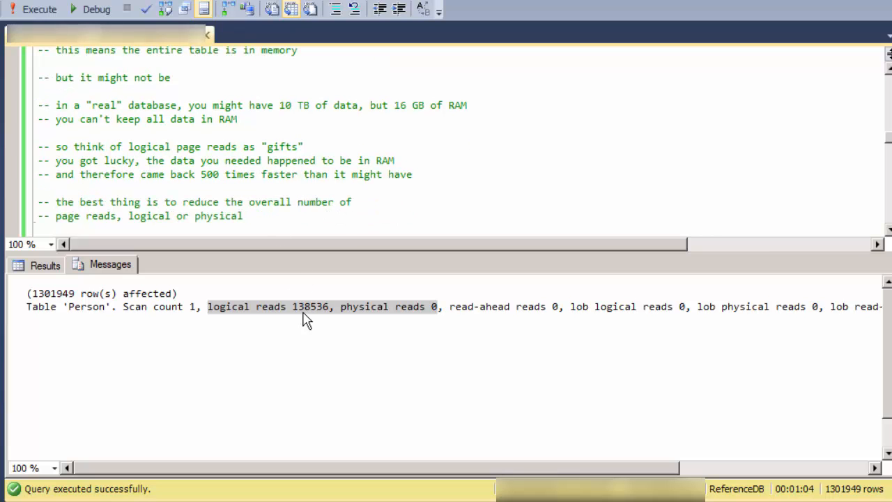
pyautogui.moveTo(384, 314)
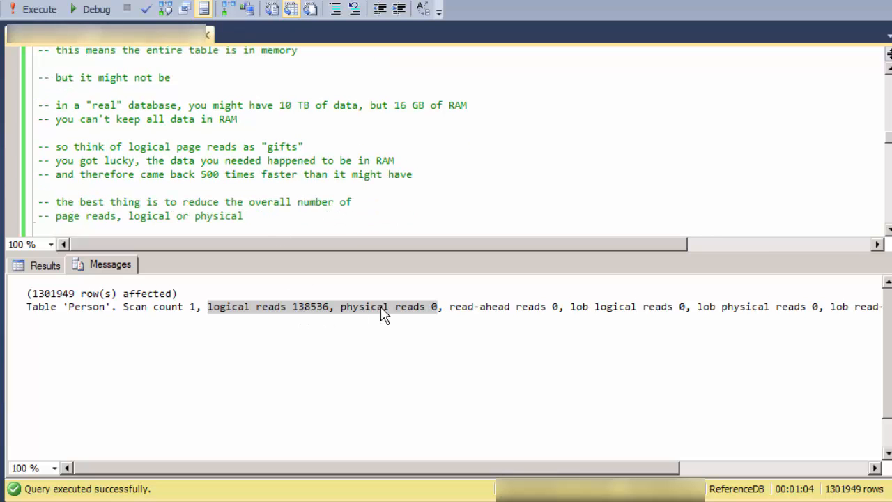
pyautogui.moveTo(408, 310)
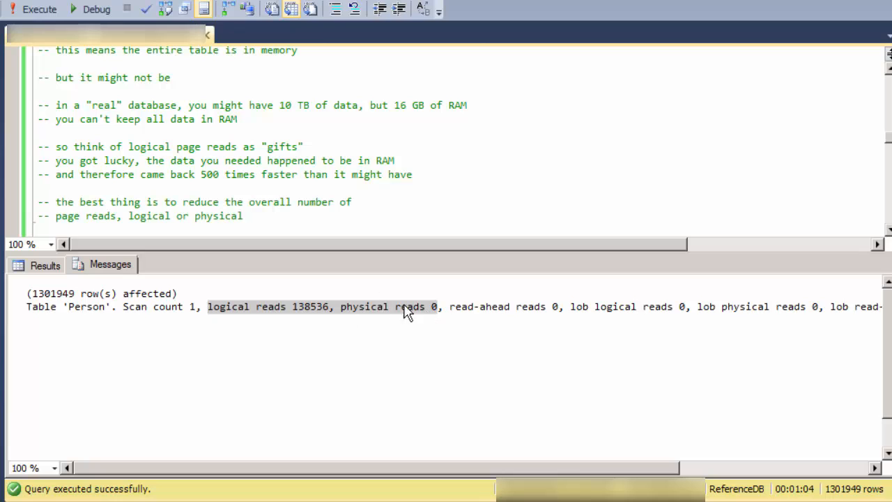
pyautogui.moveTo(312, 324)
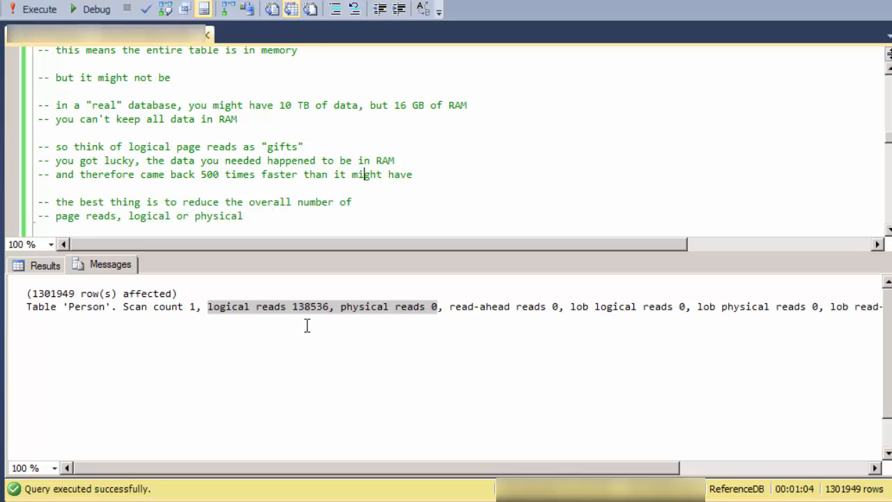
pyautogui.click(245, 215)
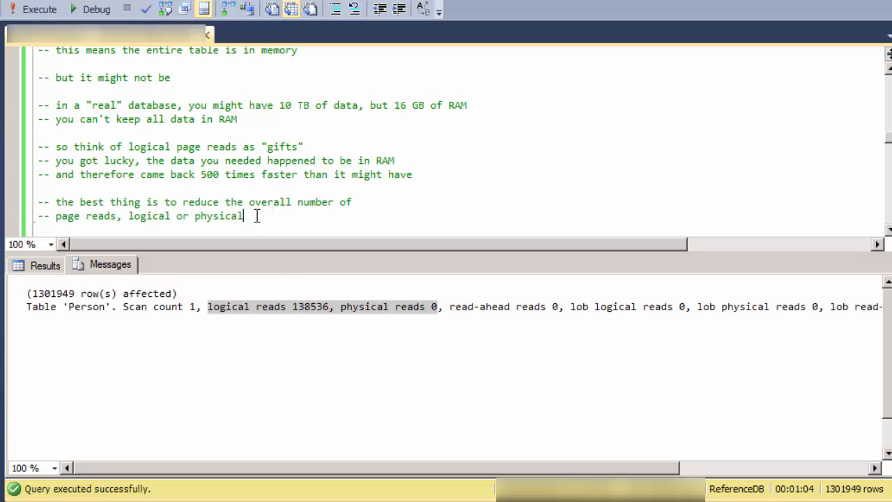
# Run SELECT firstname FROM Person, returning 1301948 first names in about 6 seconds.
pyautogui.scroll(-3)
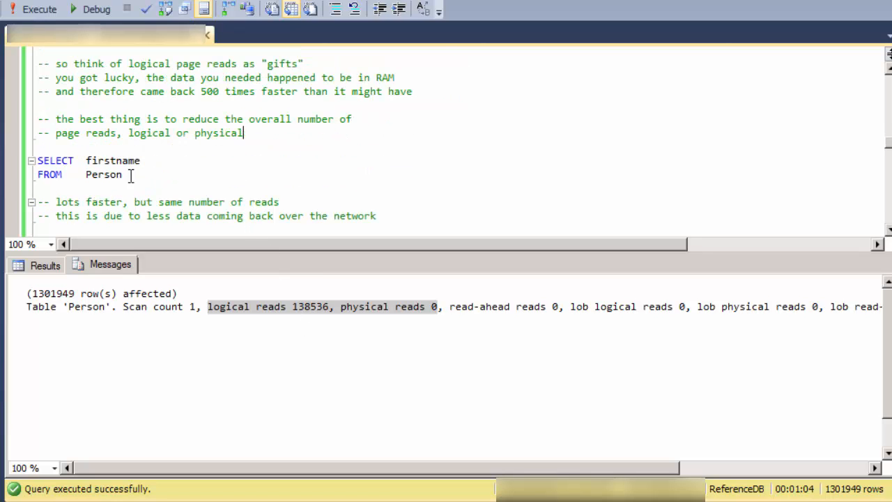
pyautogui.moveTo(104, 161)
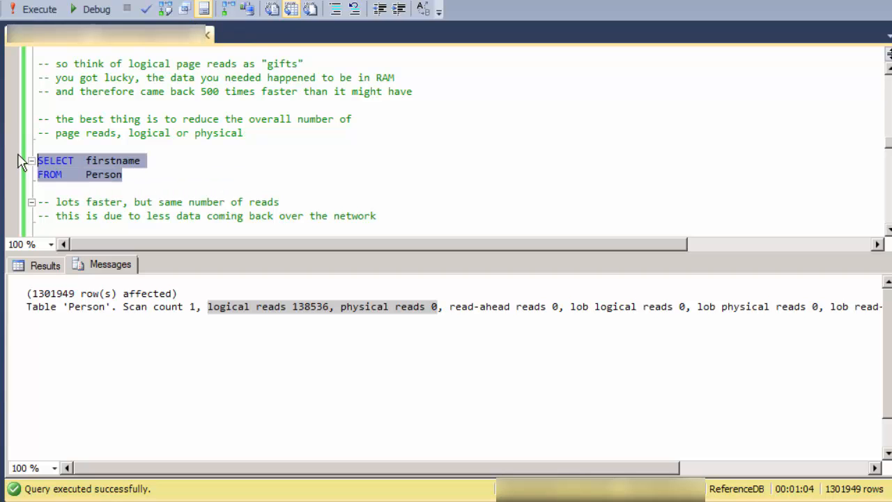
pyautogui.click(40, 9)
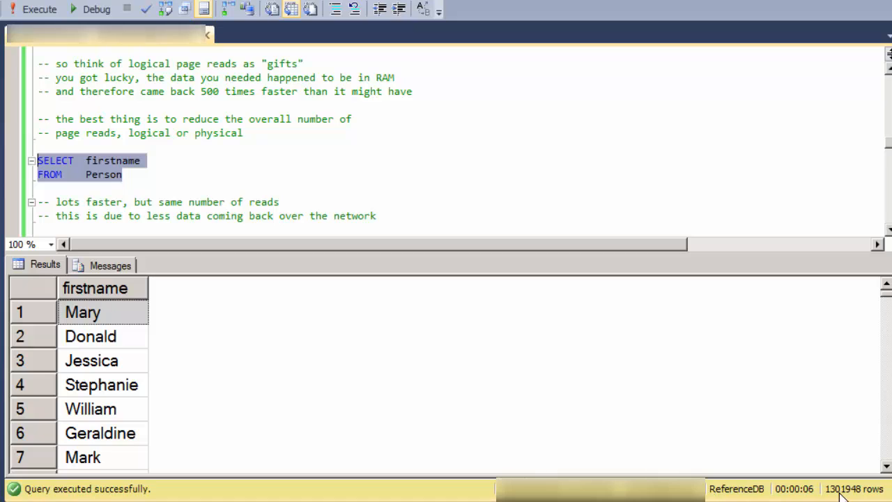
pyautogui.moveTo(114, 301)
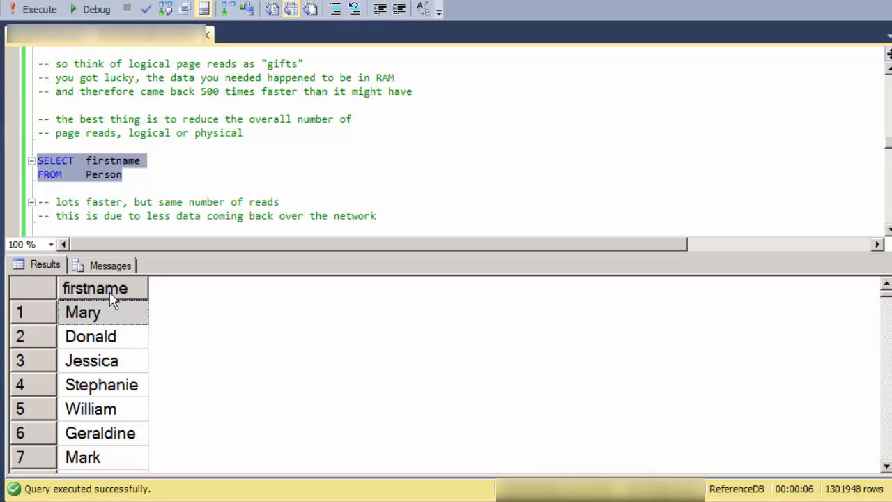
pyautogui.moveTo(111, 275)
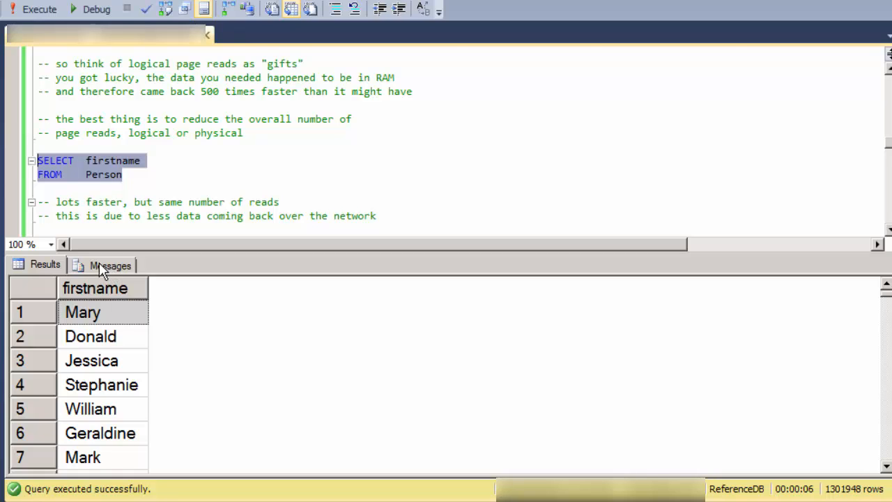
pyautogui.click(109, 264)
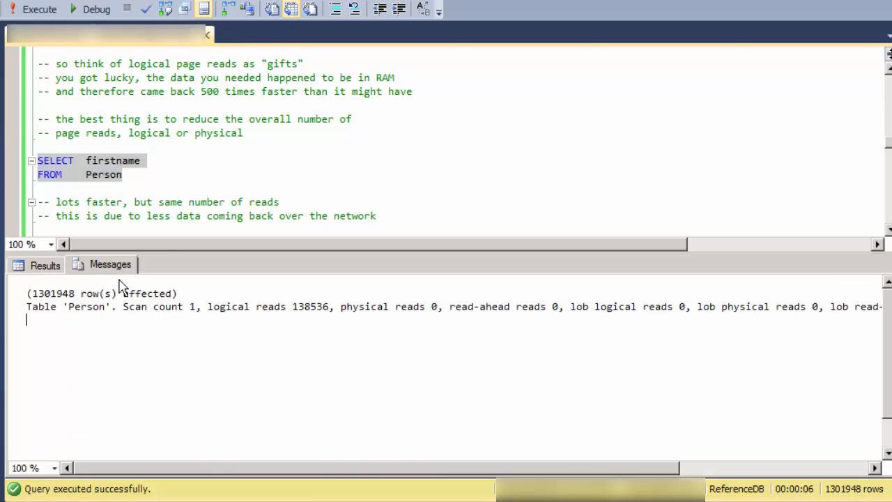
pyautogui.doubleClick(312, 306)
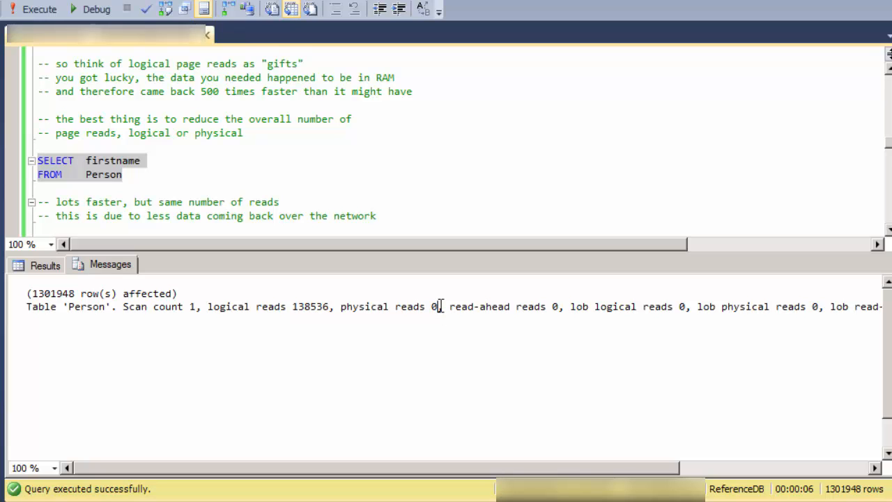
pyautogui.moveTo(207, 306); pyautogui.dragTo(439, 306)
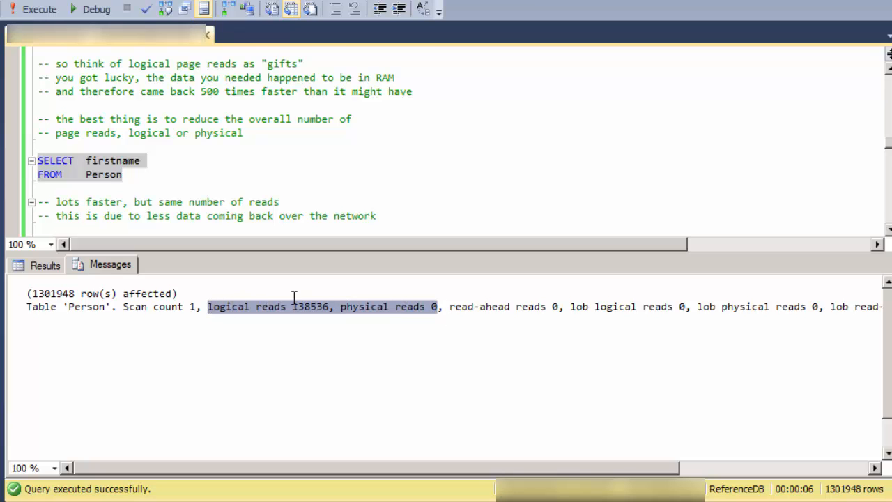
pyautogui.moveTo(278, 210)
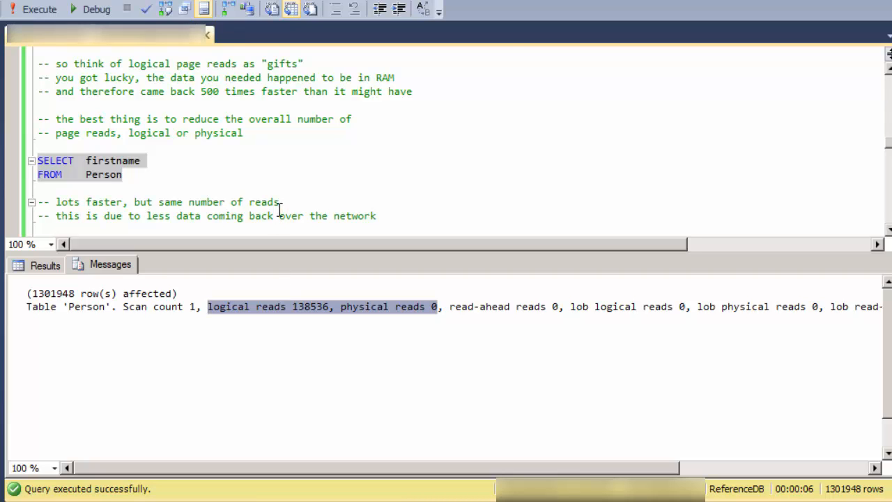
pyautogui.moveTo(186, 201)
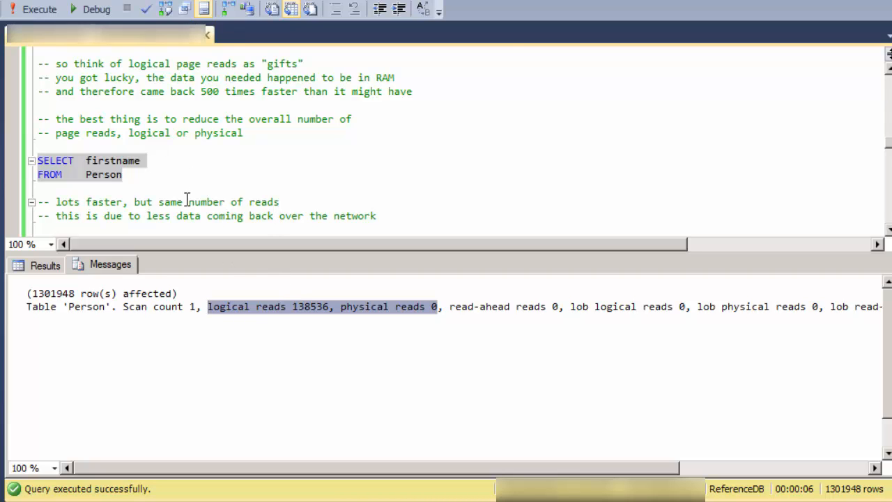
pyautogui.moveTo(251, 188)
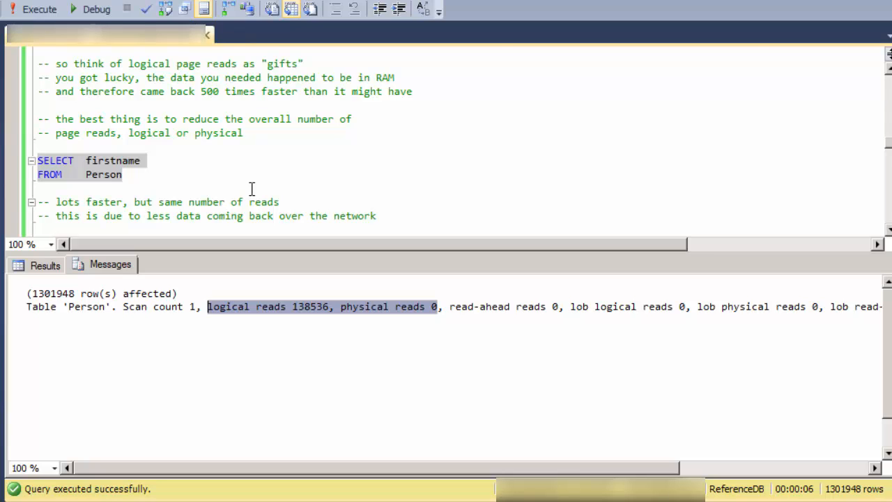
pyautogui.moveTo(170, 188)
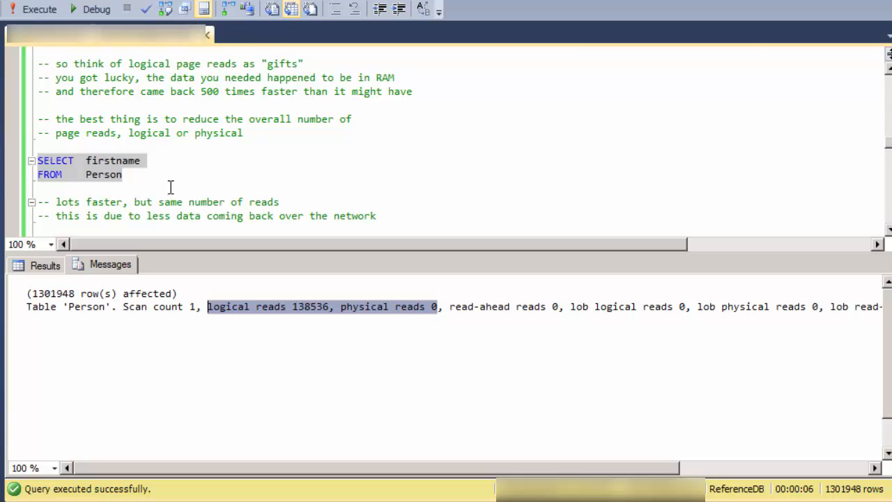
pyautogui.moveTo(184, 188)
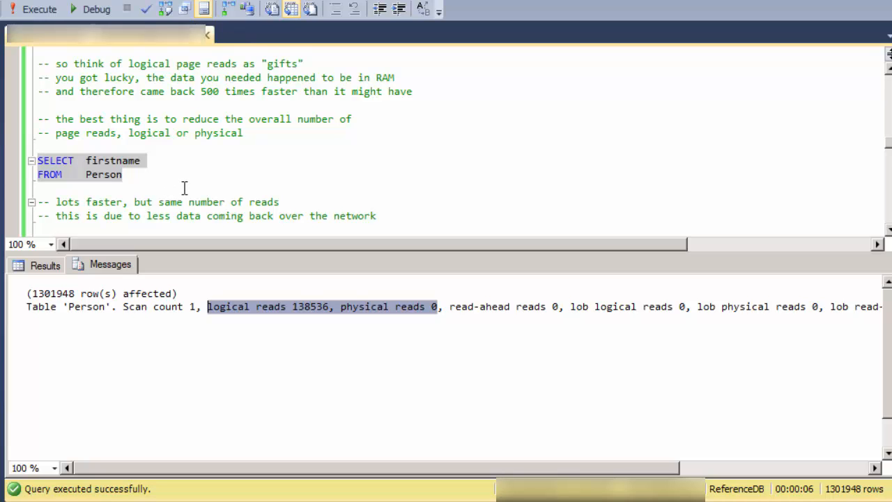
pyautogui.moveTo(117, 166)
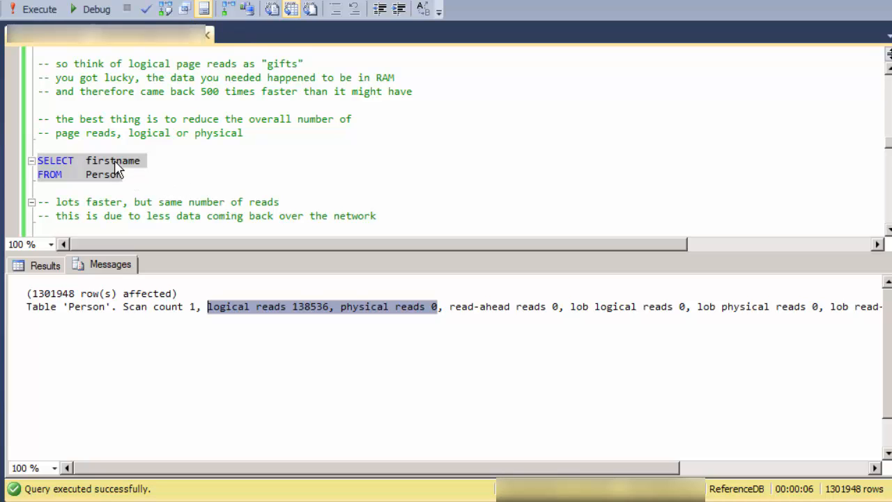
pyautogui.doubleClick(112, 161)
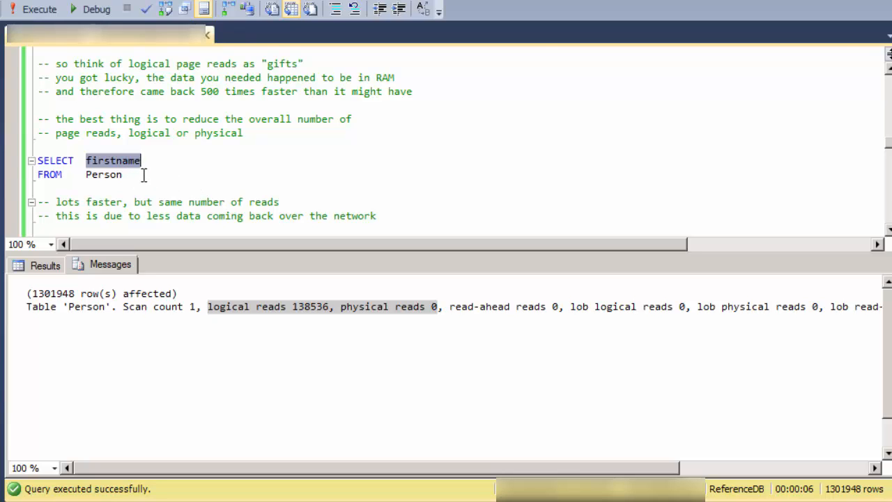
pyautogui.moveTo(125, 176)
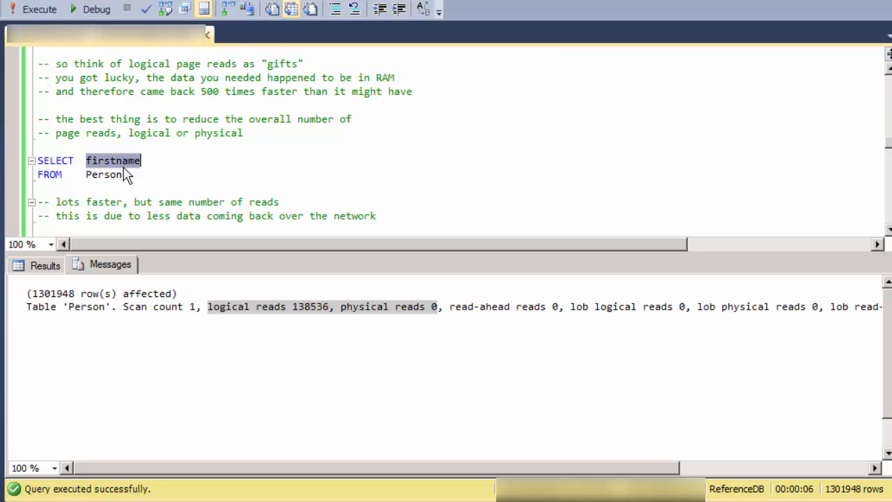
pyautogui.moveTo(229, 178)
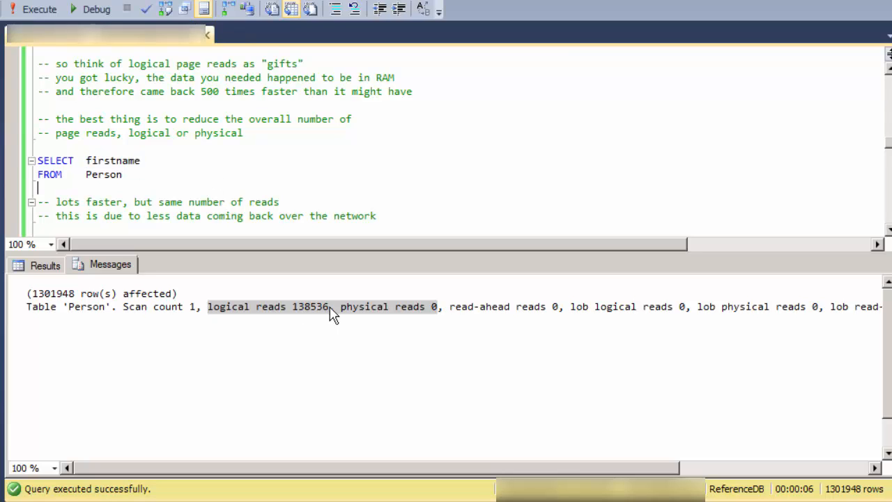
pyautogui.moveTo(313, 319)
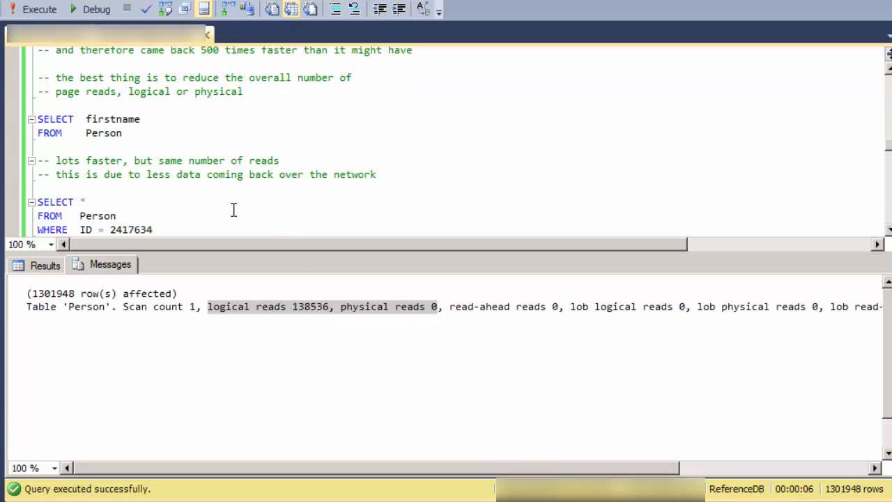
# Run the WHERE ID = 2417634 lookup and view its 3 logical reads in Messages.
pyautogui.scroll(-3)
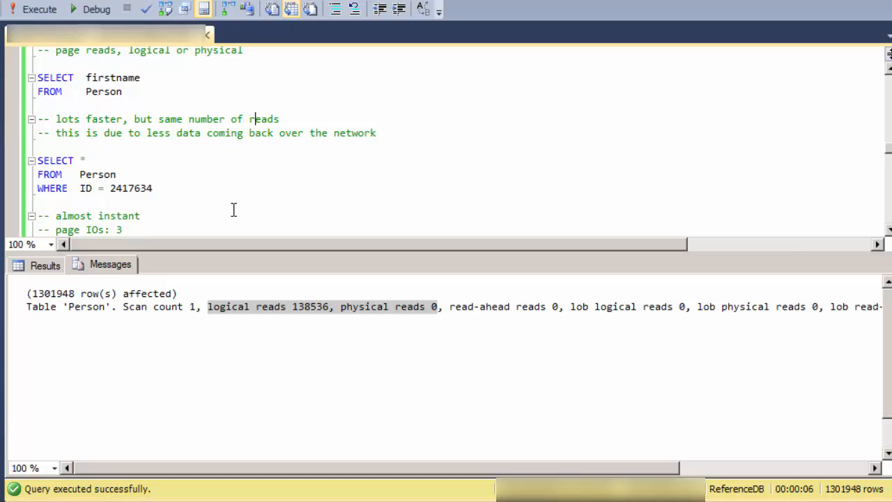
pyautogui.moveTo(222, 205)
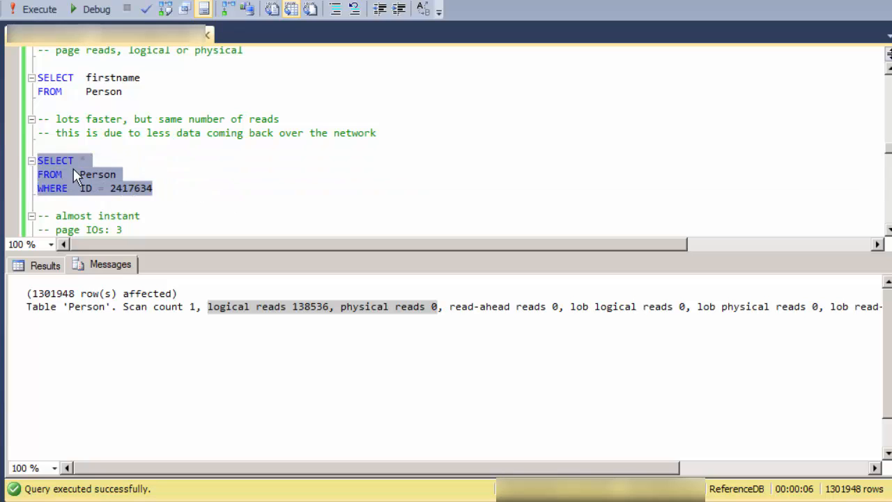
pyautogui.moveTo(83, 162)
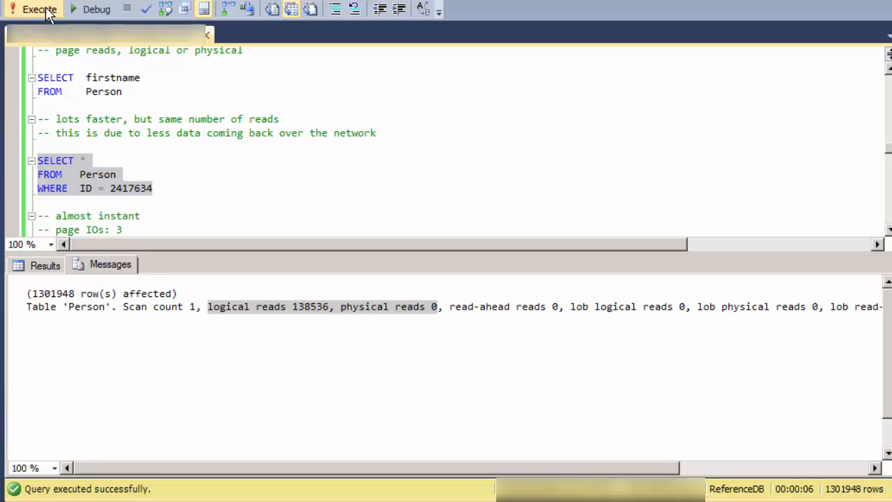
pyautogui.click(33, 9)
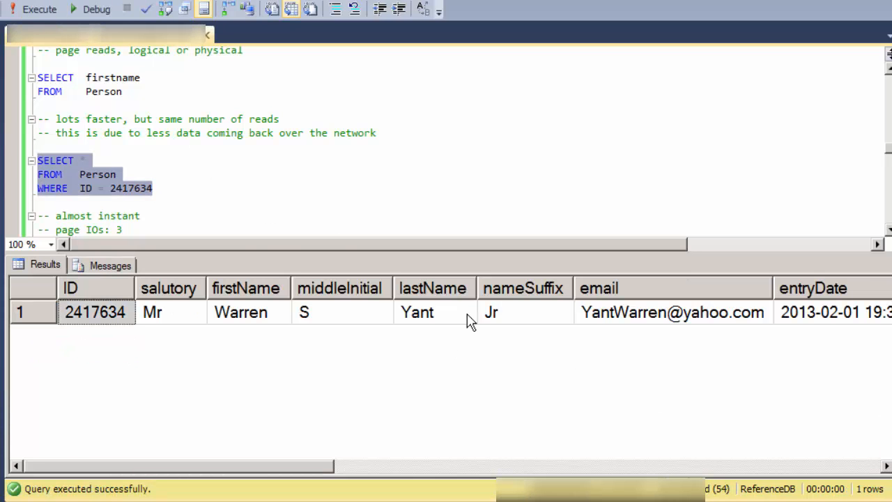
pyautogui.moveTo(114, 197)
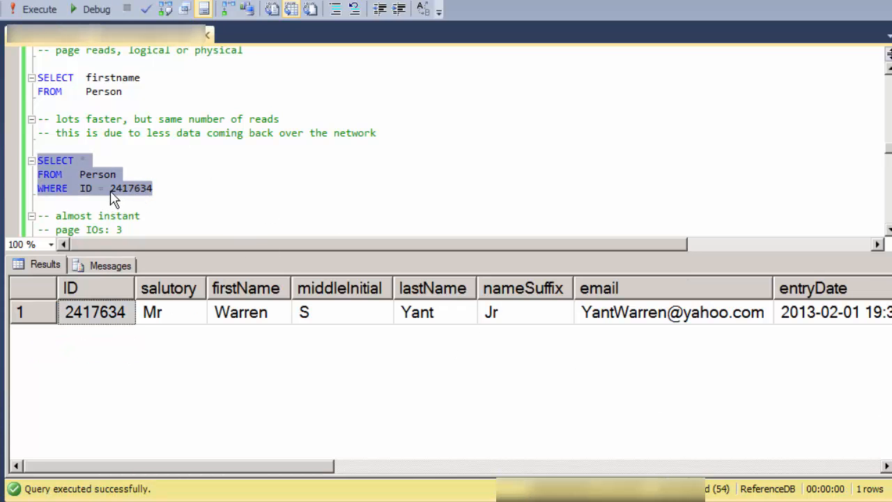
pyautogui.moveTo(808, 495)
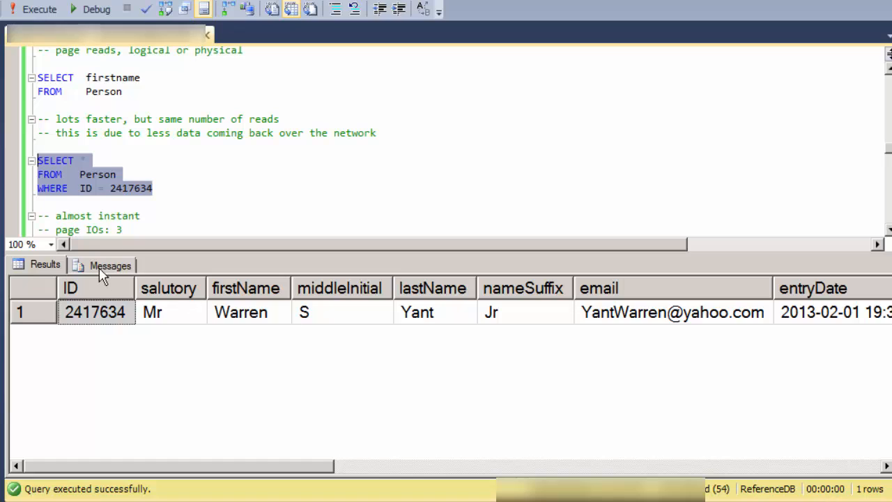
pyautogui.click(109, 265)
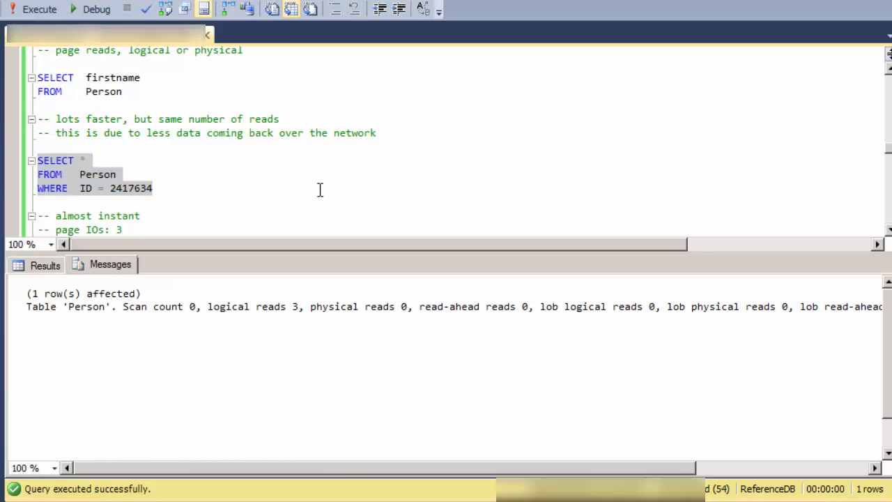
pyautogui.scroll(-3)
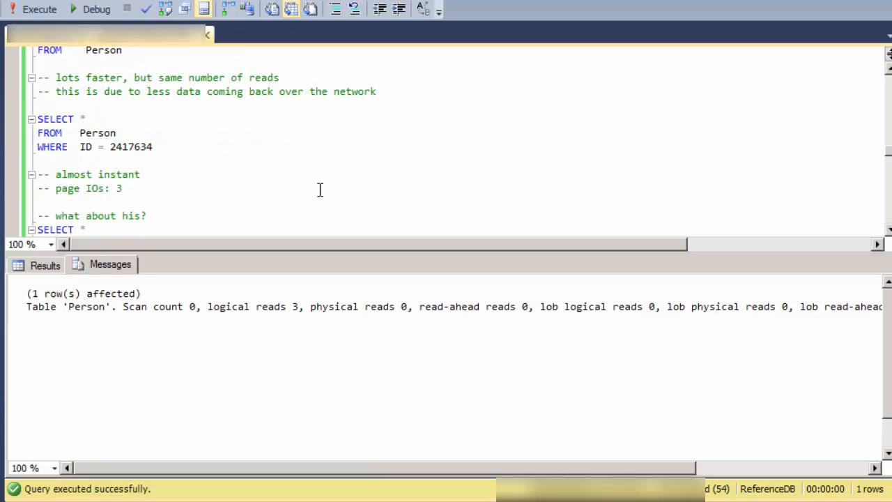
# Run the lastname = 'kline' query, mark its 138536 logical reads, and view the 130 rows.
pyautogui.scroll(-3)
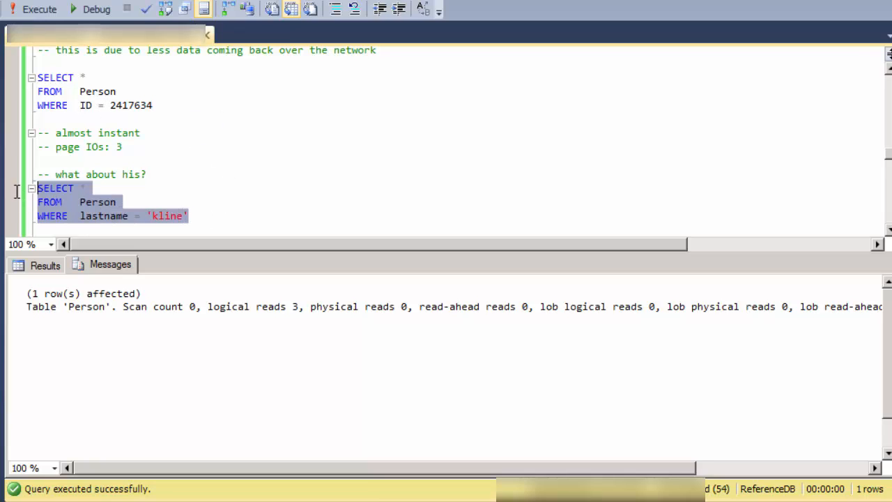
pyautogui.moveTo(40, 9)
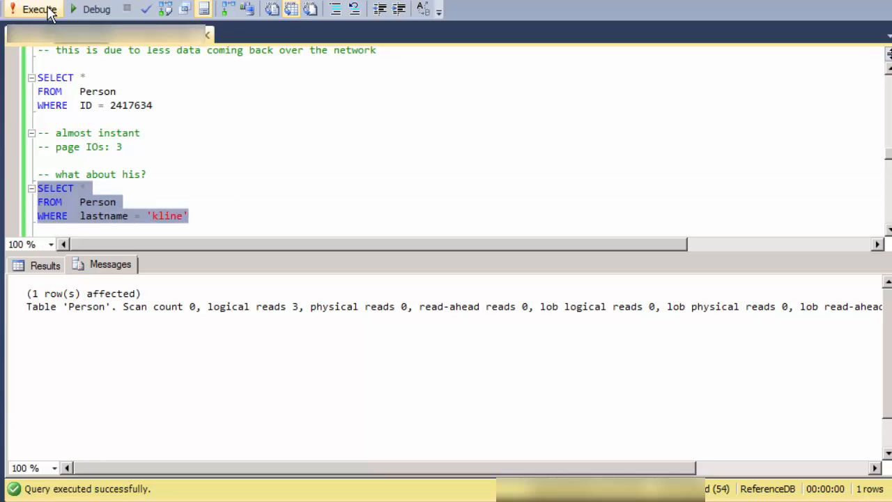
pyautogui.click(39, 9)
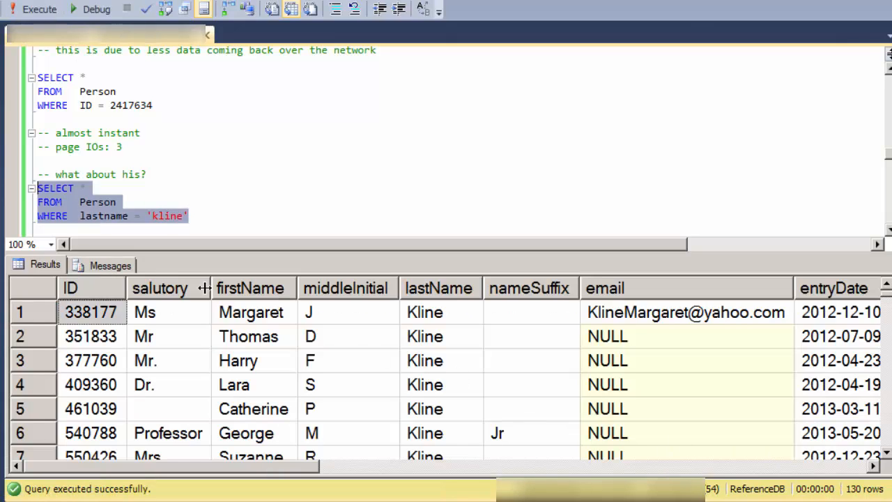
pyautogui.click(109, 264)
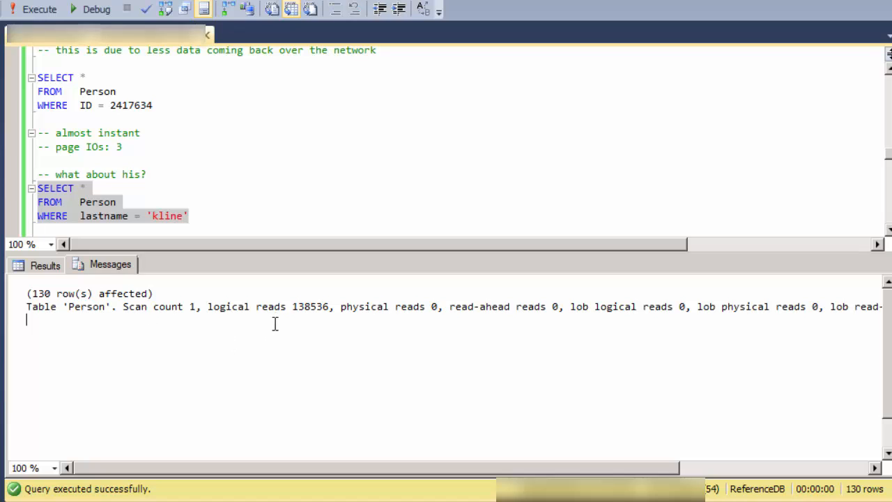
pyautogui.doubleClick(311, 307)
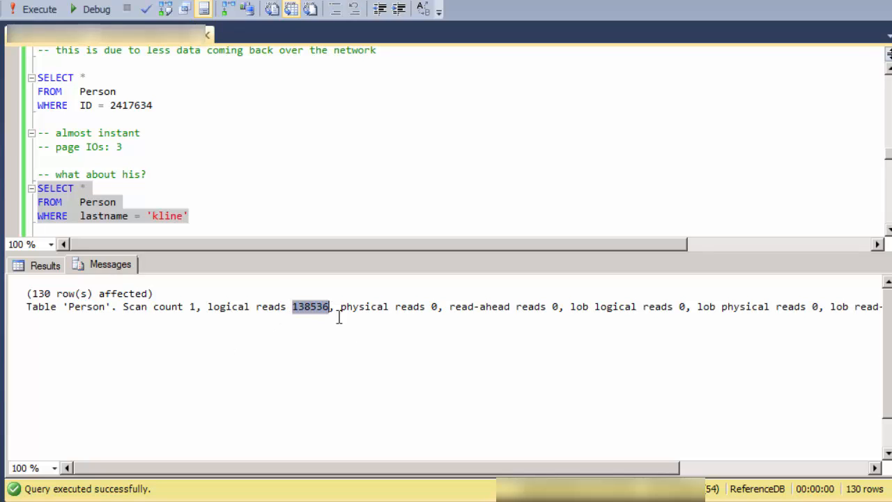
pyautogui.moveTo(300, 318)
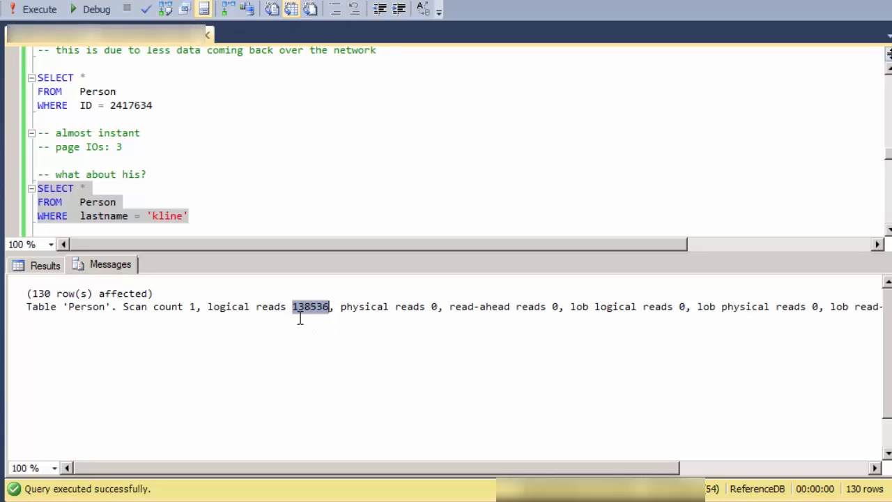
pyautogui.moveTo(316, 319)
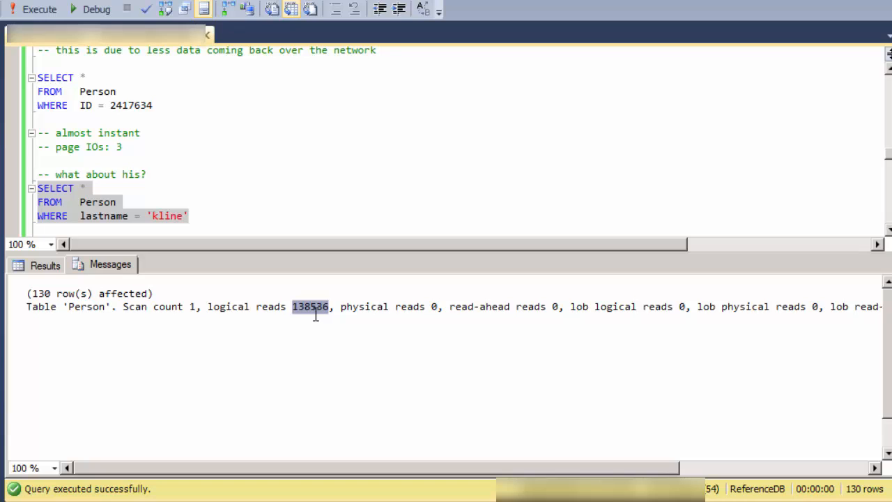
pyautogui.moveTo(192, 209)
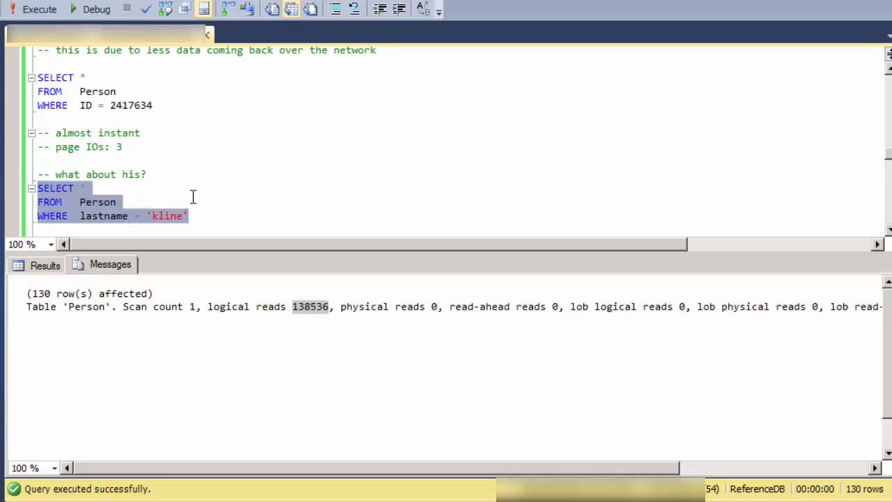
pyautogui.click(43, 264)
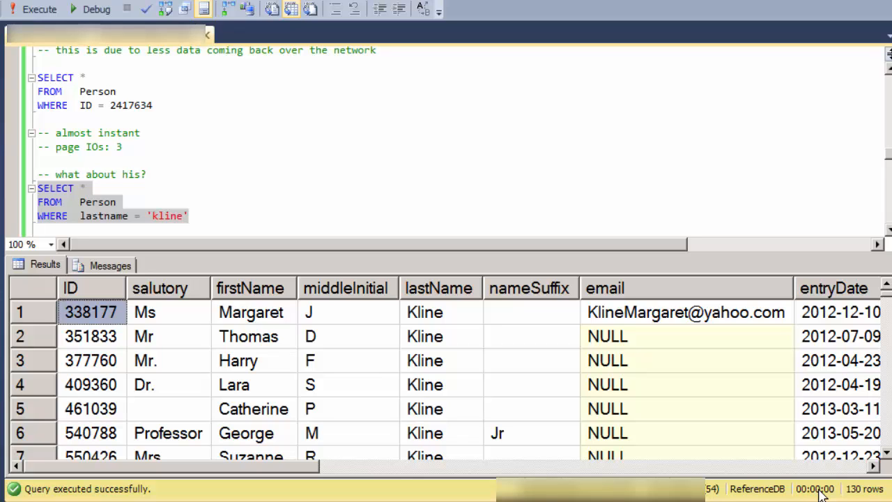
pyautogui.moveTo(124, 276)
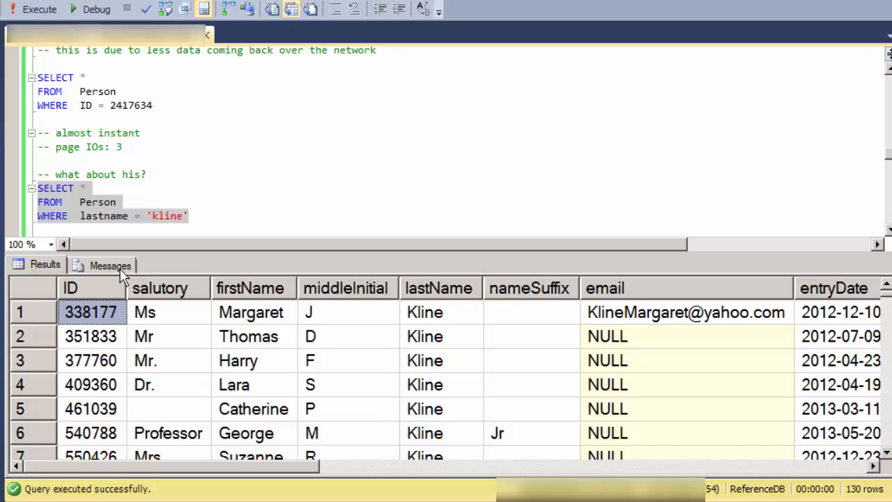
# Mark the kline query's 138536 logical reads and physical reads in Messages.
pyautogui.click(110, 264)
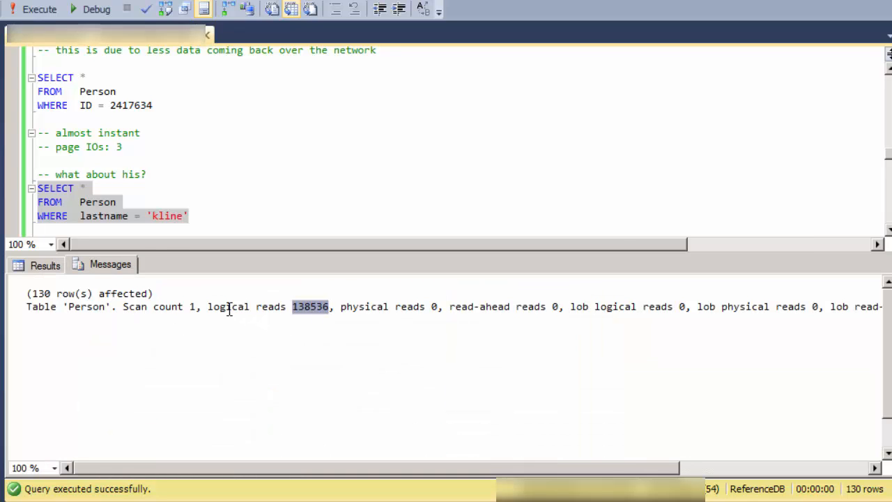
pyautogui.moveTo(293, 307); pyautogui.dragTo(441, 306)
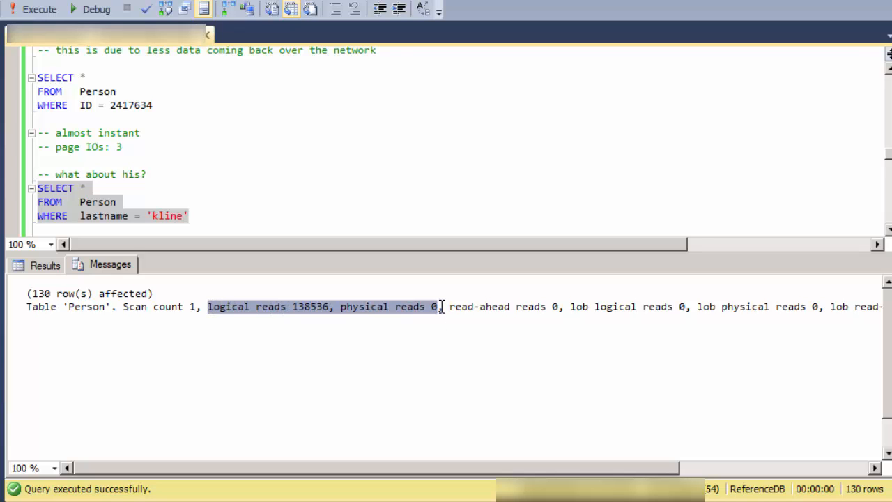
pyautogui.scroll(-3)
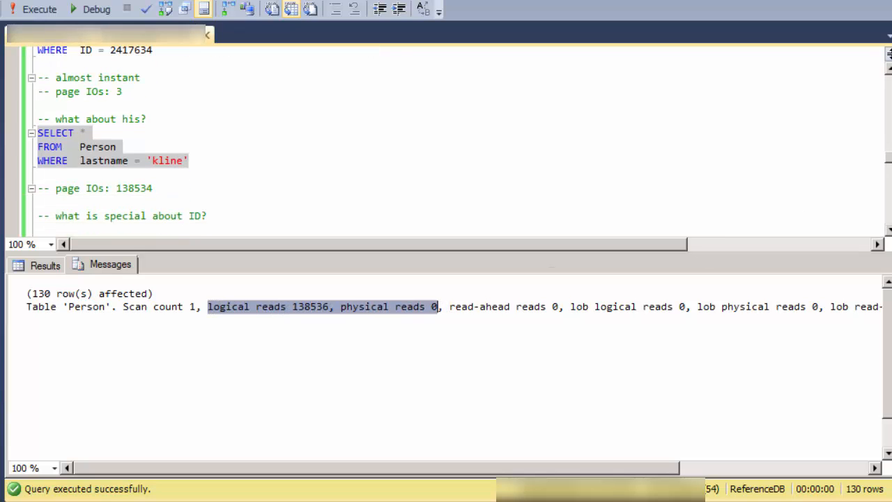
pyautogui.scroll(-3)
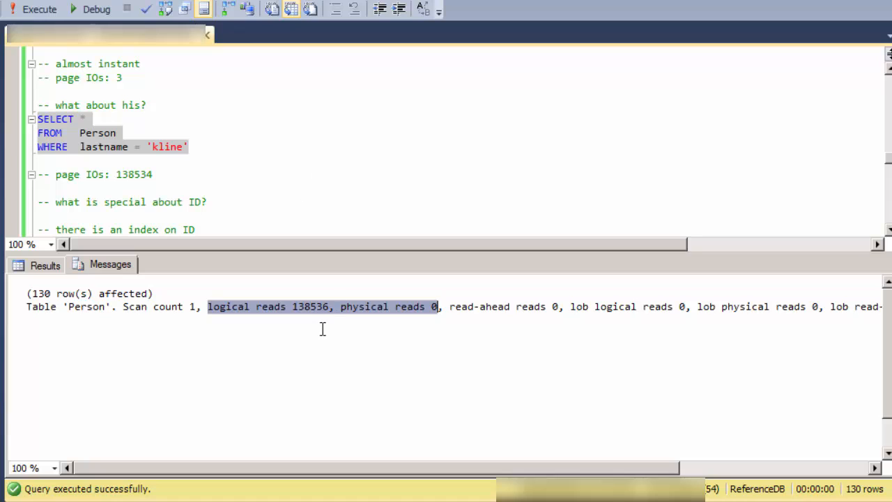
# Add '?' to the note questioning an ID index and rerun the lookup-by-ID query.
pyautogui.click(204, 202)
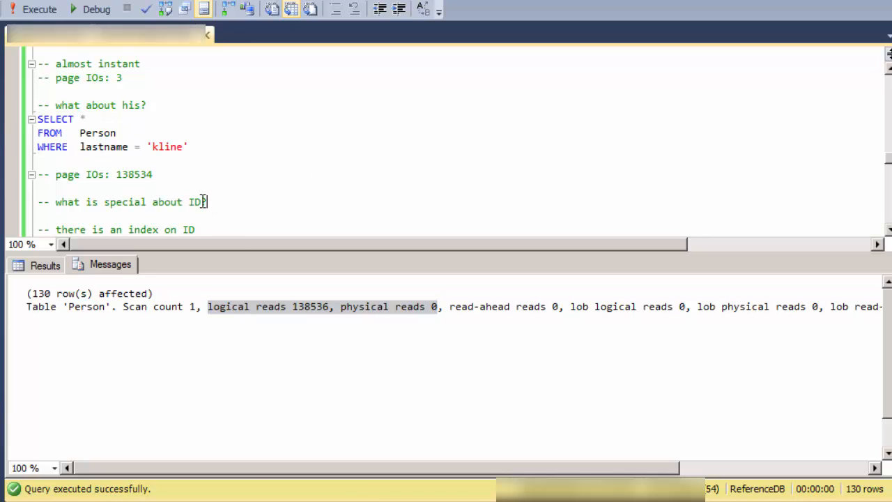
pyautogui.write('?')
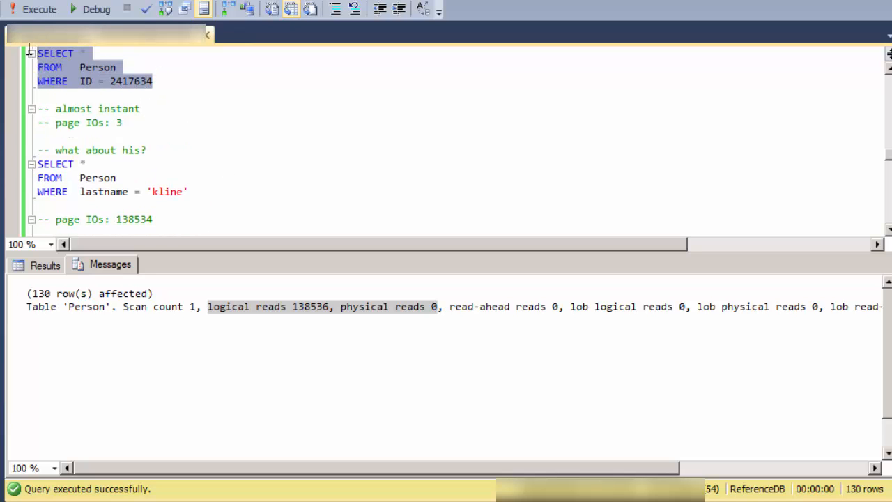
pyautogui.click(39, 9)
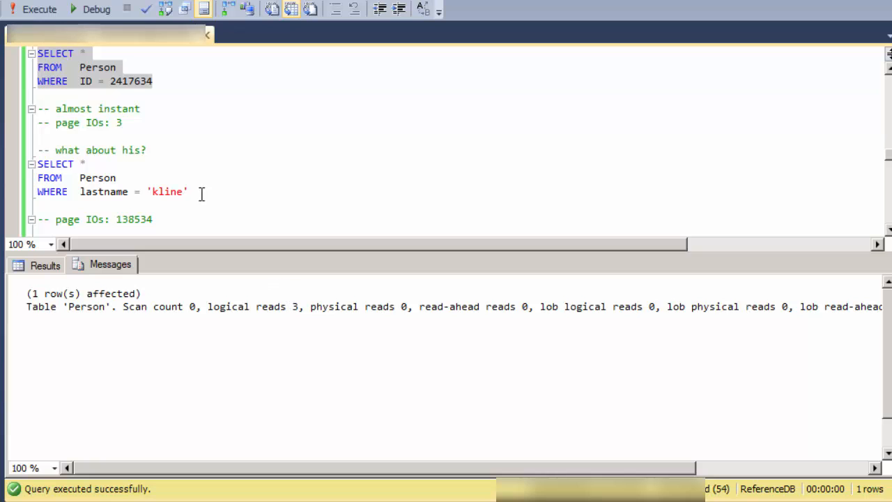
pyautogui.click(40, 9)
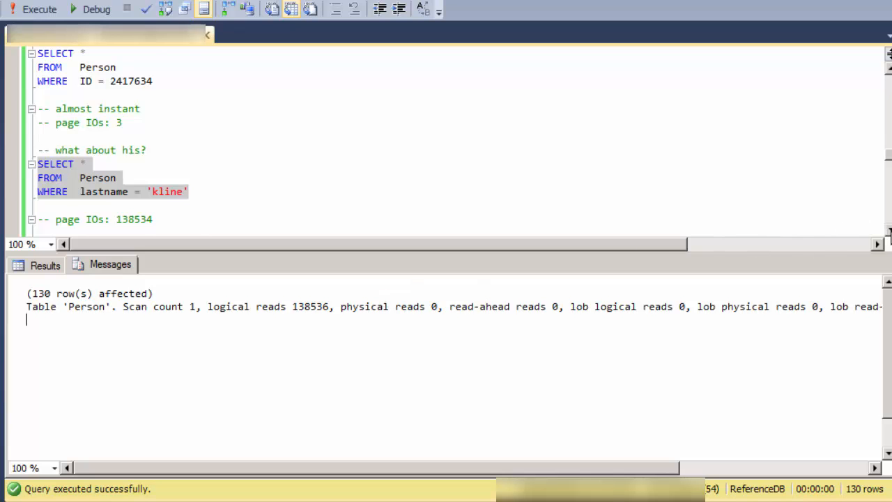
pyautogui.scroll(-3)
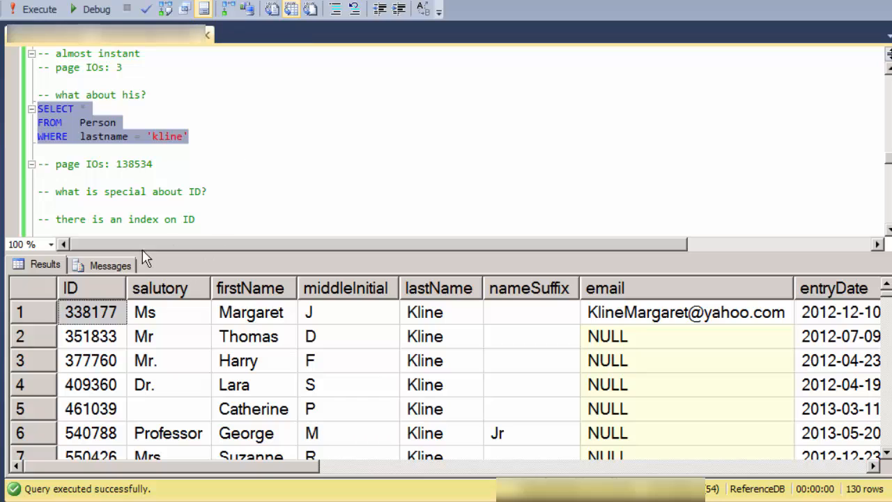
pyautogui.click(109, 265)
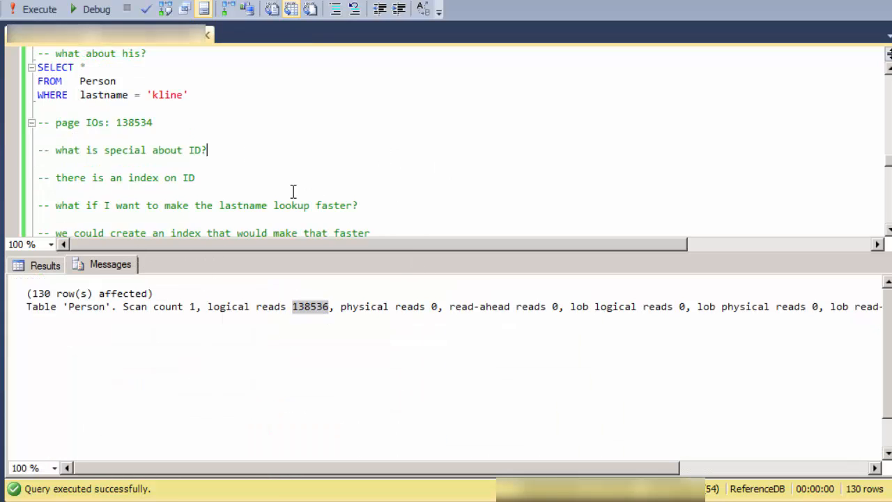
pyautogui.scroll(-3)
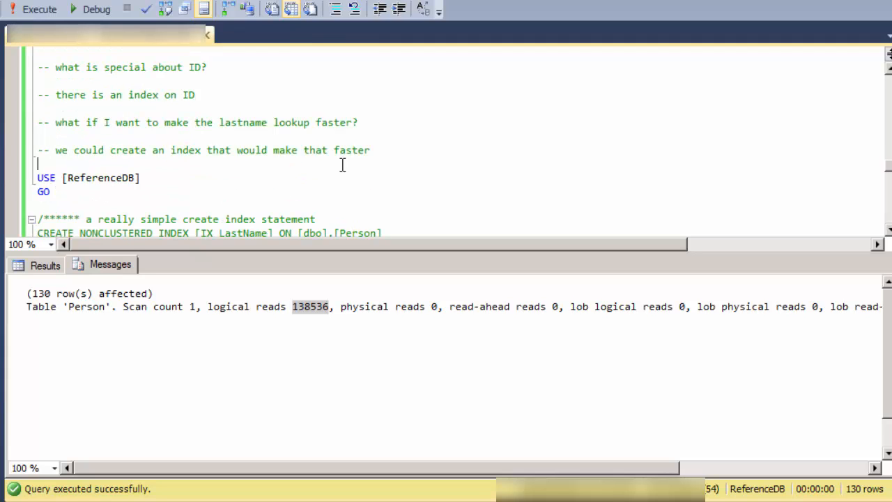
pyautogui.scroll(-3)
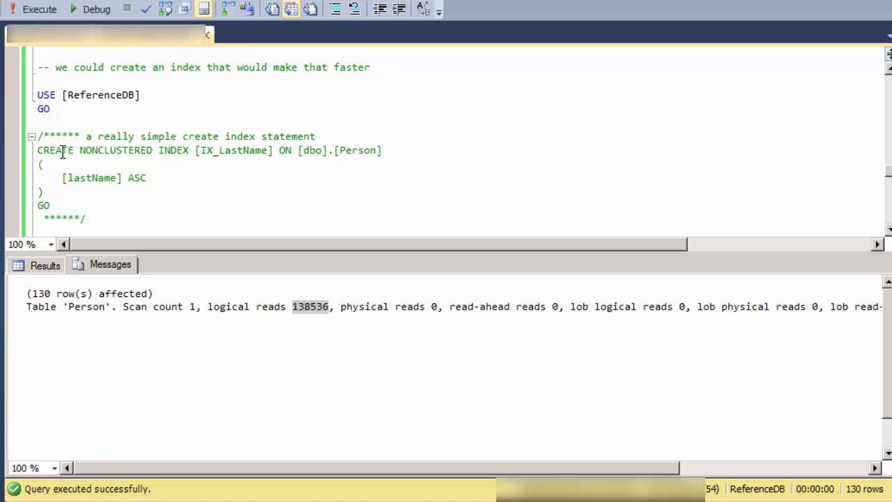
pyautogui.doubleClick(173, 150)
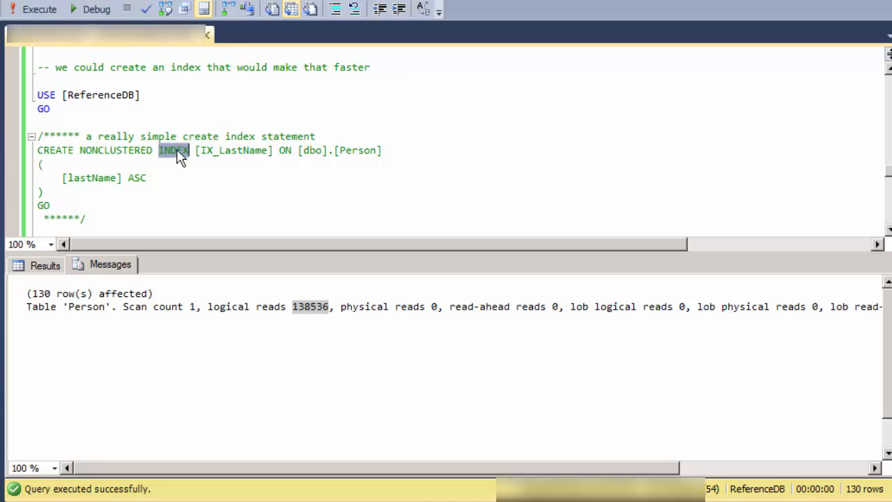
pyautogui.doubleClick(233, 151)
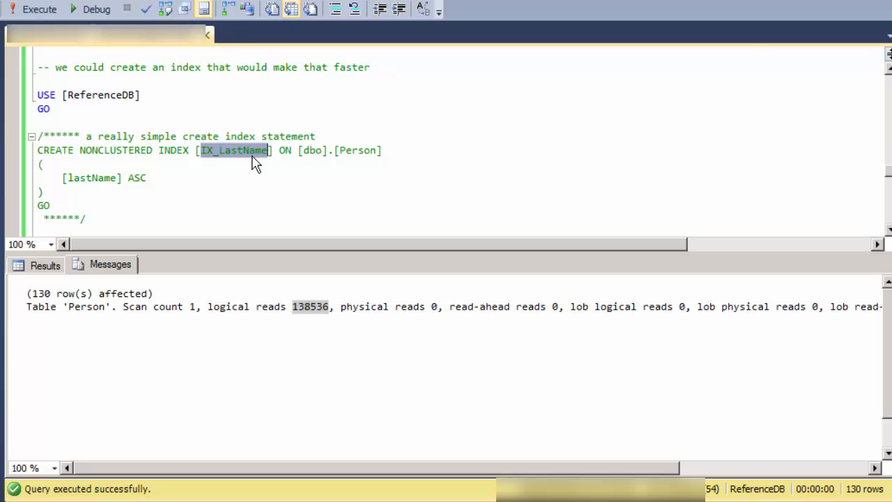
pyautogui.doubleClick(356, 150)
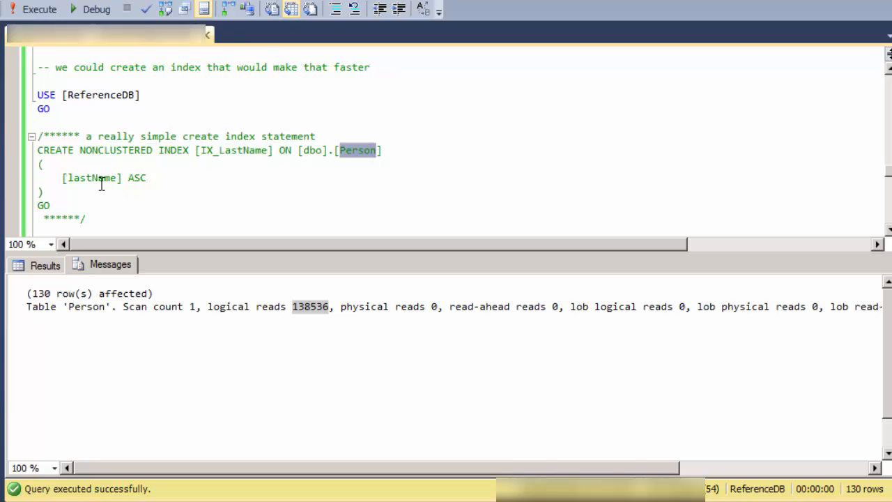
pyautogui.doubleClick(91, 178)
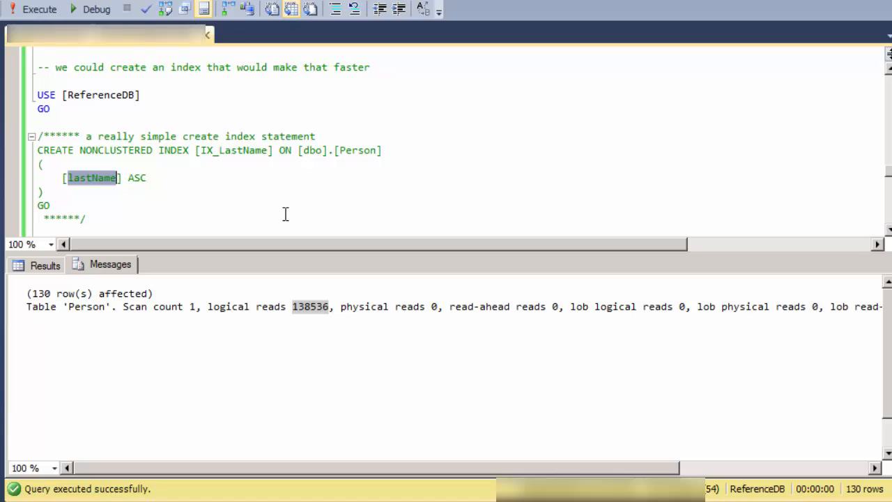
pyautogui.moveTo(94, 188)
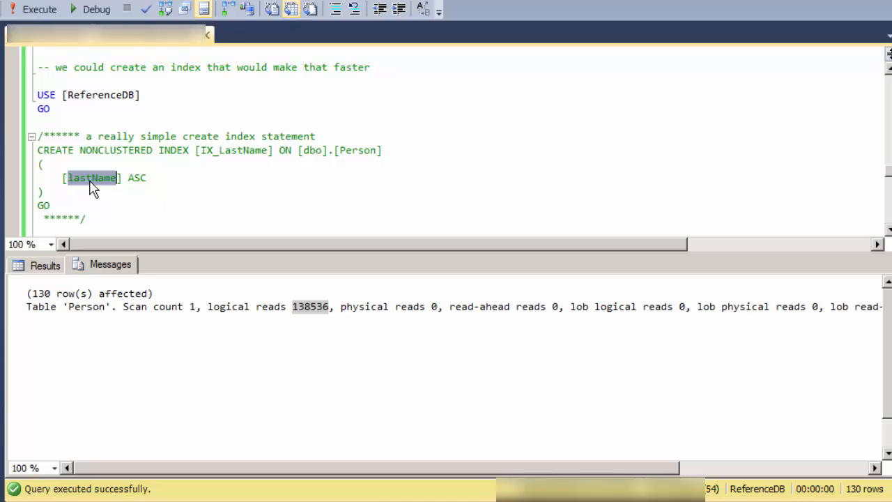
pyautogui.scroll(-3)
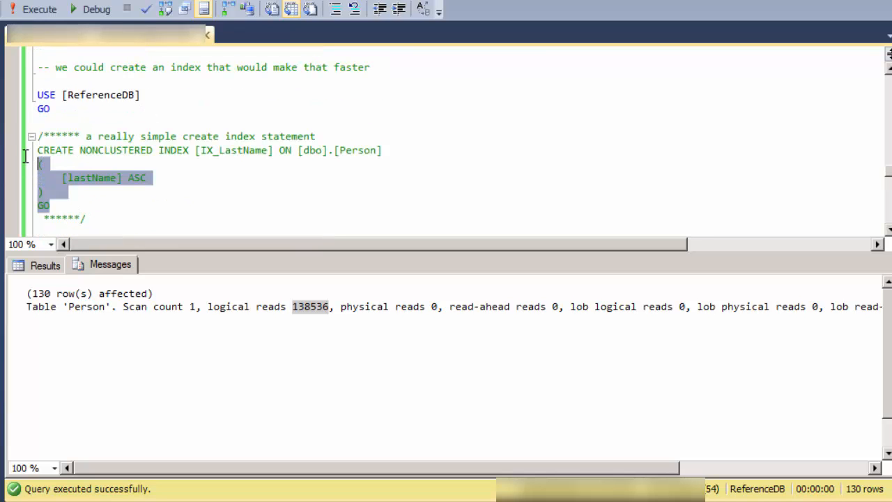
# Execute CREATE NONCLUSTERED INDEX [IX_LastName] on Person's lastName column.
pyautogui.click(33, 9)
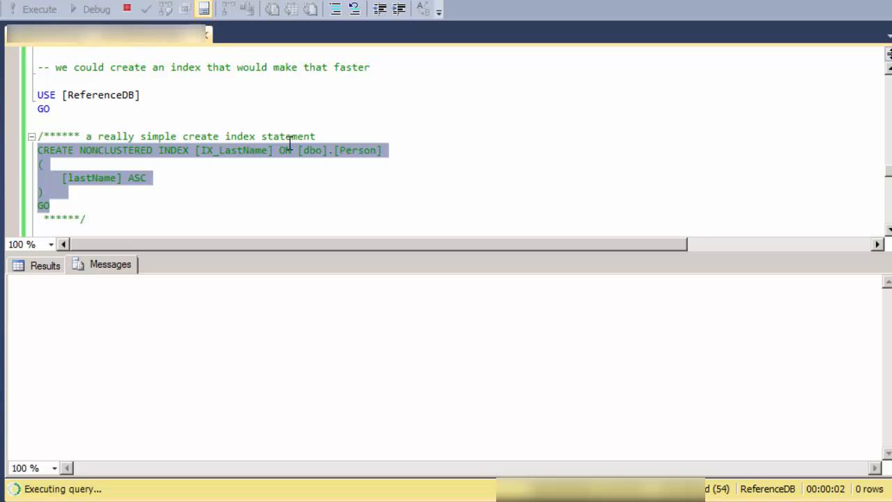
pyautogui.moveTo(373, 216)
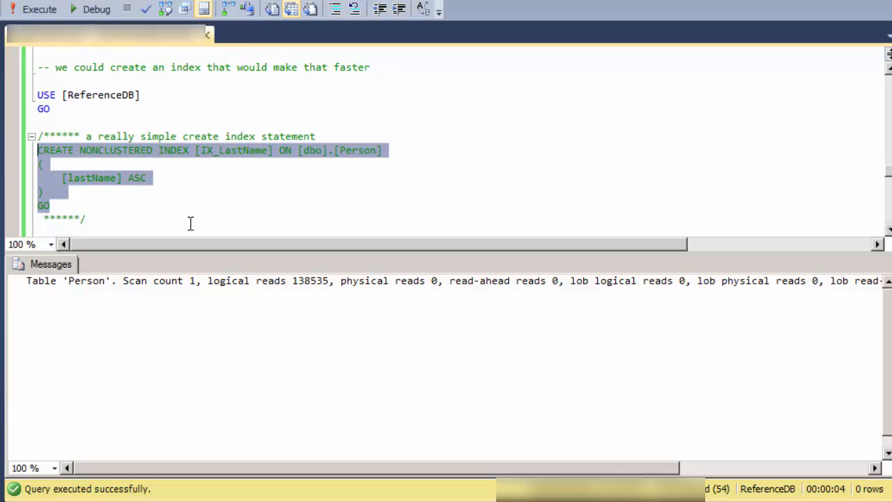
pyautogui.scroll(-3)
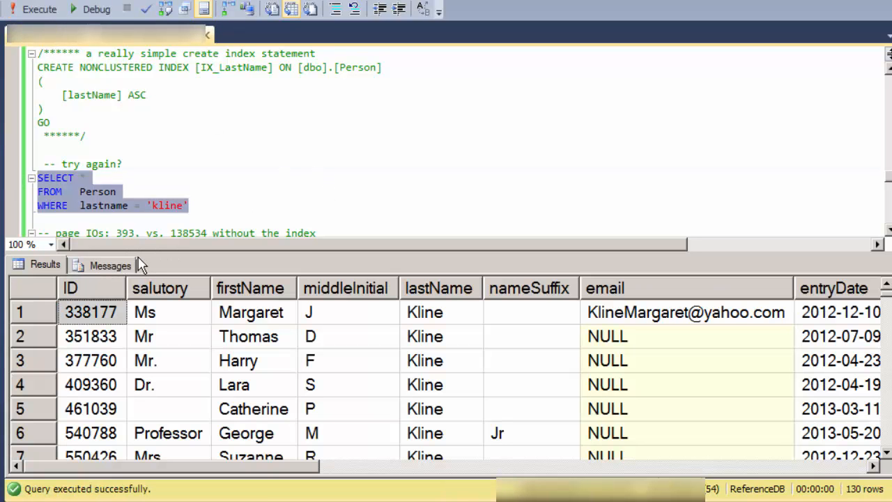
pyautogui.moveTo(826, 493)
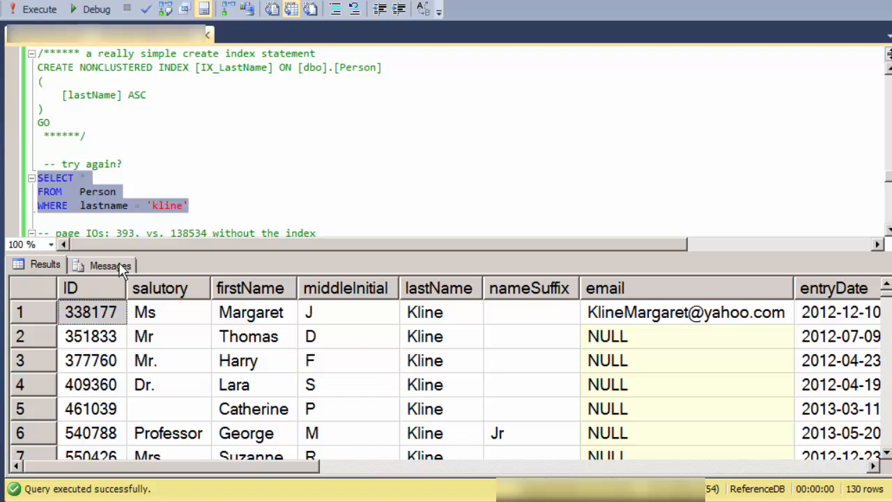
# Check the Messages tab: the indexed kline query now needs only 393 logical reads for 130 rows.
pyautogui.click(110, 264)
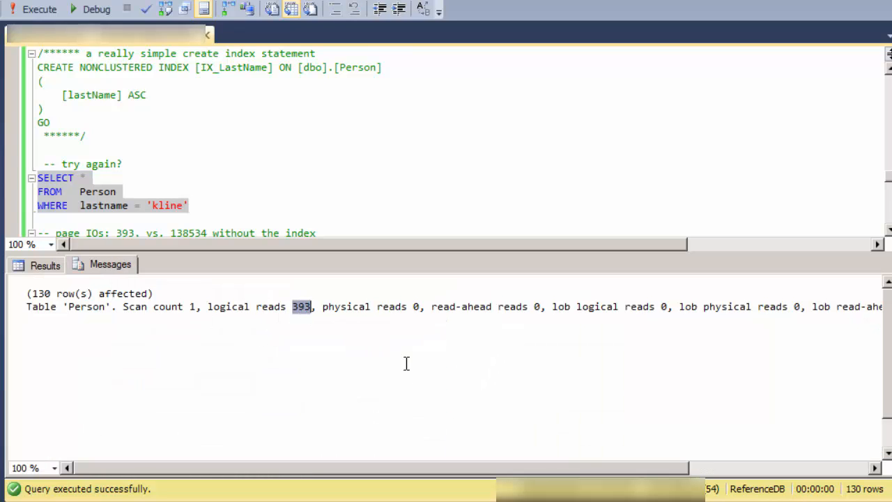
pyautogui.moveTo(444, 196)
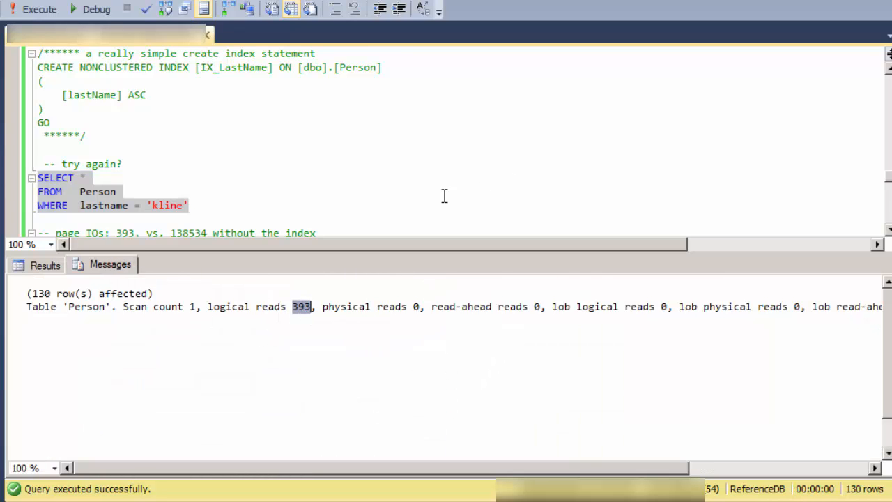
pyautogui.moveTo(343, 218)
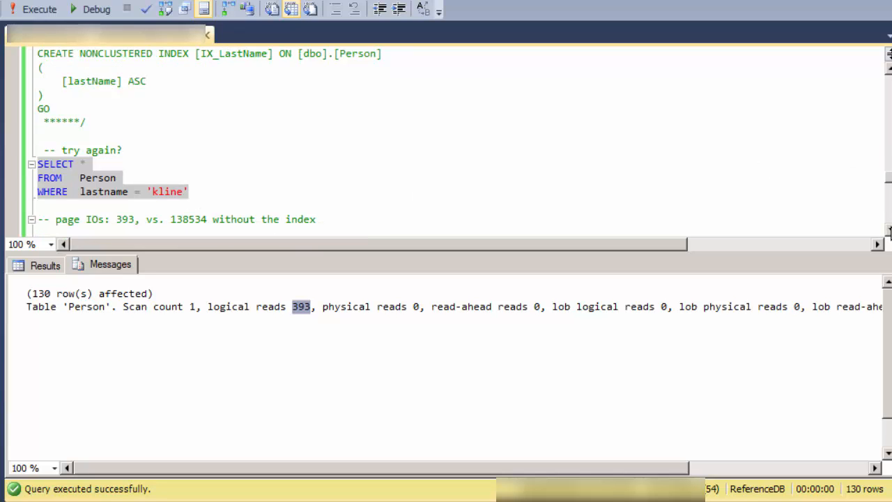
pyautogui.scroll(-3)
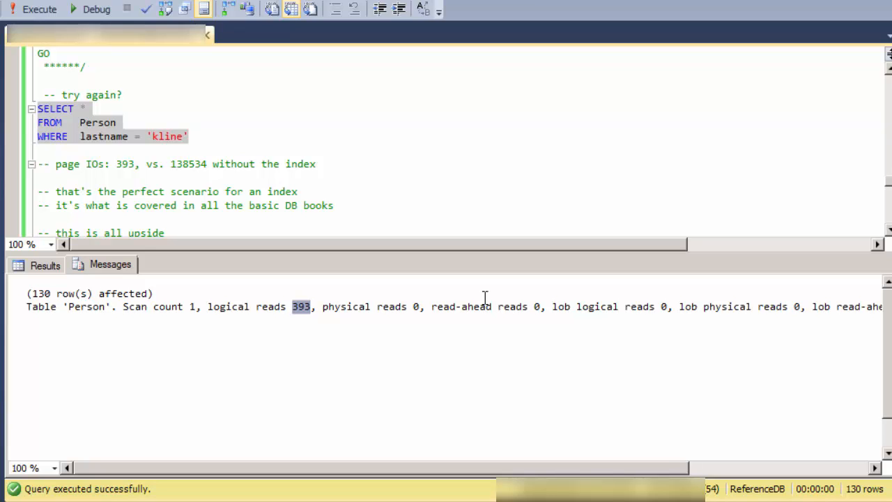
pyautogui.moveTo(309, 277)
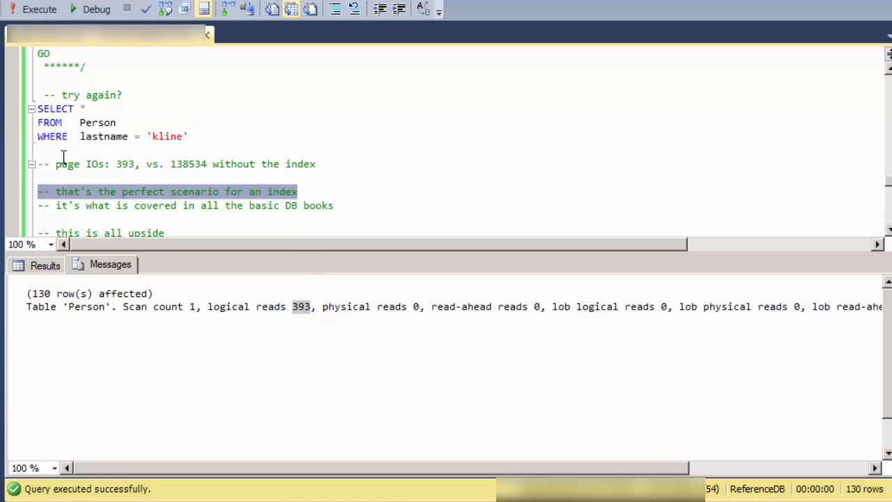
pyautogui.moveTo(352, 208)
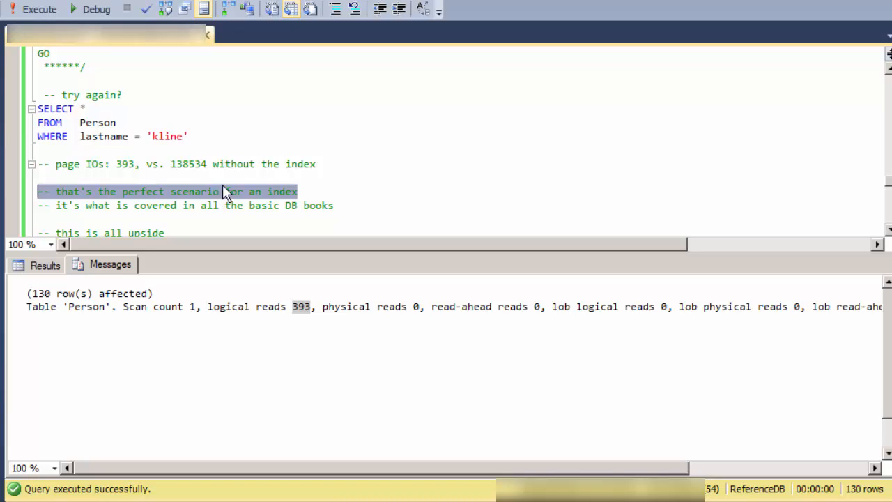
pyautogui.moveTo(355, 192)
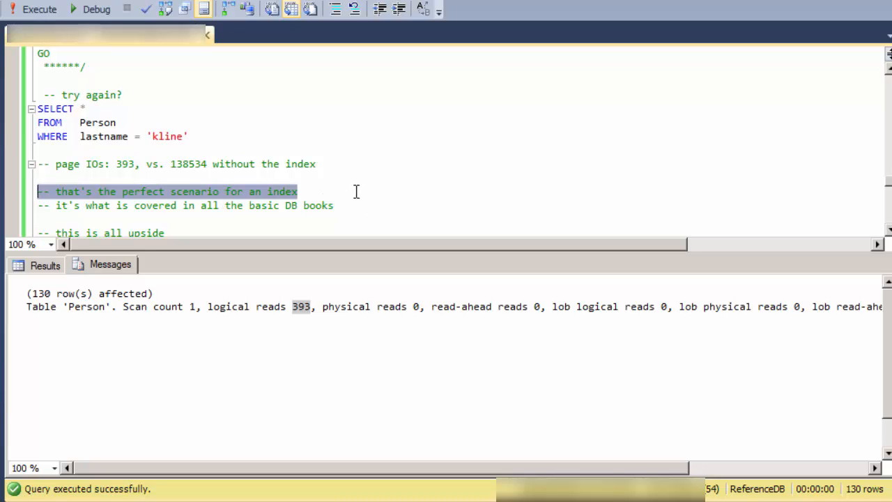
pyautogui.moveTo(362, 188)
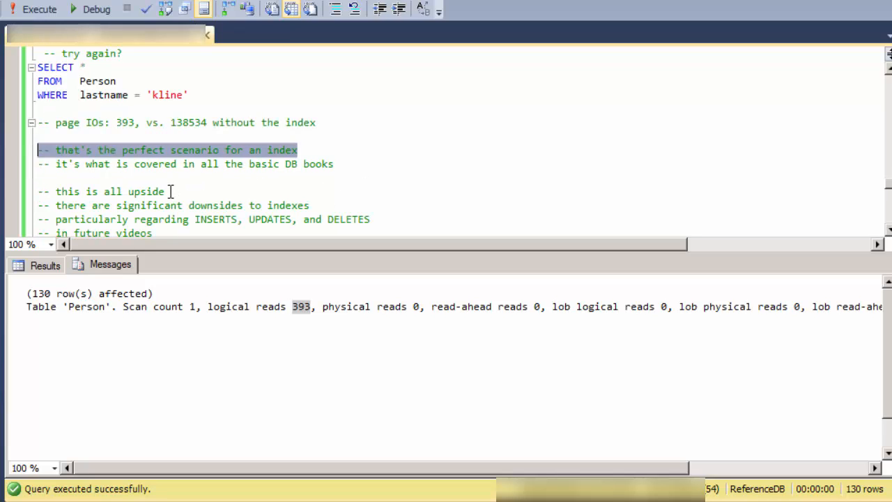
pyautogui.moveTo(103, 213)
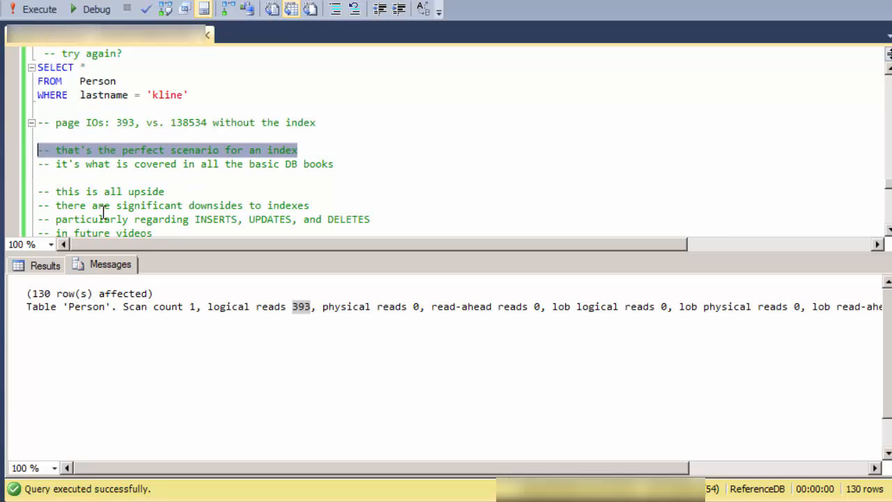
pyautogui.scroll(-3)
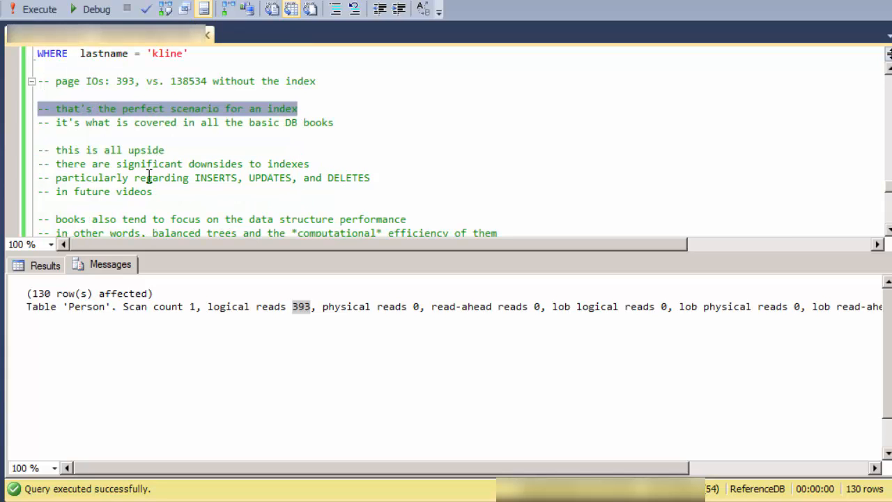
pyautogui.moveTo(269, 175)
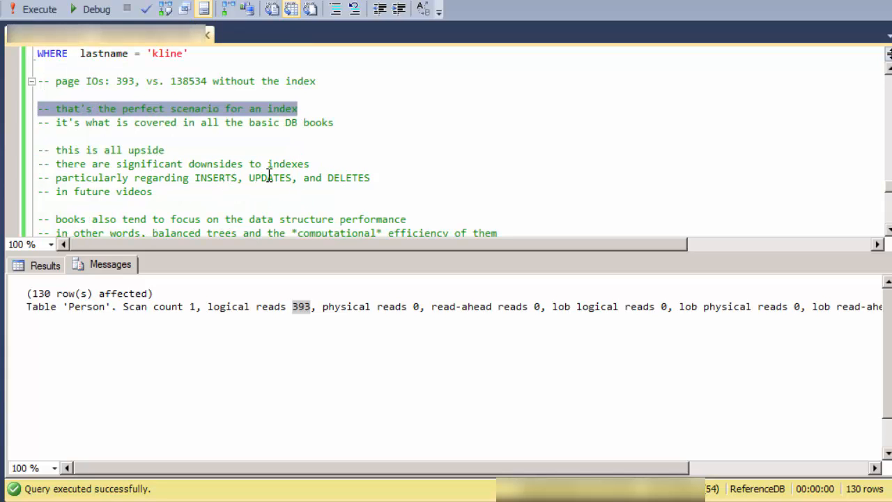
pyautogui.moveTo(352, 175)
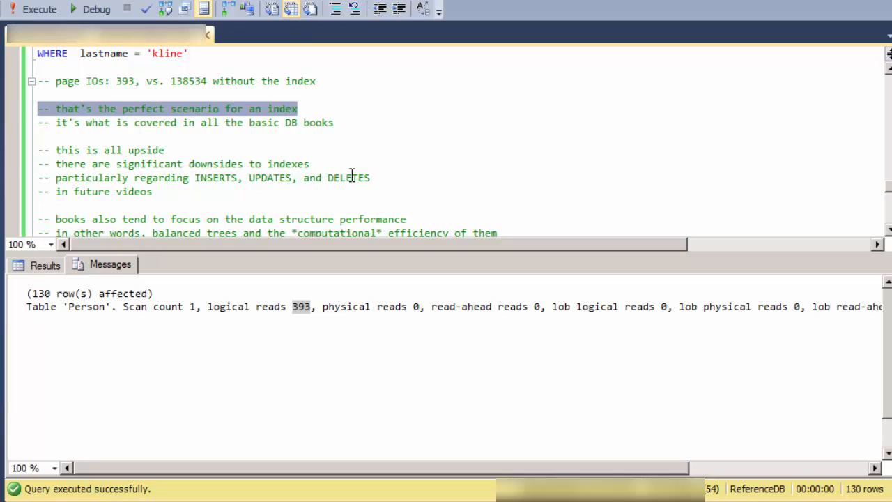
pyautogui.moveTo(378, 176)
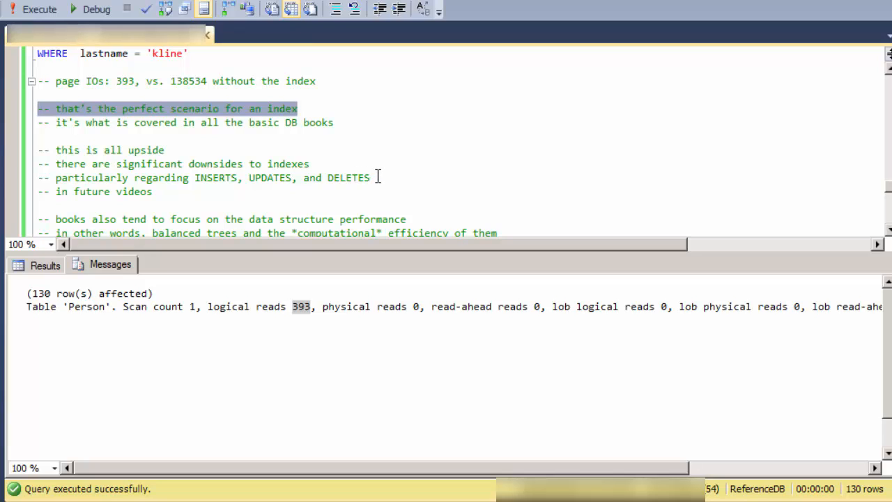
pyautogui.moveTo(159, 182)
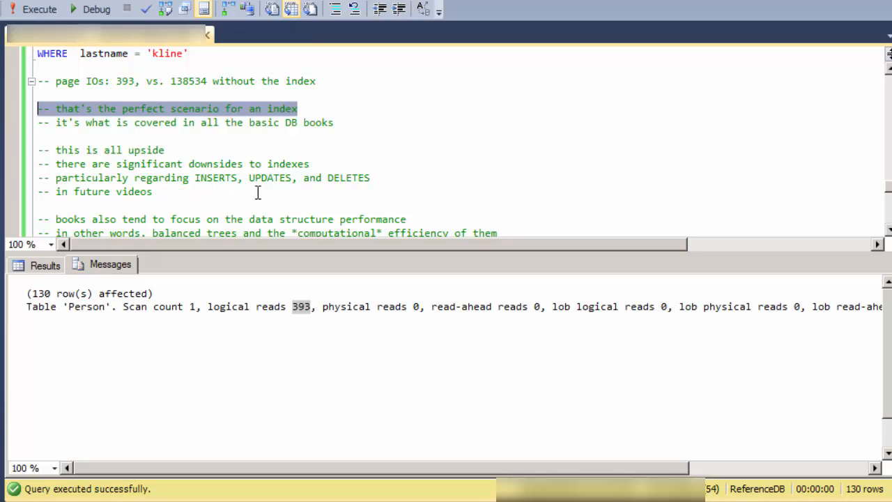
pyautogui.scroll(-3)
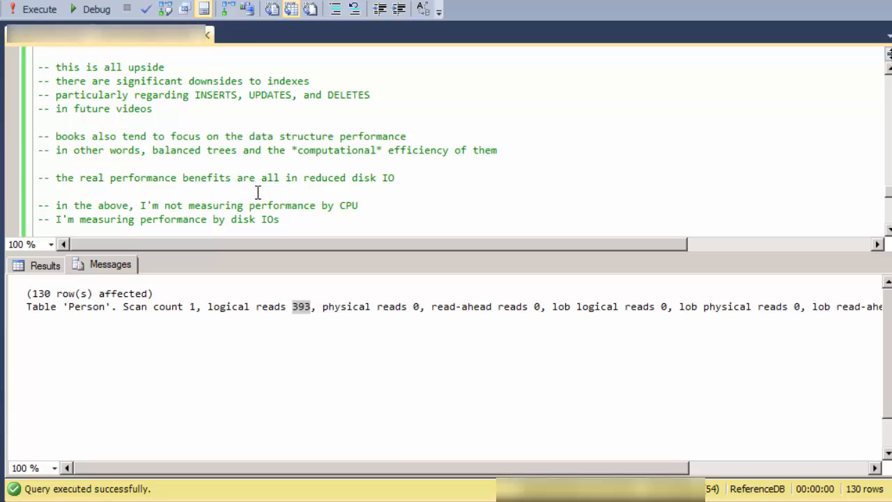
pyautogui.moveTo(266, 154)
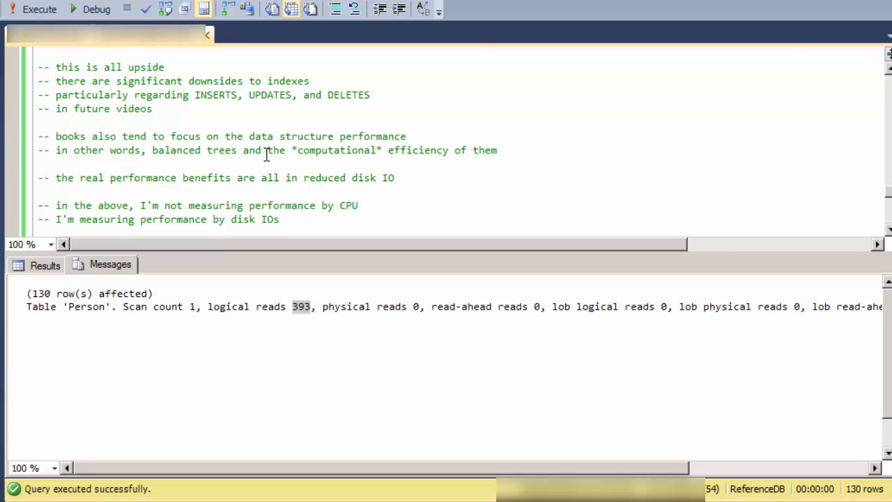
pyautogui.moveTo(249, 136); pyautogui.dragTo(406, 135)
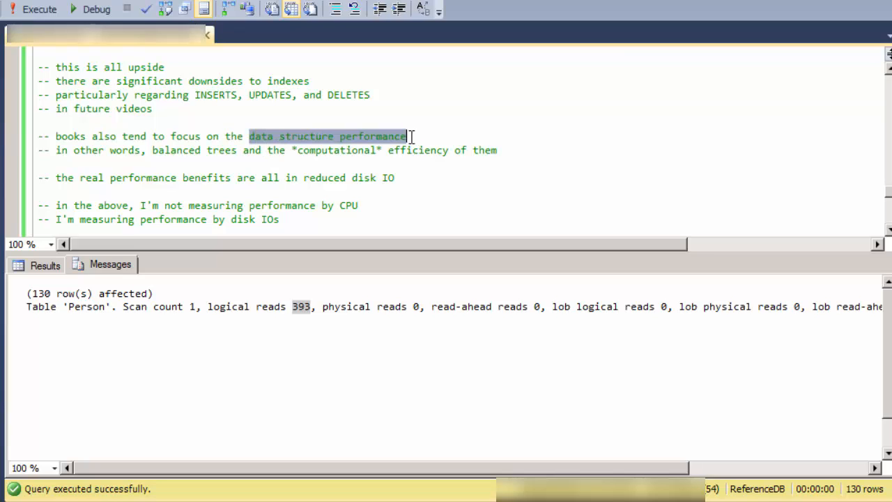
pyautogui.moveTo(352, 172)
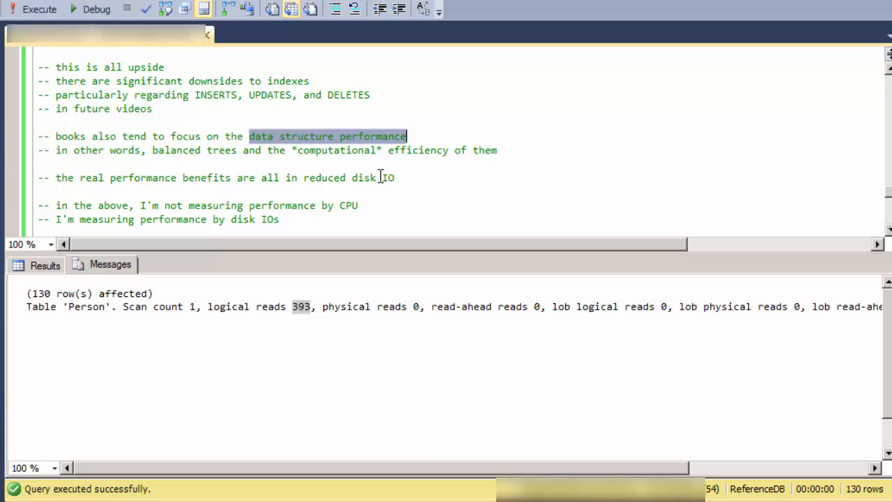
pyautogui.doubleClick(336, 150)
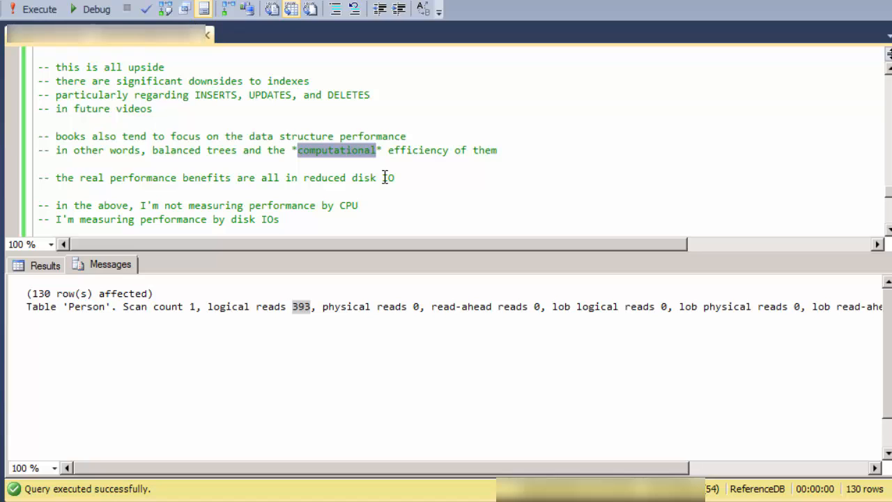
pyautogui.moveTo(155, 187)
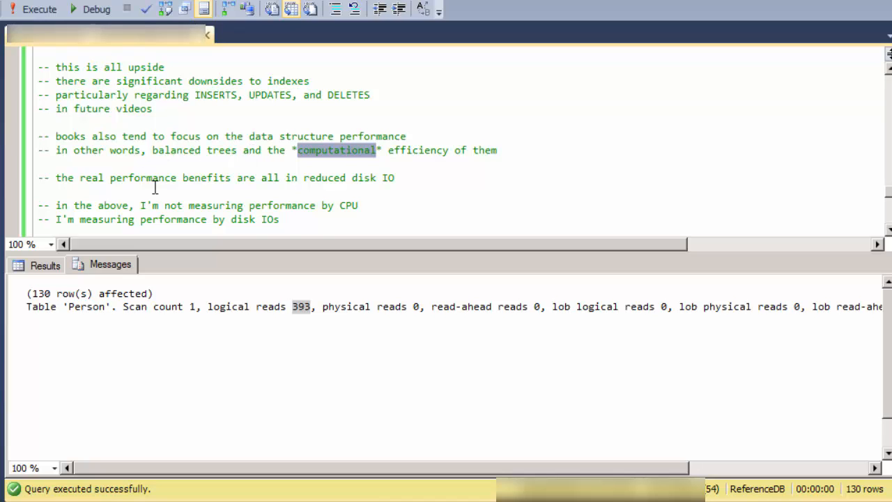
pyautogui.scroll(-3)
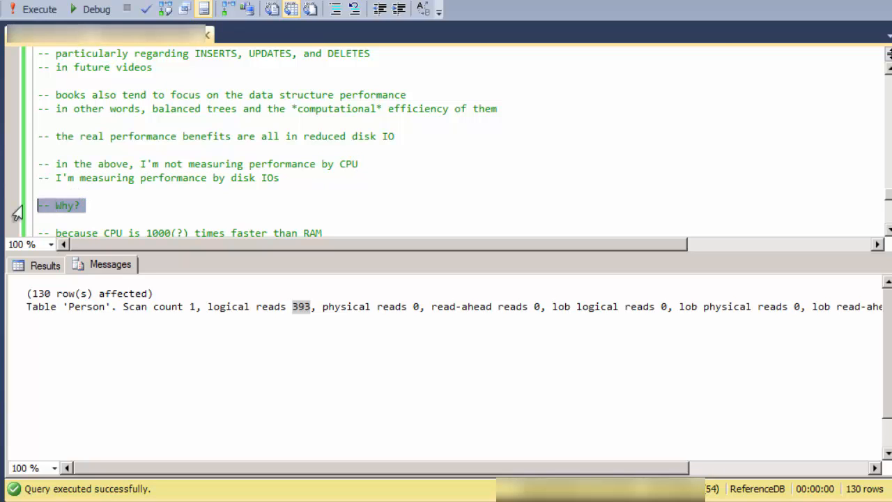
pyautogui.moveTo(329, 196)
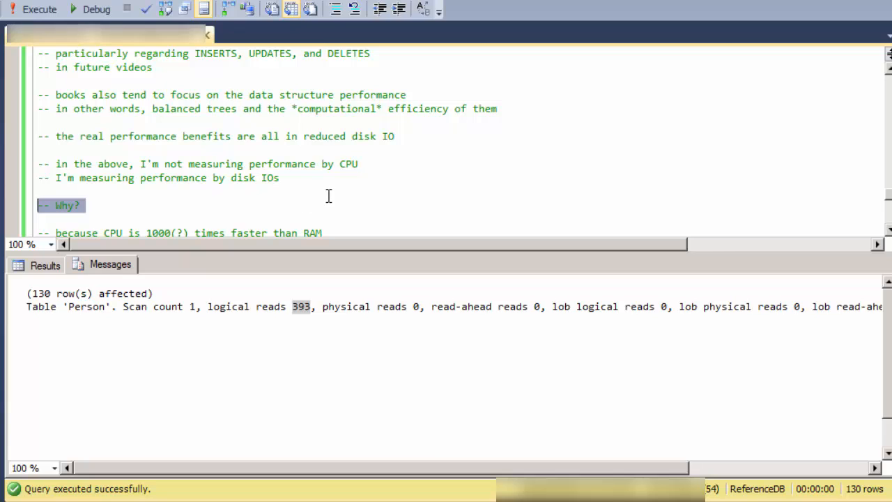
pyautogui.moveTo(278, 210)
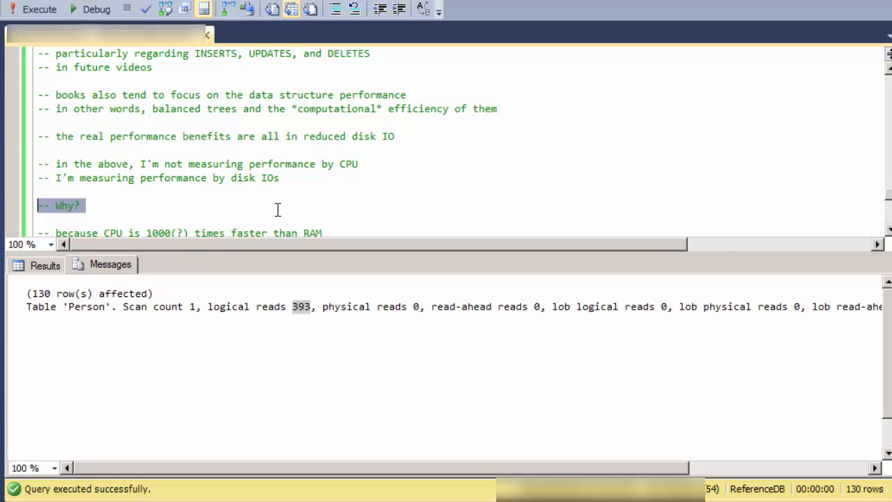
pyautogui.moveTo(363, 203)
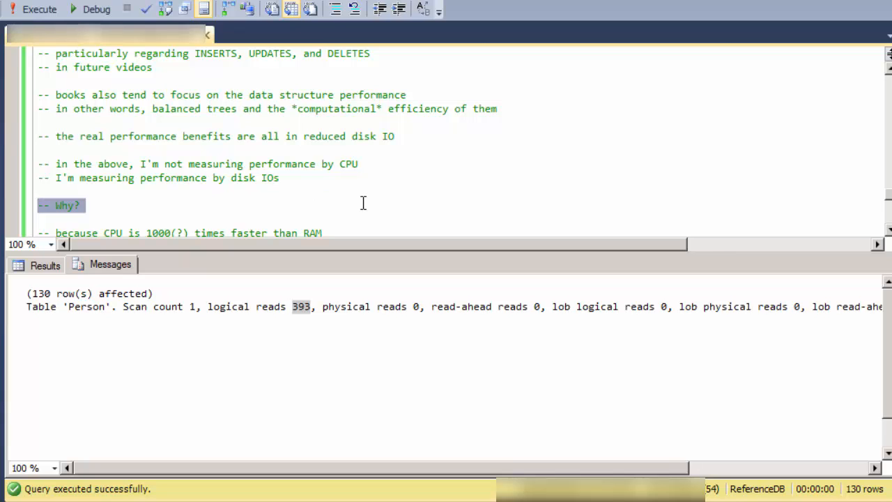
pyautogui.scroll(-3)
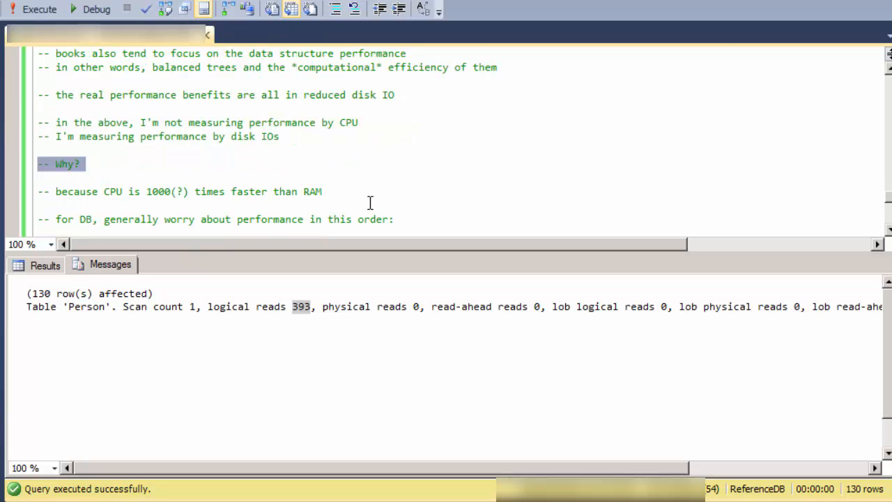
pyautogui.moveTo(412, 218)
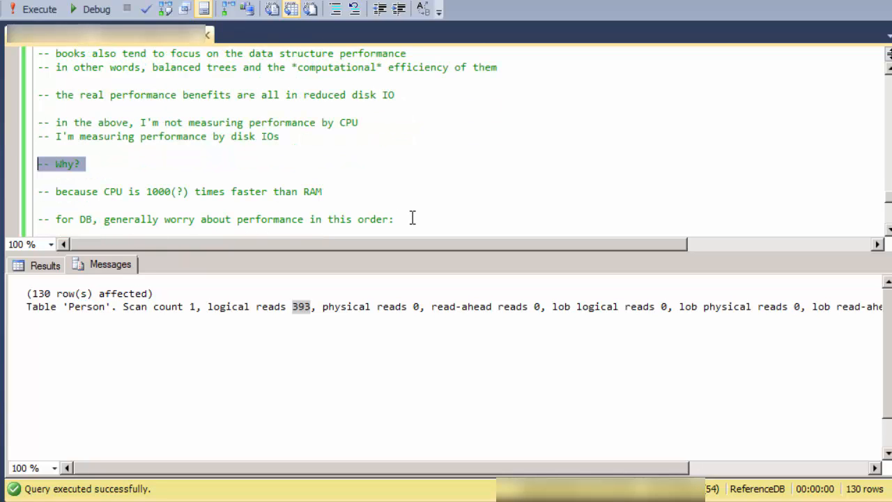
pyautogui.click(412, 218)
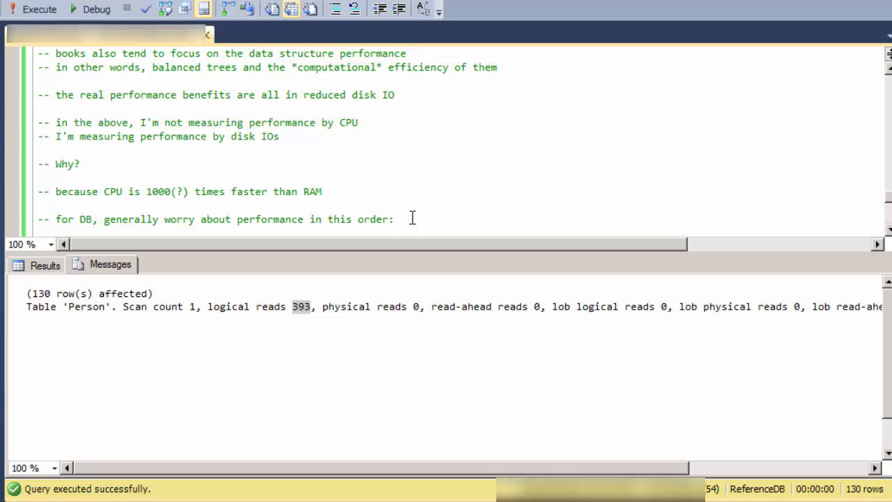
pyautogui.moveTo(416, 218)
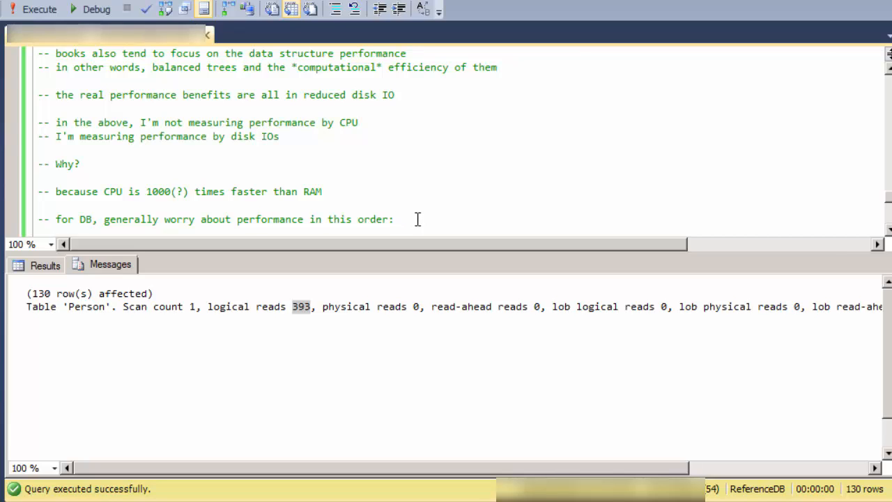
pyautogui.moveTo(331, 201)
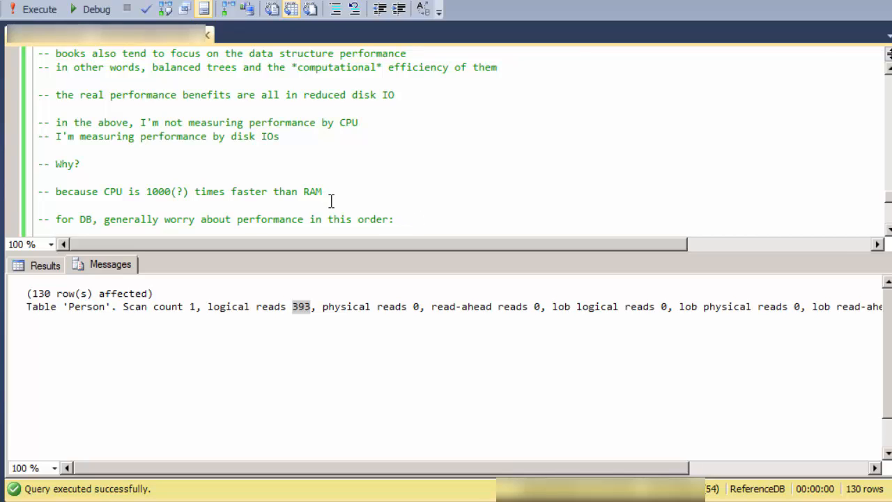
pyautogui.click(395, 219)
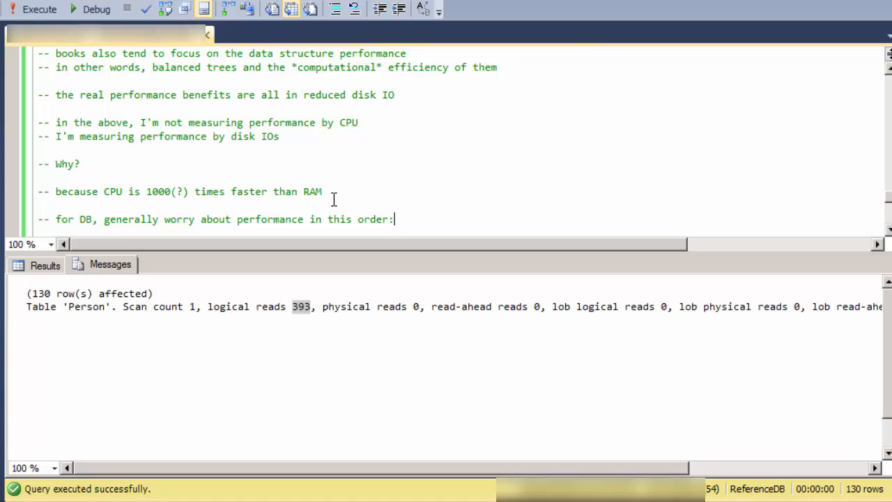
pyautogui.scroll(-3)
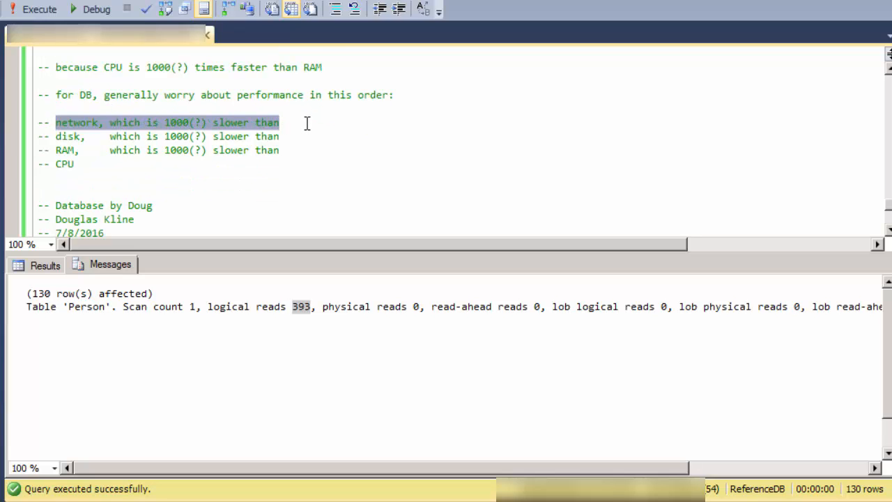
pyautogui.moveTo(201, 133)
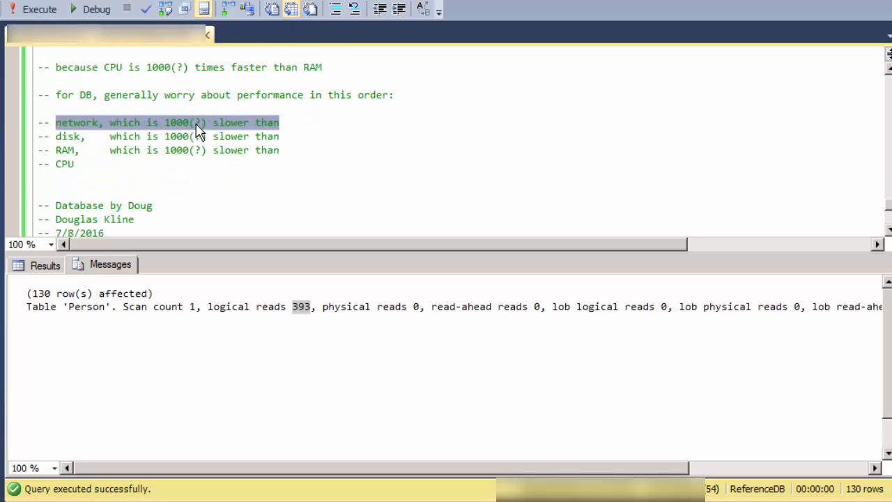
pyautogui.click(66, 136)
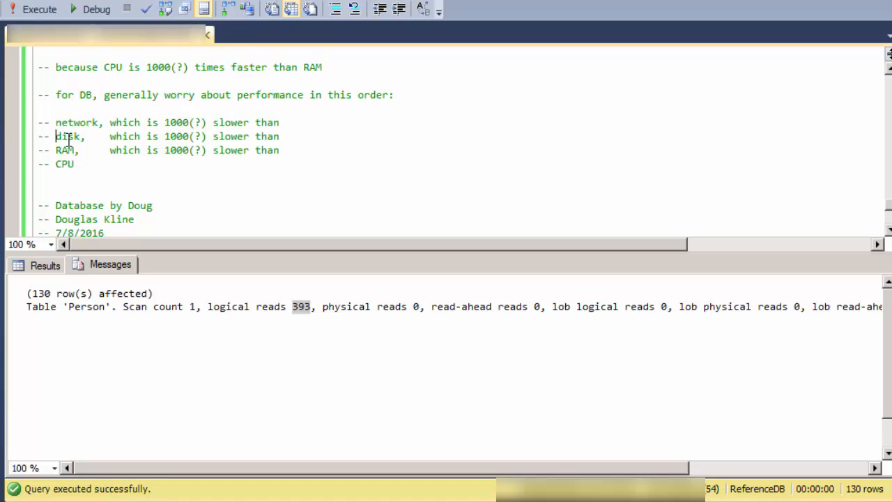
pyautogui.doubleClick(77, 122)
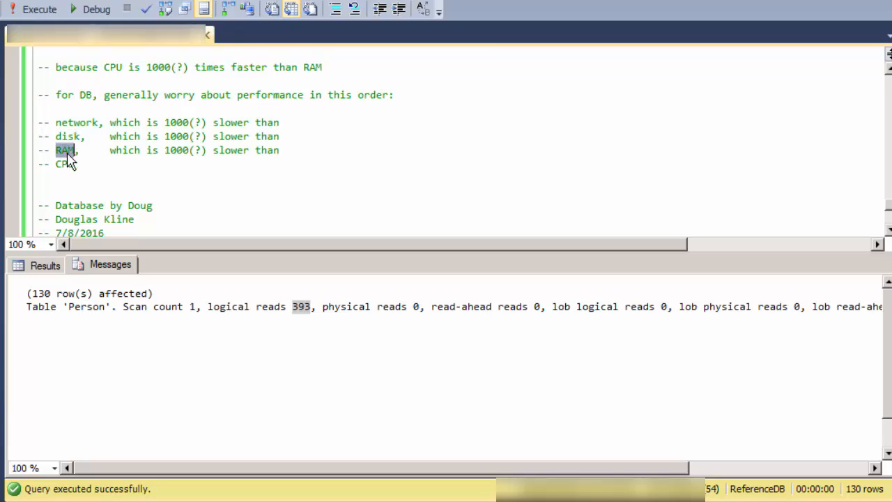
pyautogui.moveTo(68, 162)
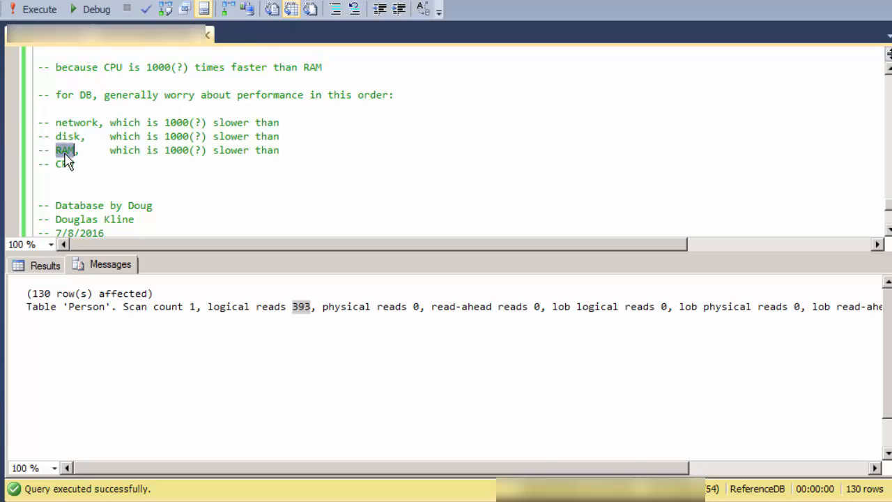
pyautogui.doubleClick(65, 163)
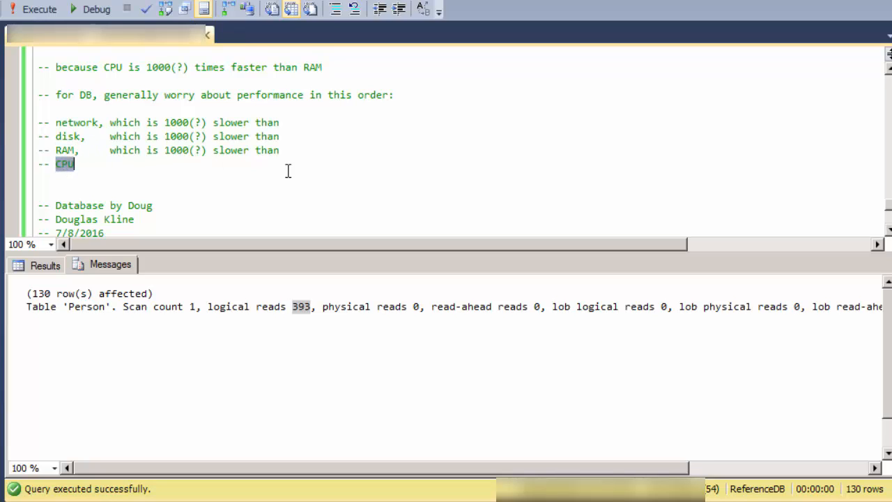
pyautogui.moveTo(311, 175)
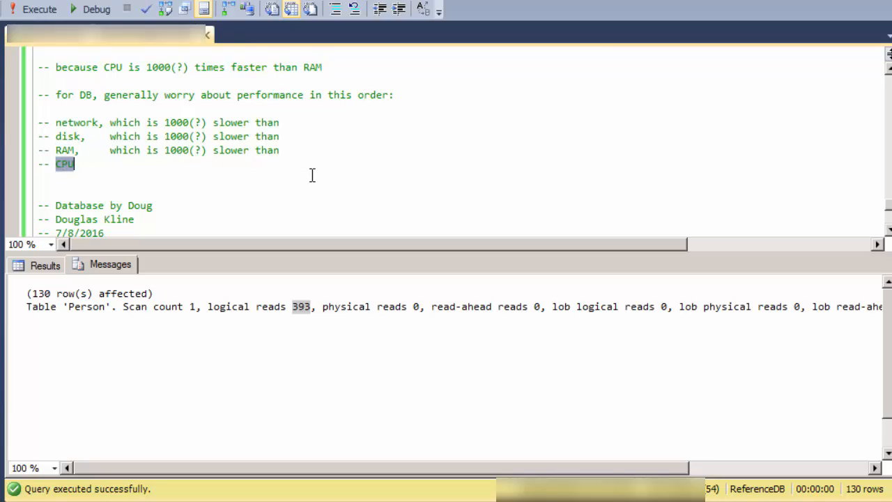
pyautogui.doubleClick(76, 122)
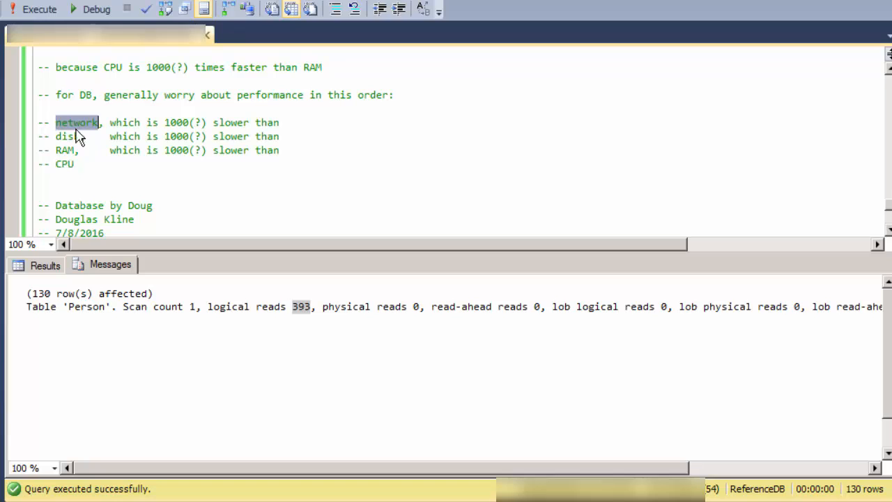
pyautogui.doubleClick(66, 136)
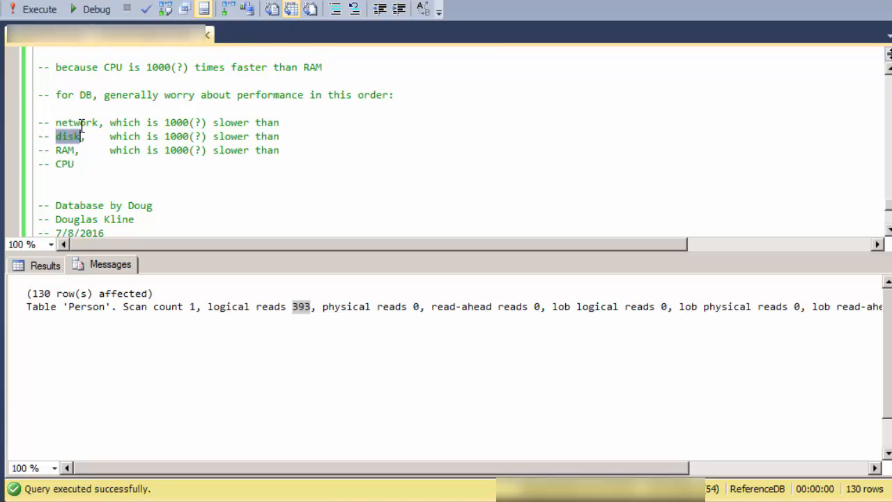
pyautogui.doubleClick(76, 122)
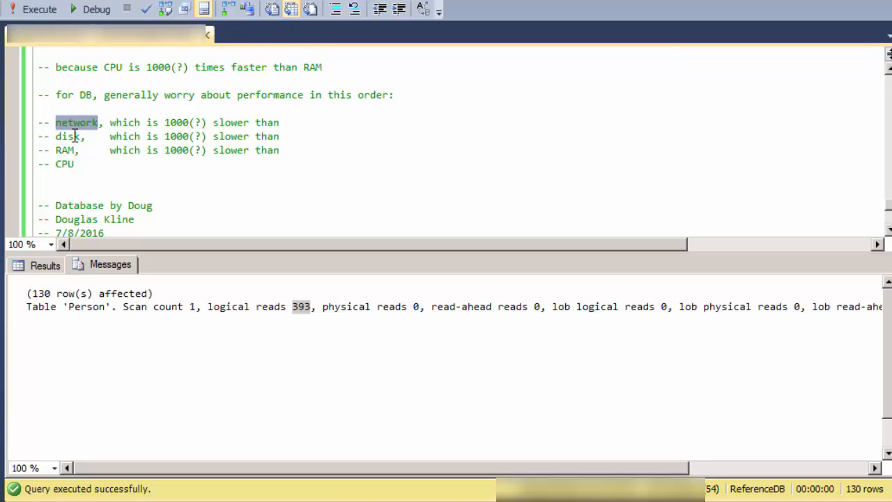
pyautogui.doubleClick(67, 136)
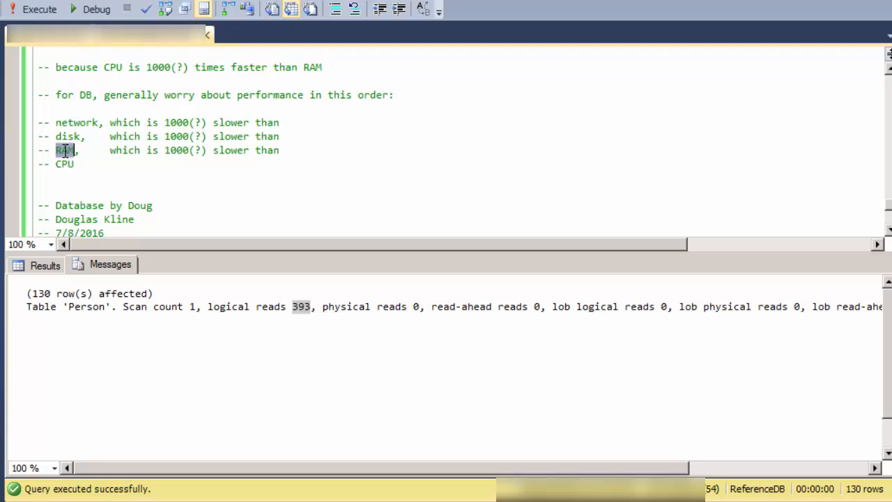
pyautogui.doubleClick(65, 164)
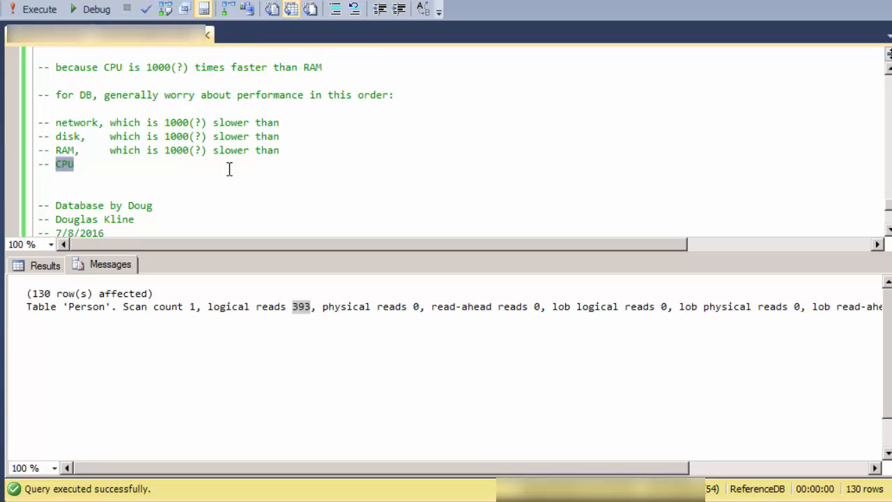
pyautogui.moveTo(63, 99)
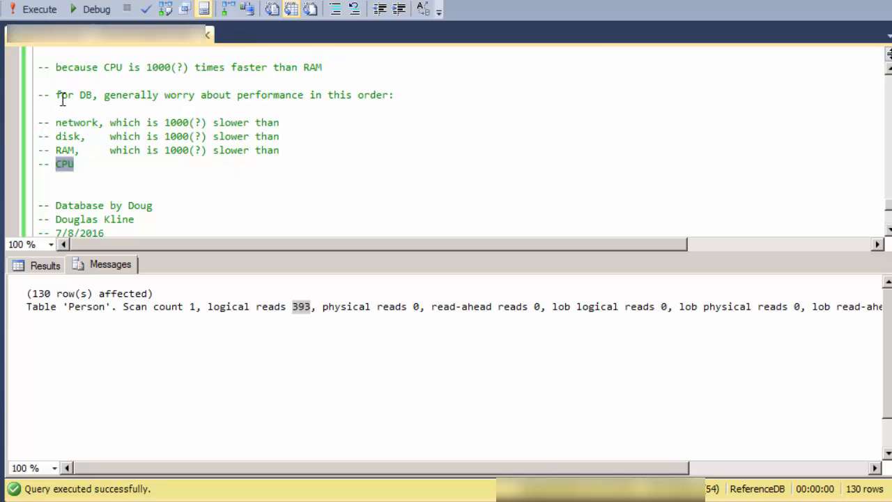
pyautogui.click(246, 151)
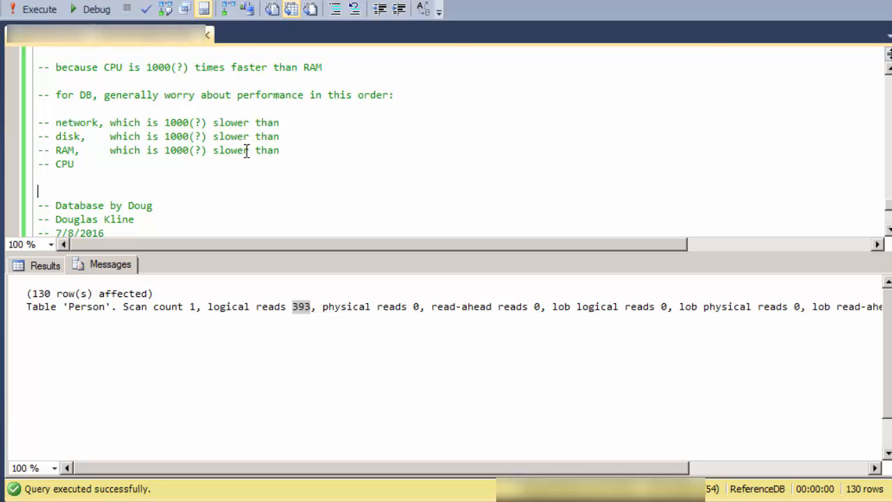
pyautogui.moveTo(303, 175)
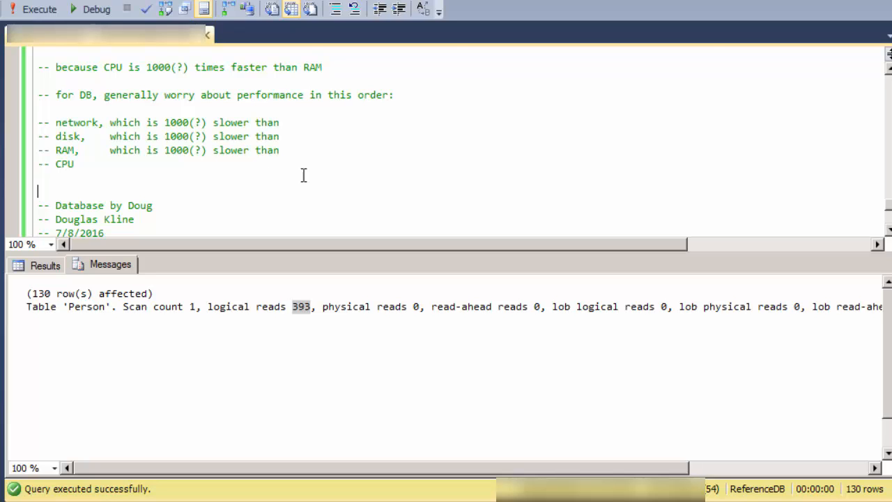